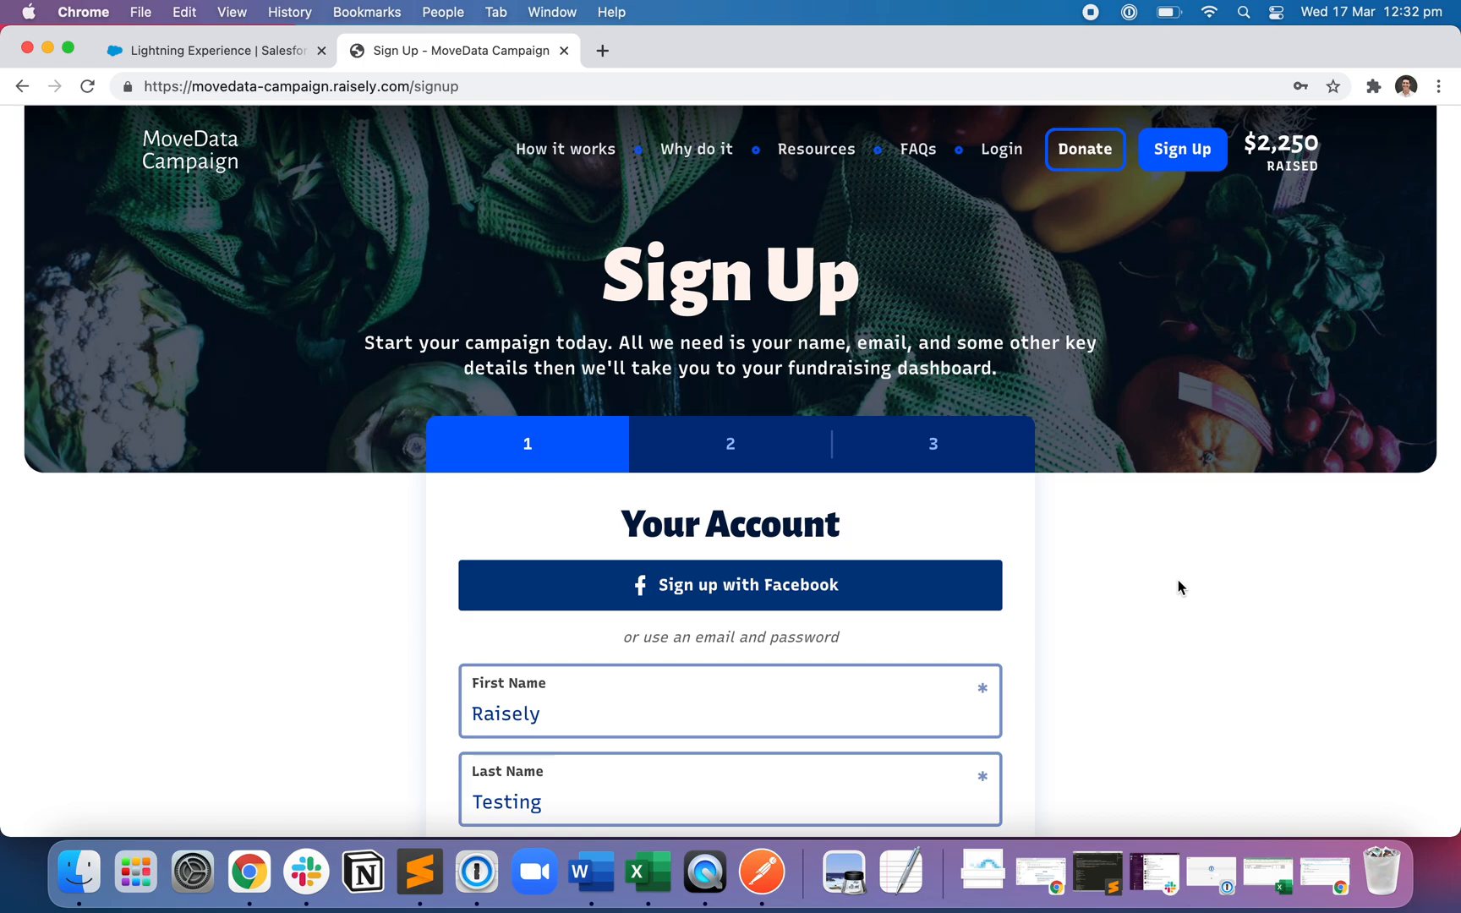
pyautogui.moveTo(1139, 489)
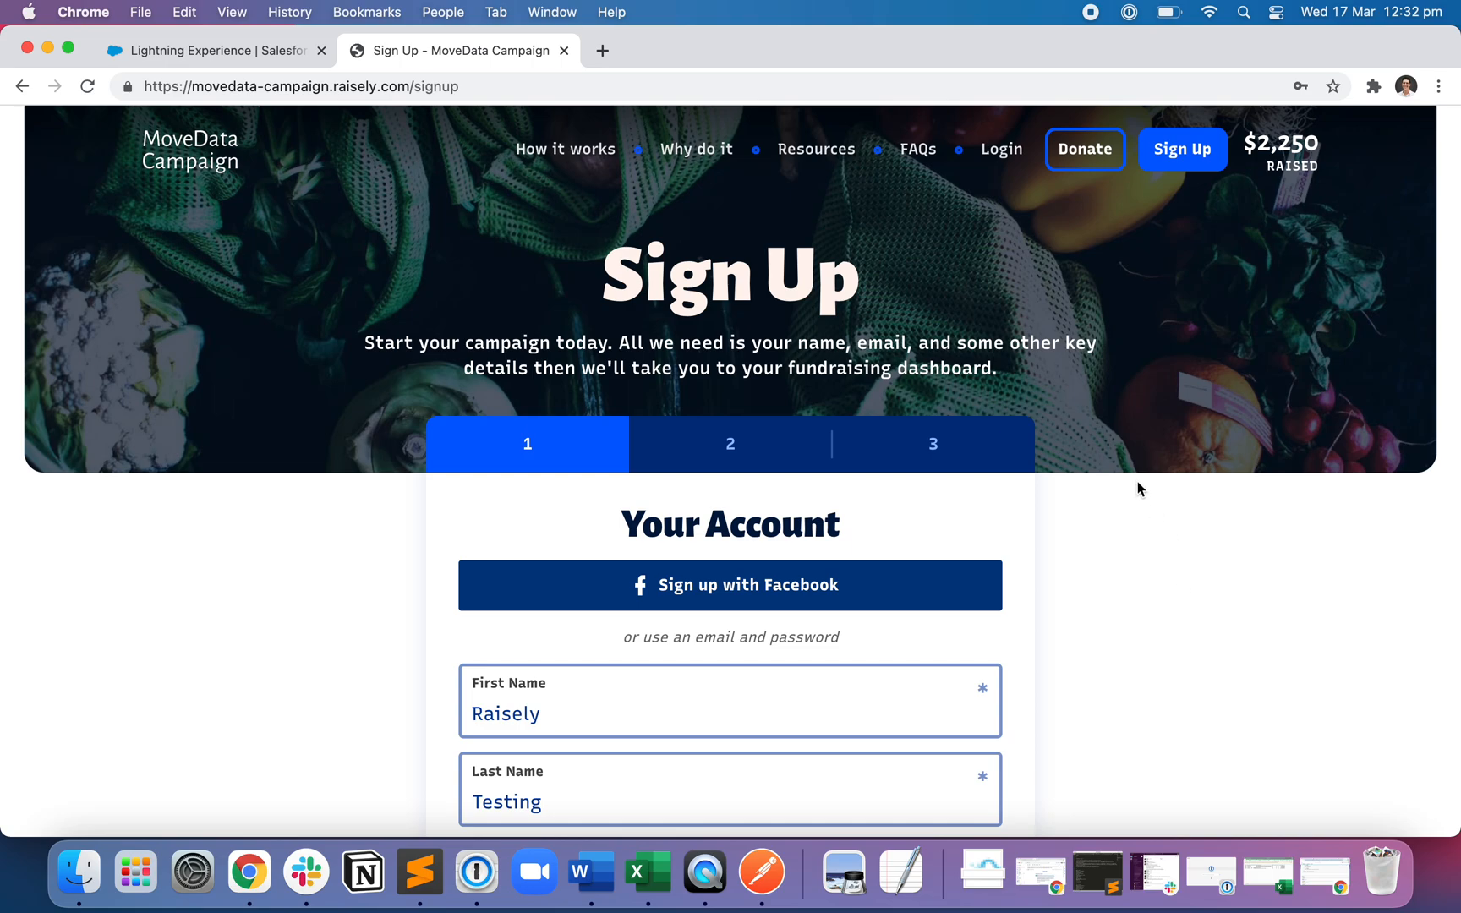
pyautogui.moveTo(1117, 521)
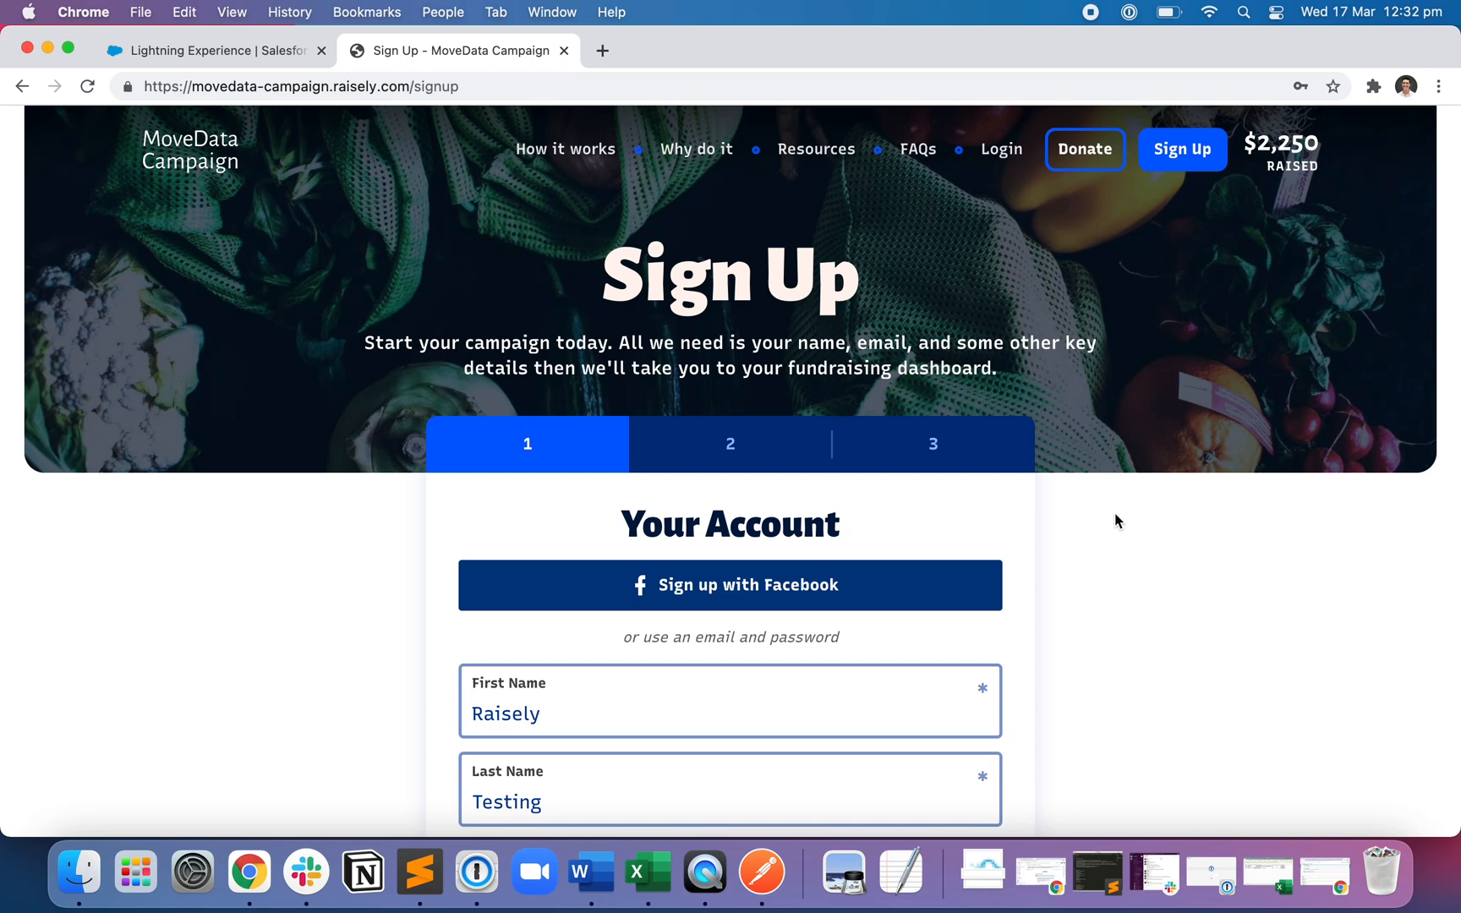
# Finish the Raisely fundraiser sign-up with a 500 fundraising goal
pyautogui.scroll(-3)
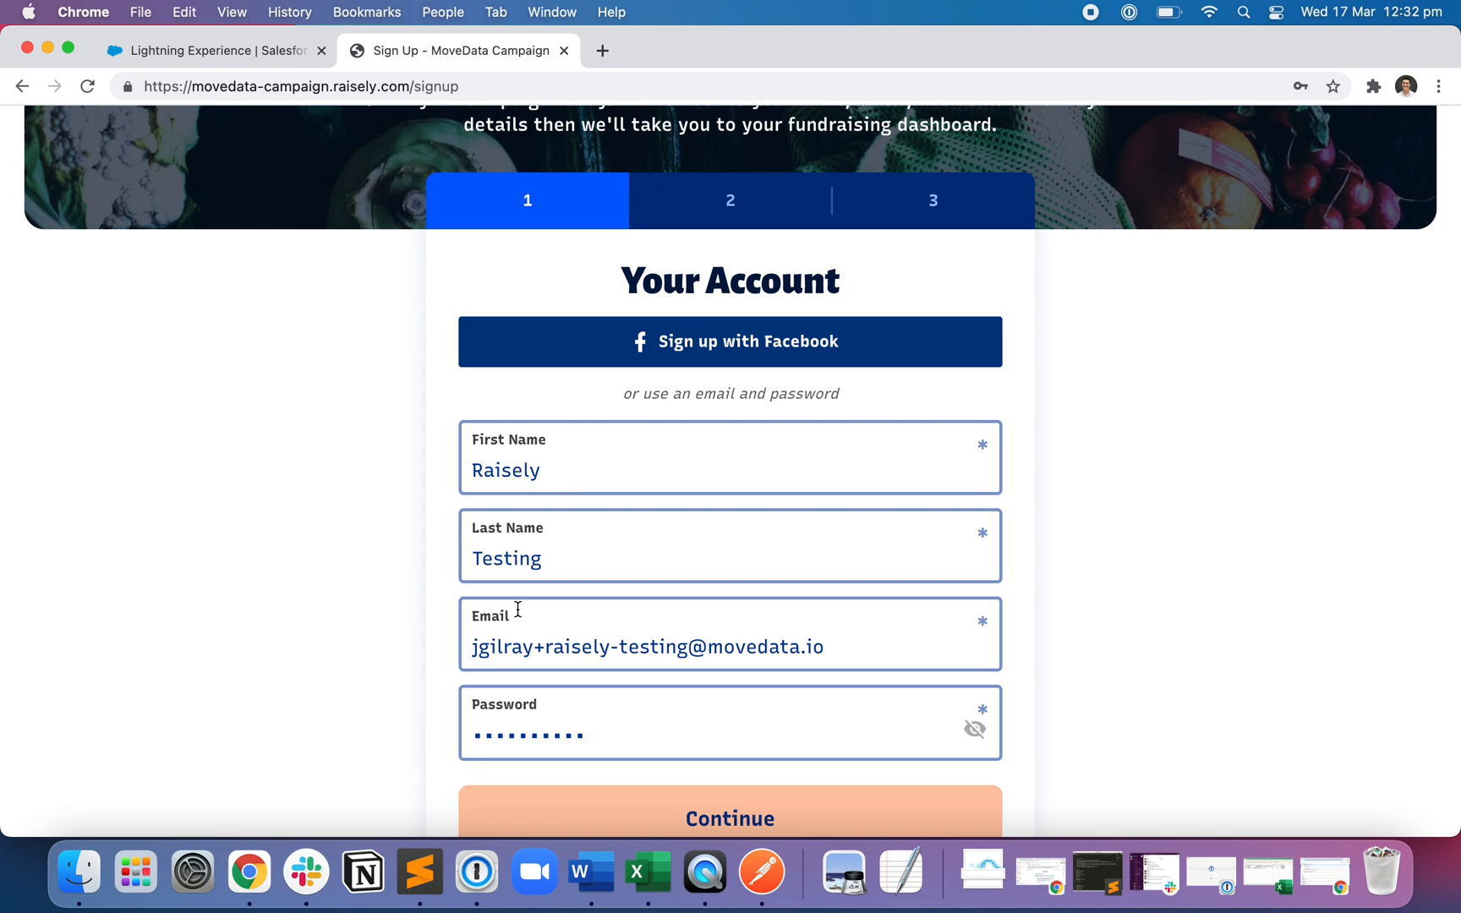
pyautogui.click(729, 819)
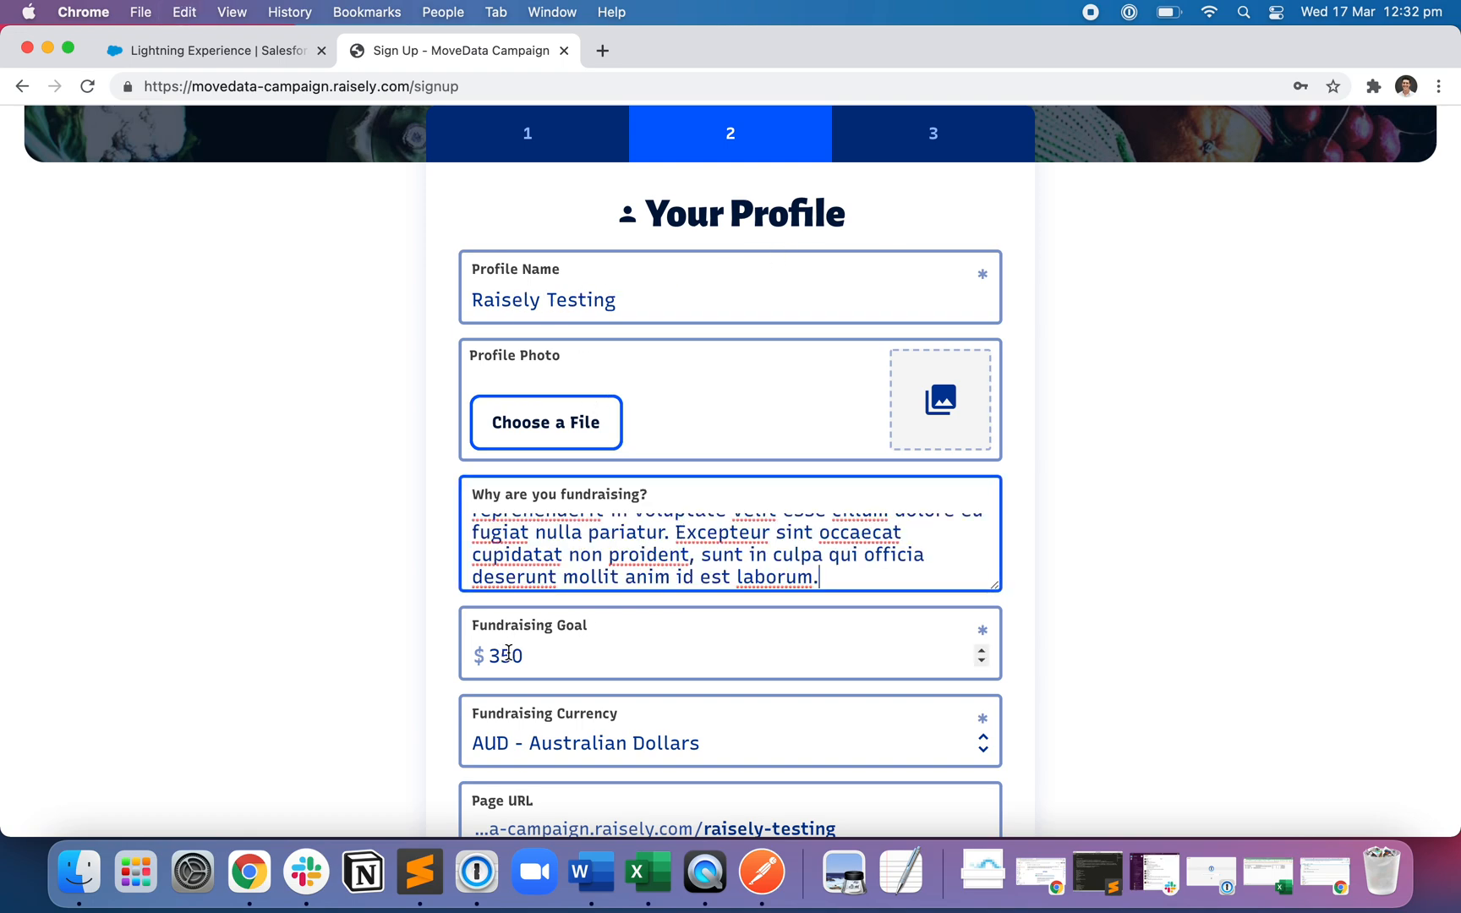
pyautogui.write('500')
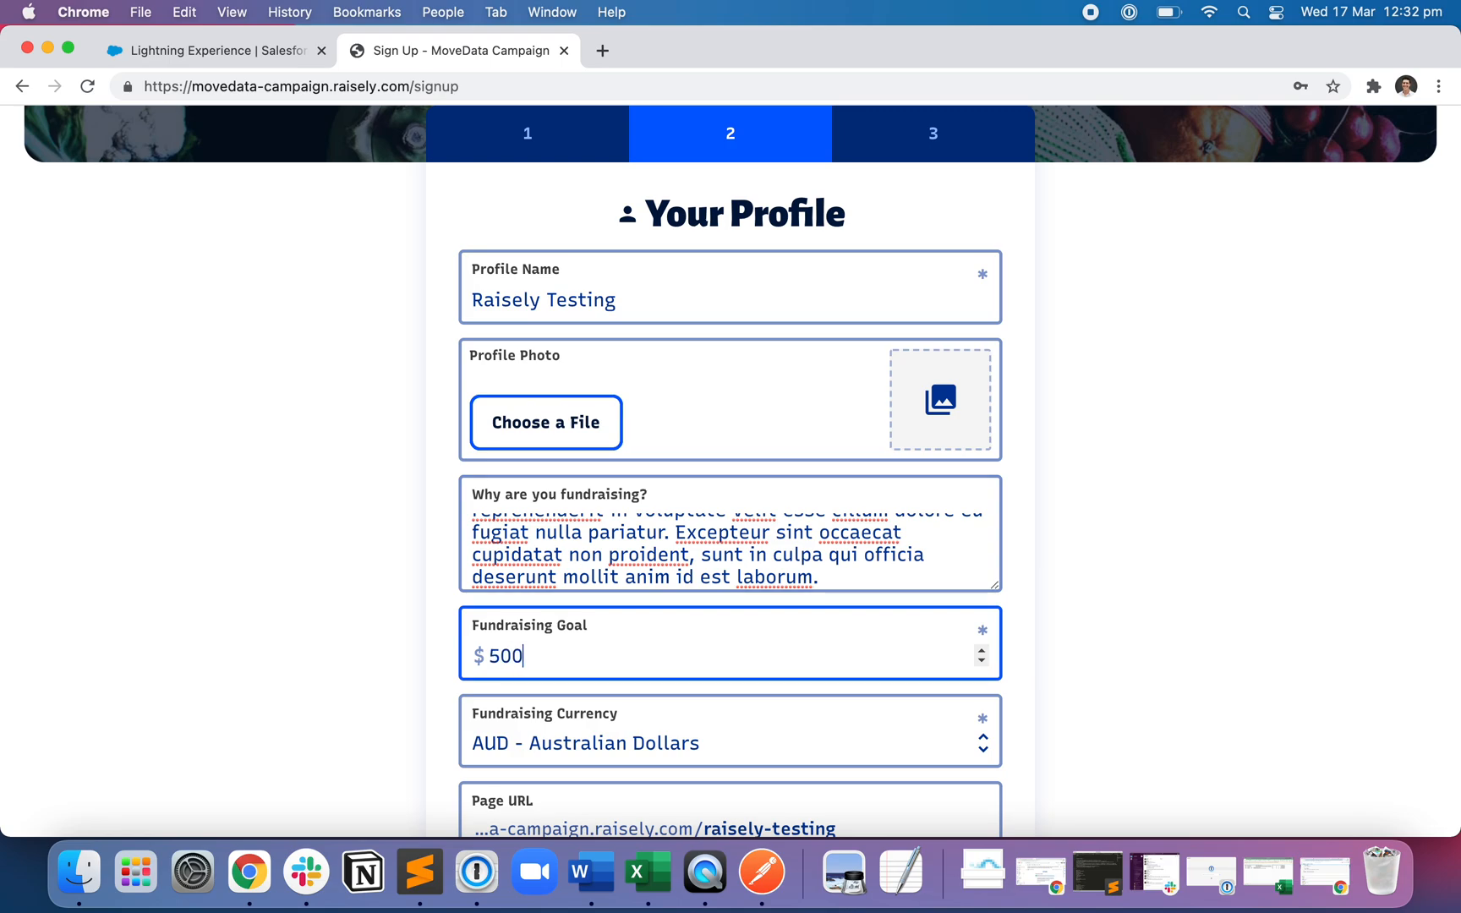
pyautogui.scroll(-3)
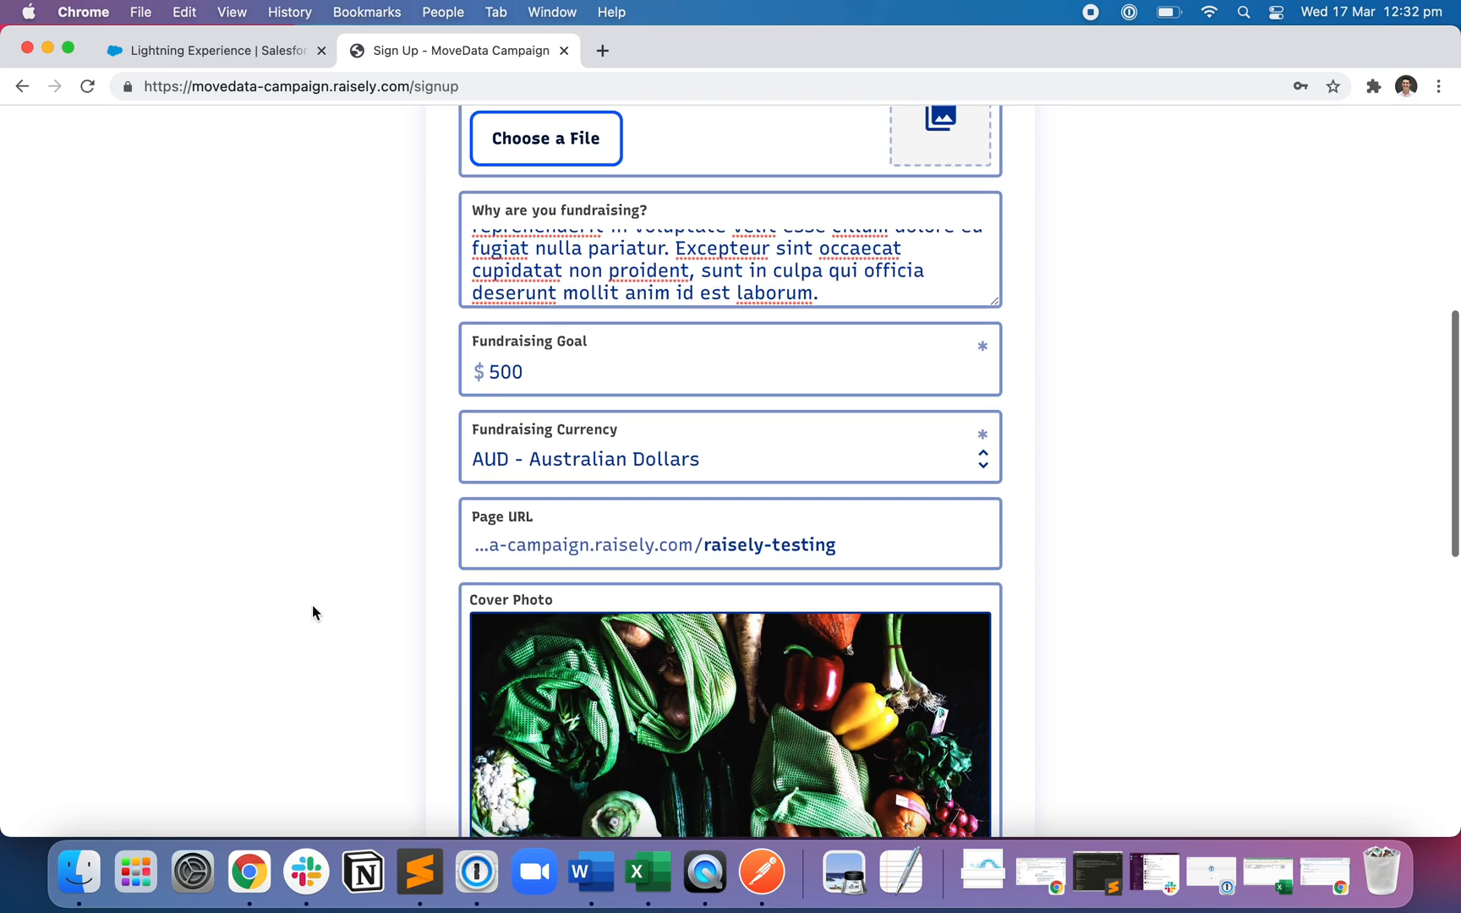
pyautogui.scroll(-3)
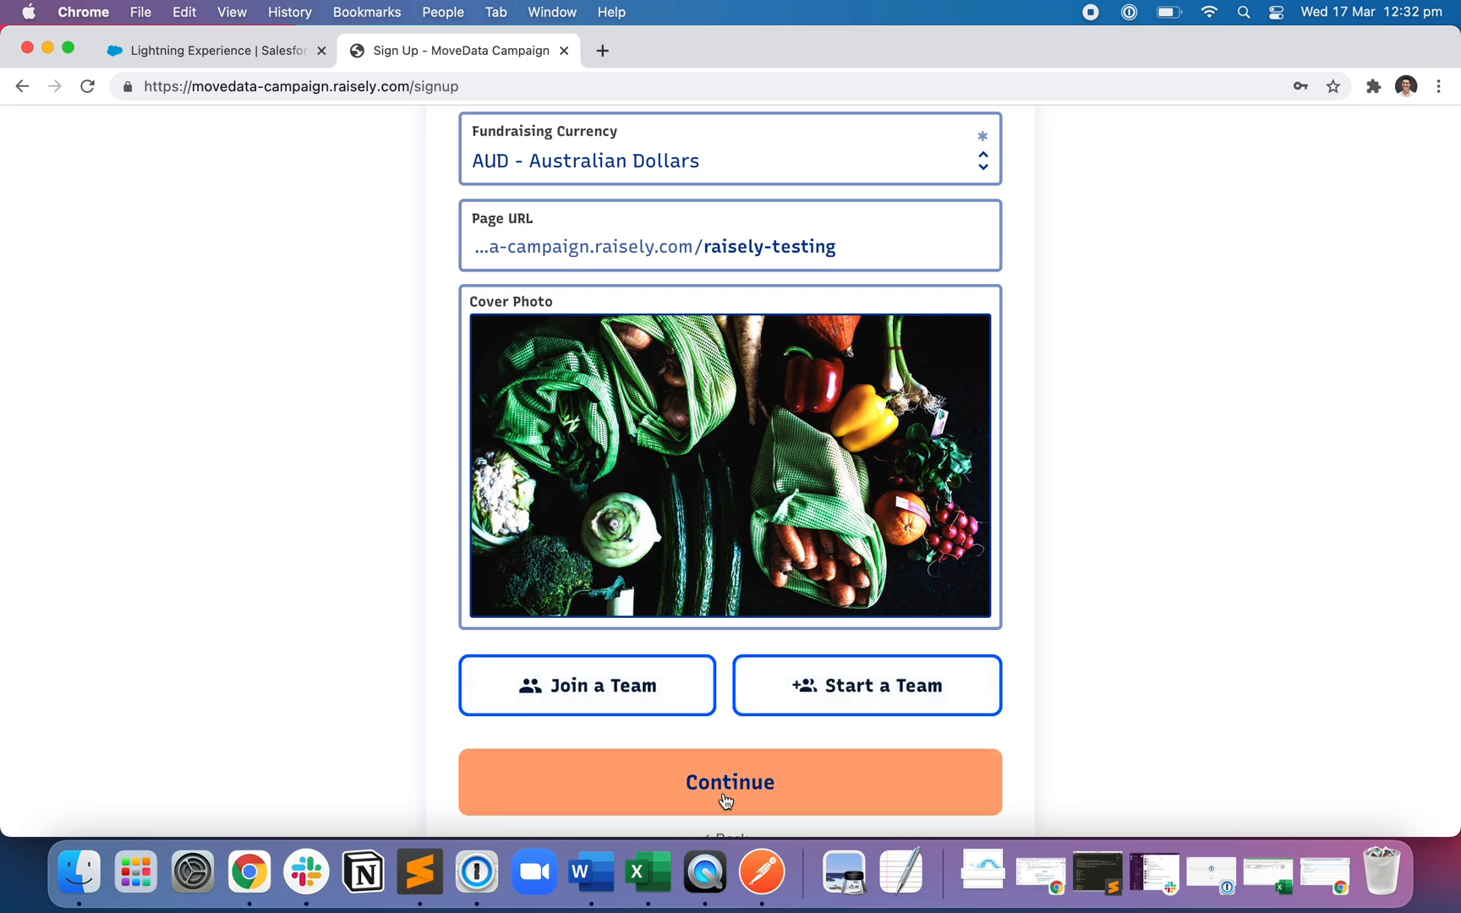
pyautogui.click(730, 782)
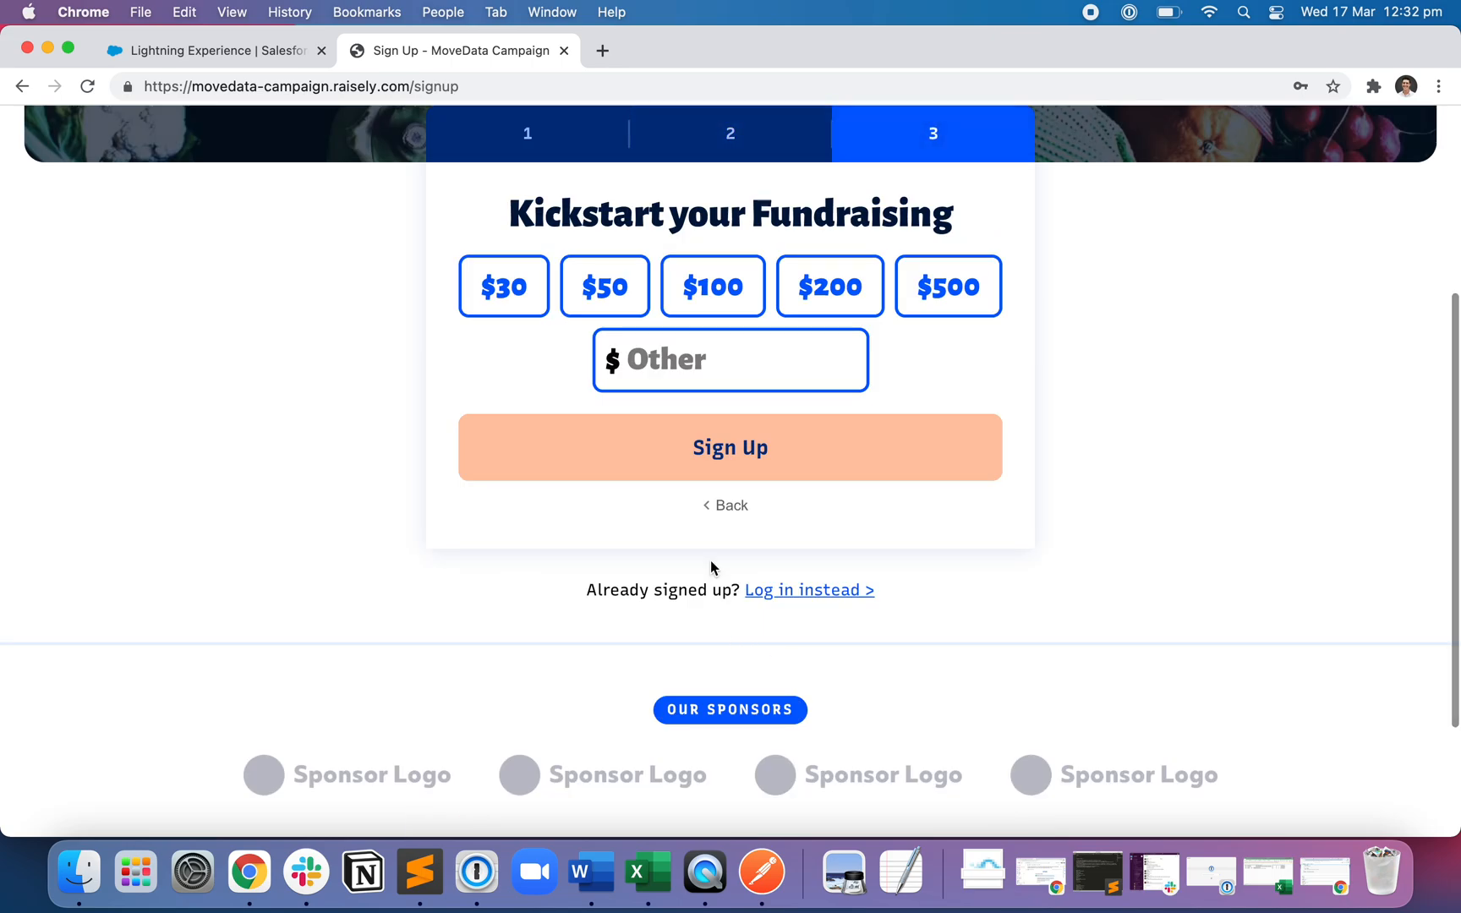
pyautogui.click(730, 447)
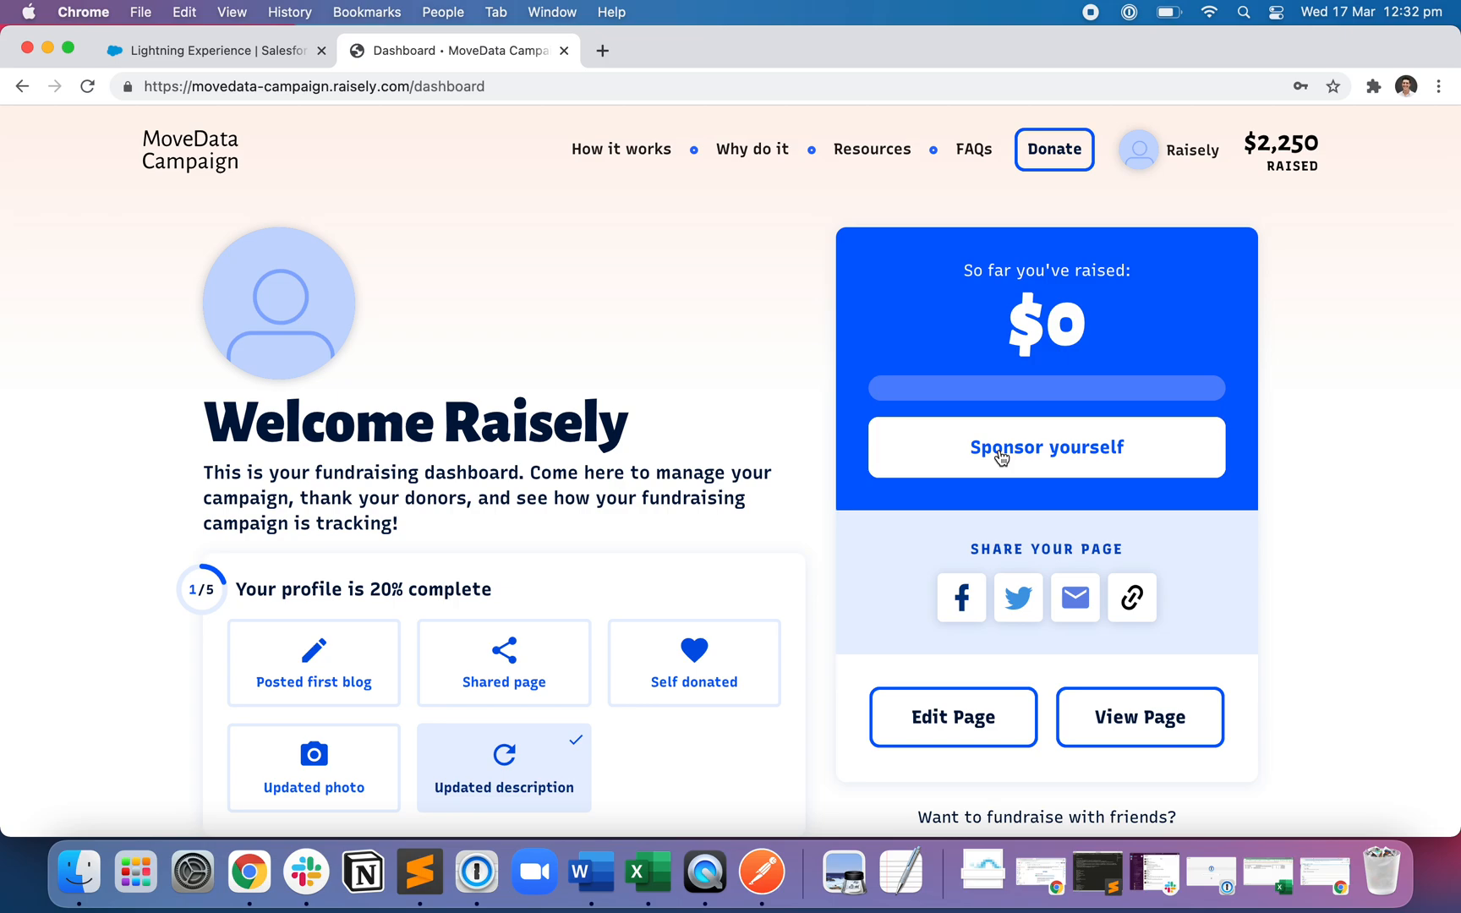
# Sponsor yourself with phone 0422, address 114/12 and message 'Hello Test', then proceed to payment
pyautogui.click(1045, 447)
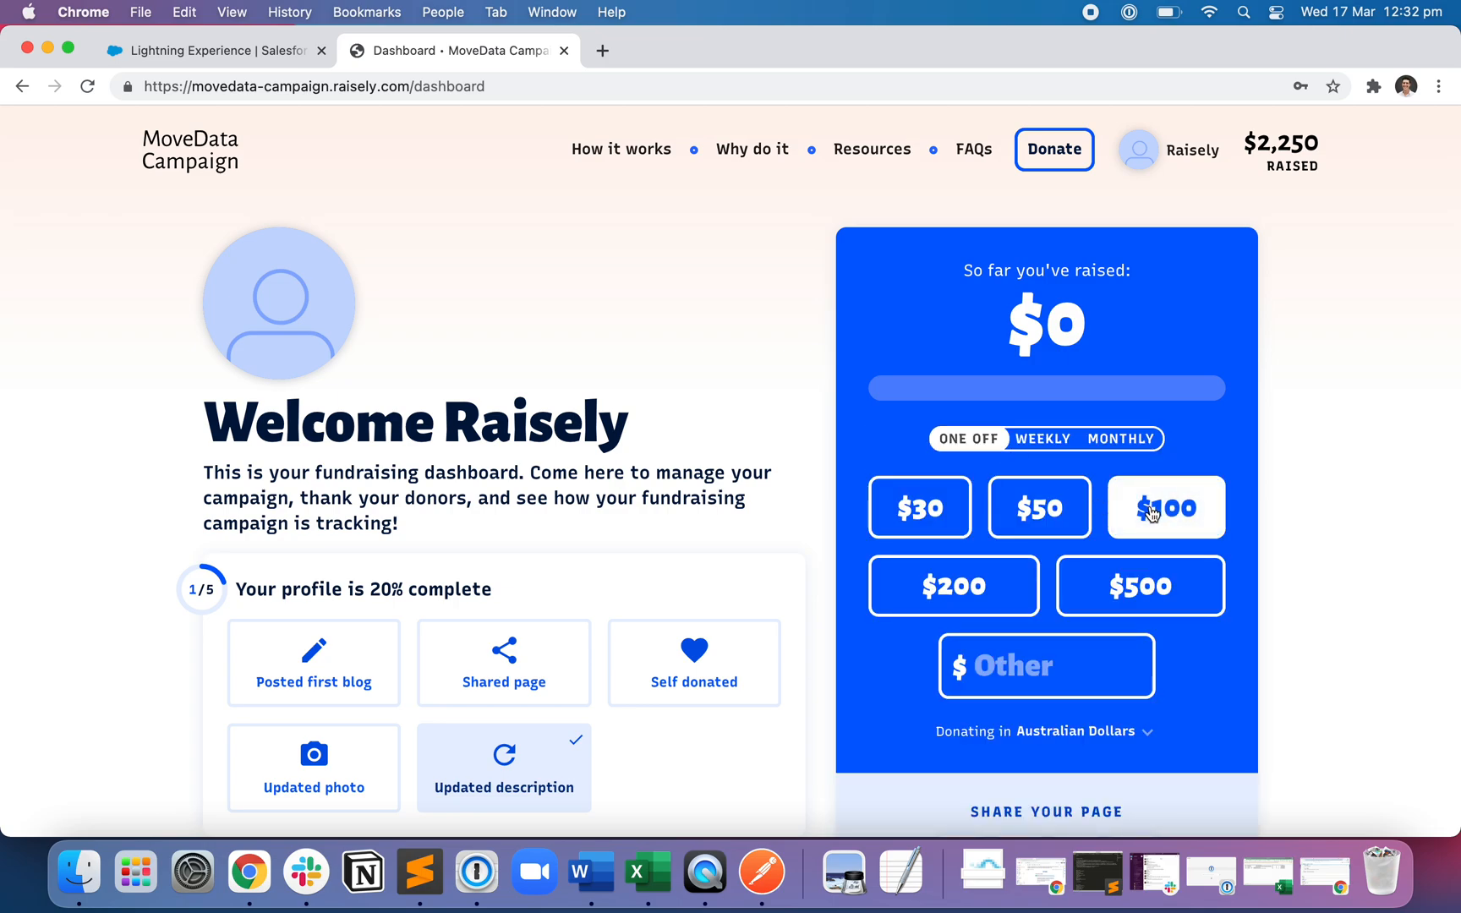
pyautogui.scroll(-3)
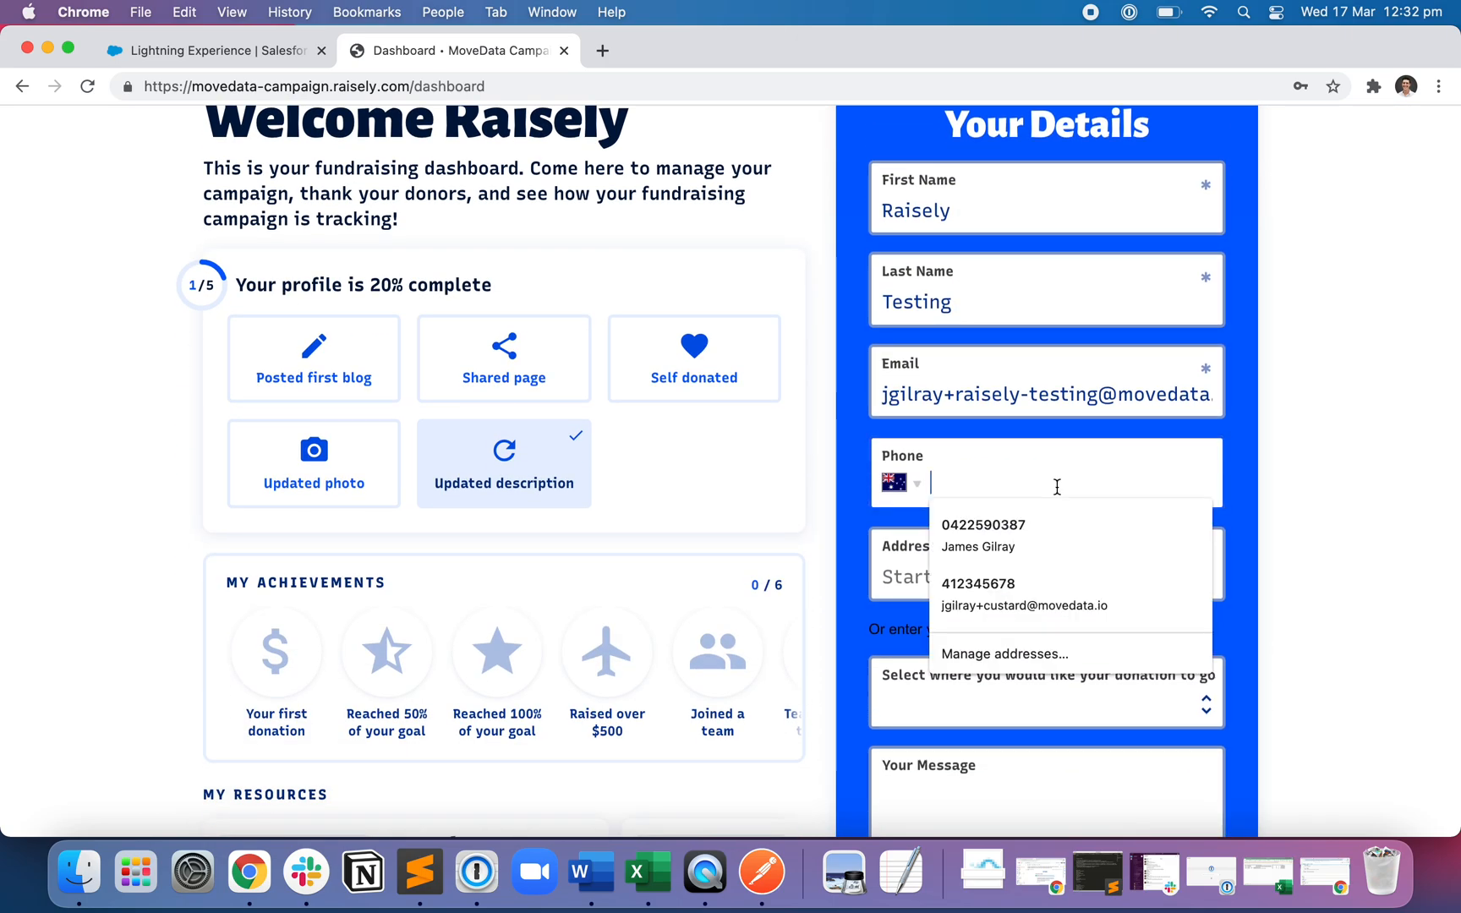
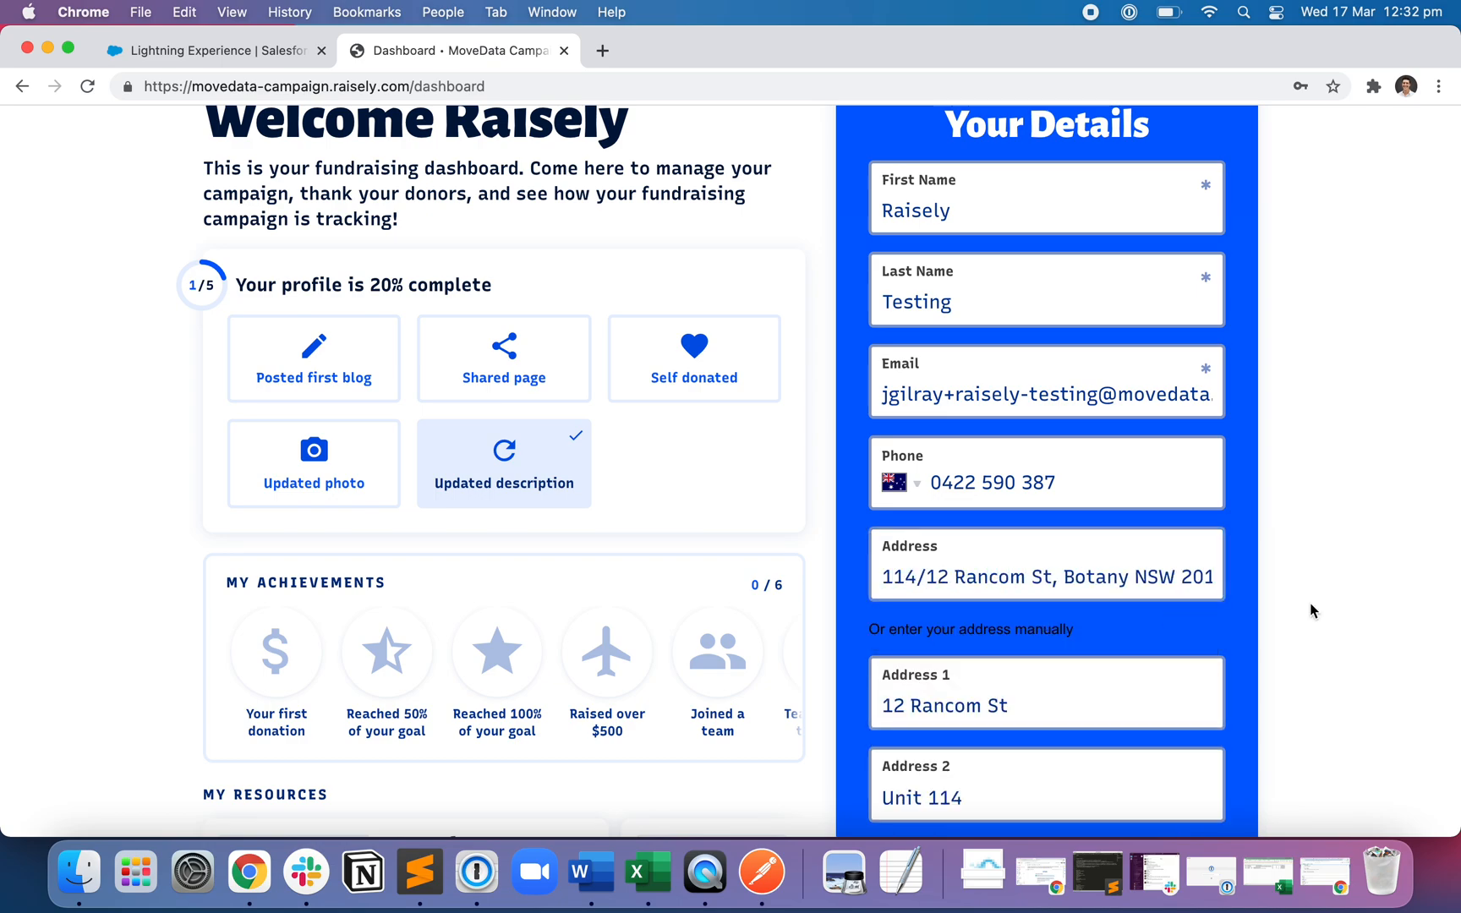
pyautogui.scroll(-3)
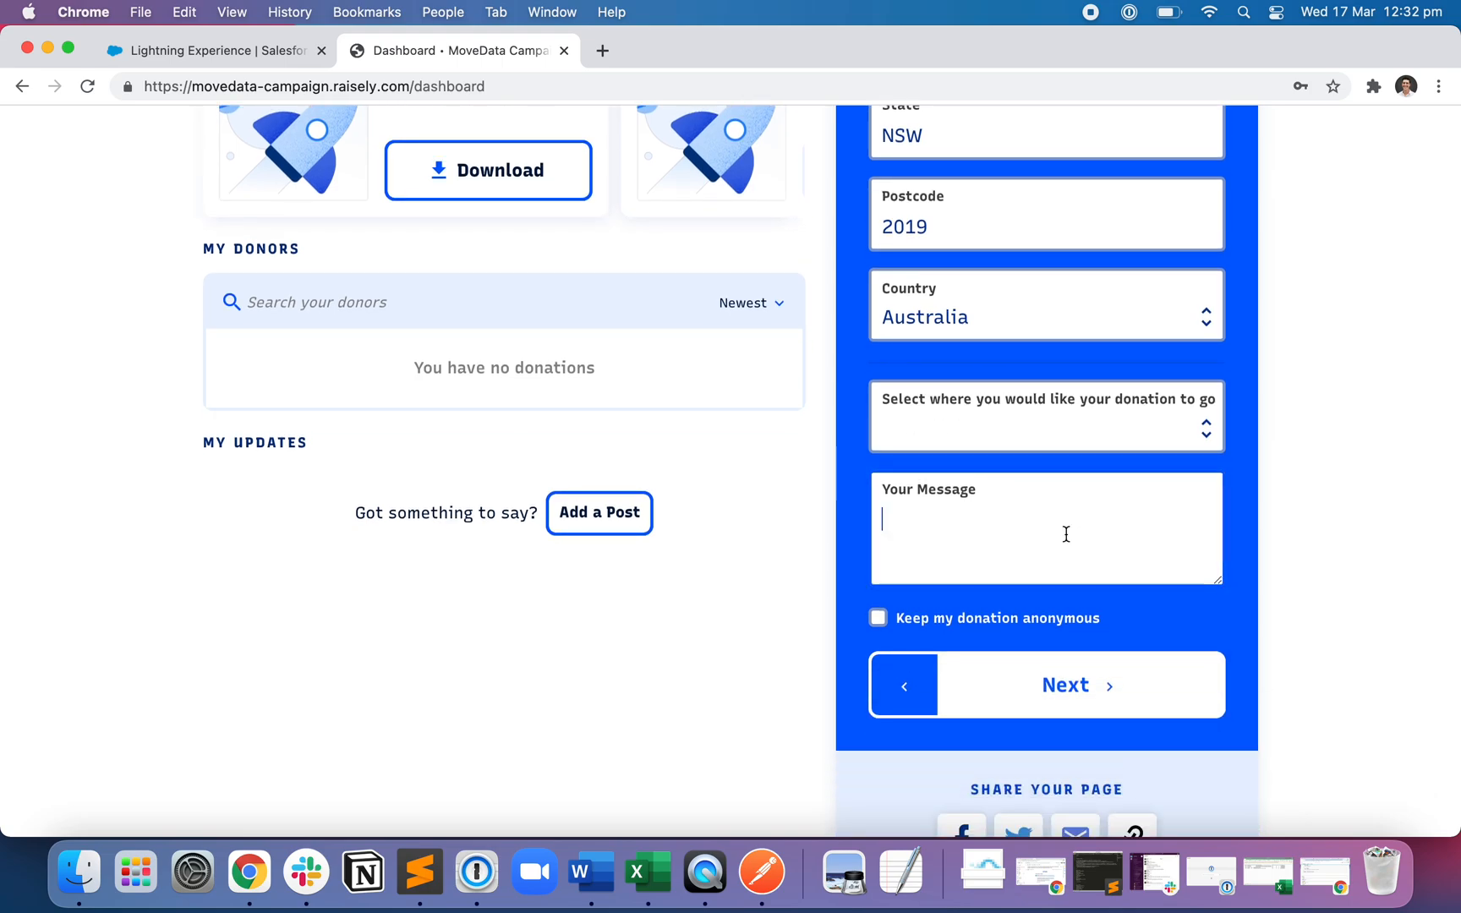
pyautogui.write('Hello Test')
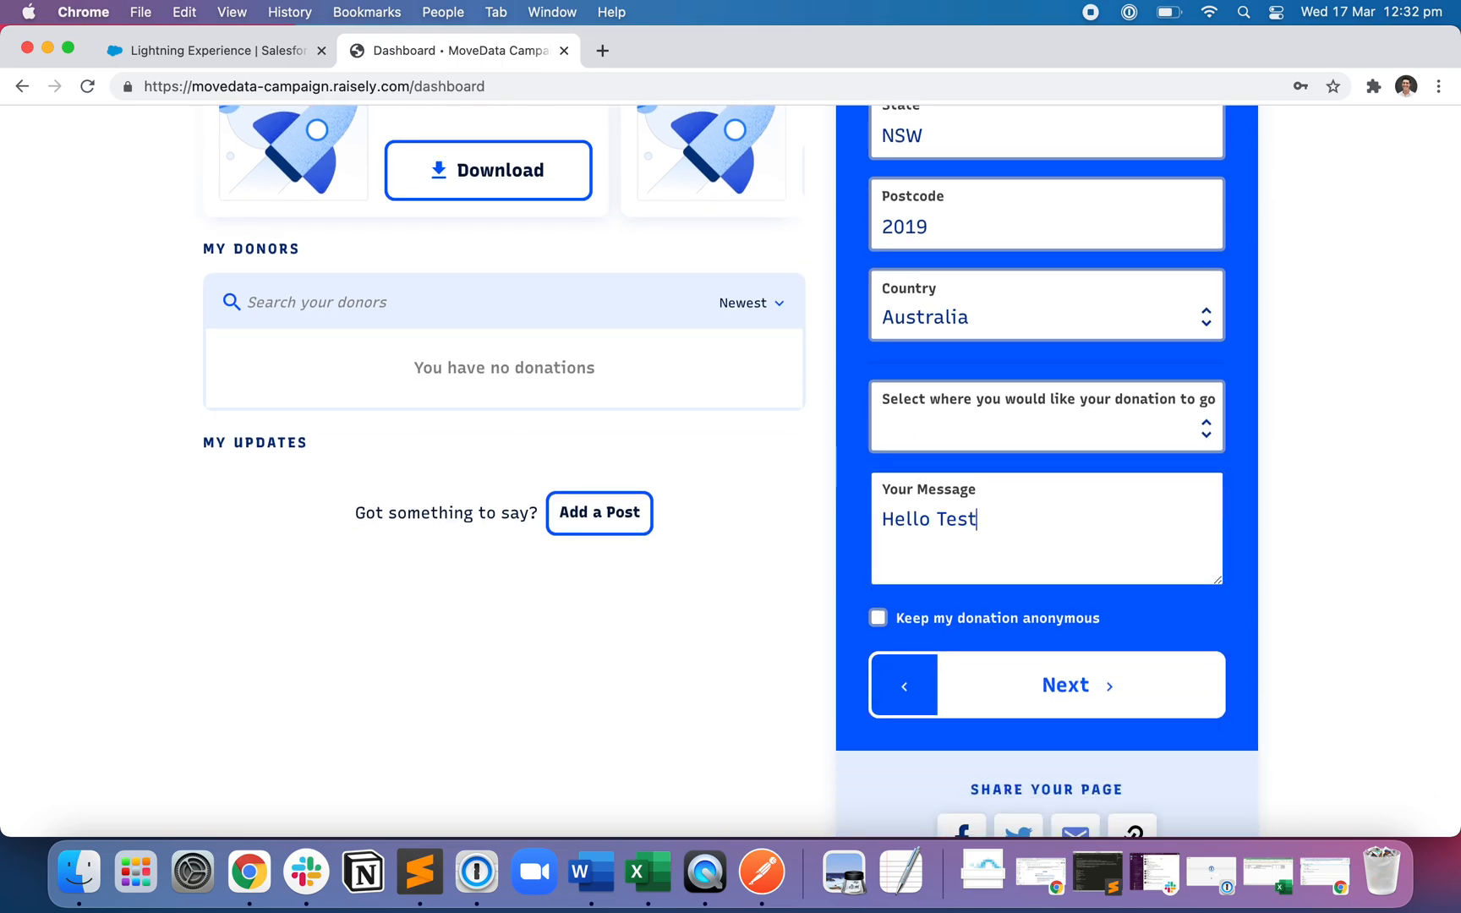
pyautogui.click(1065, 684)
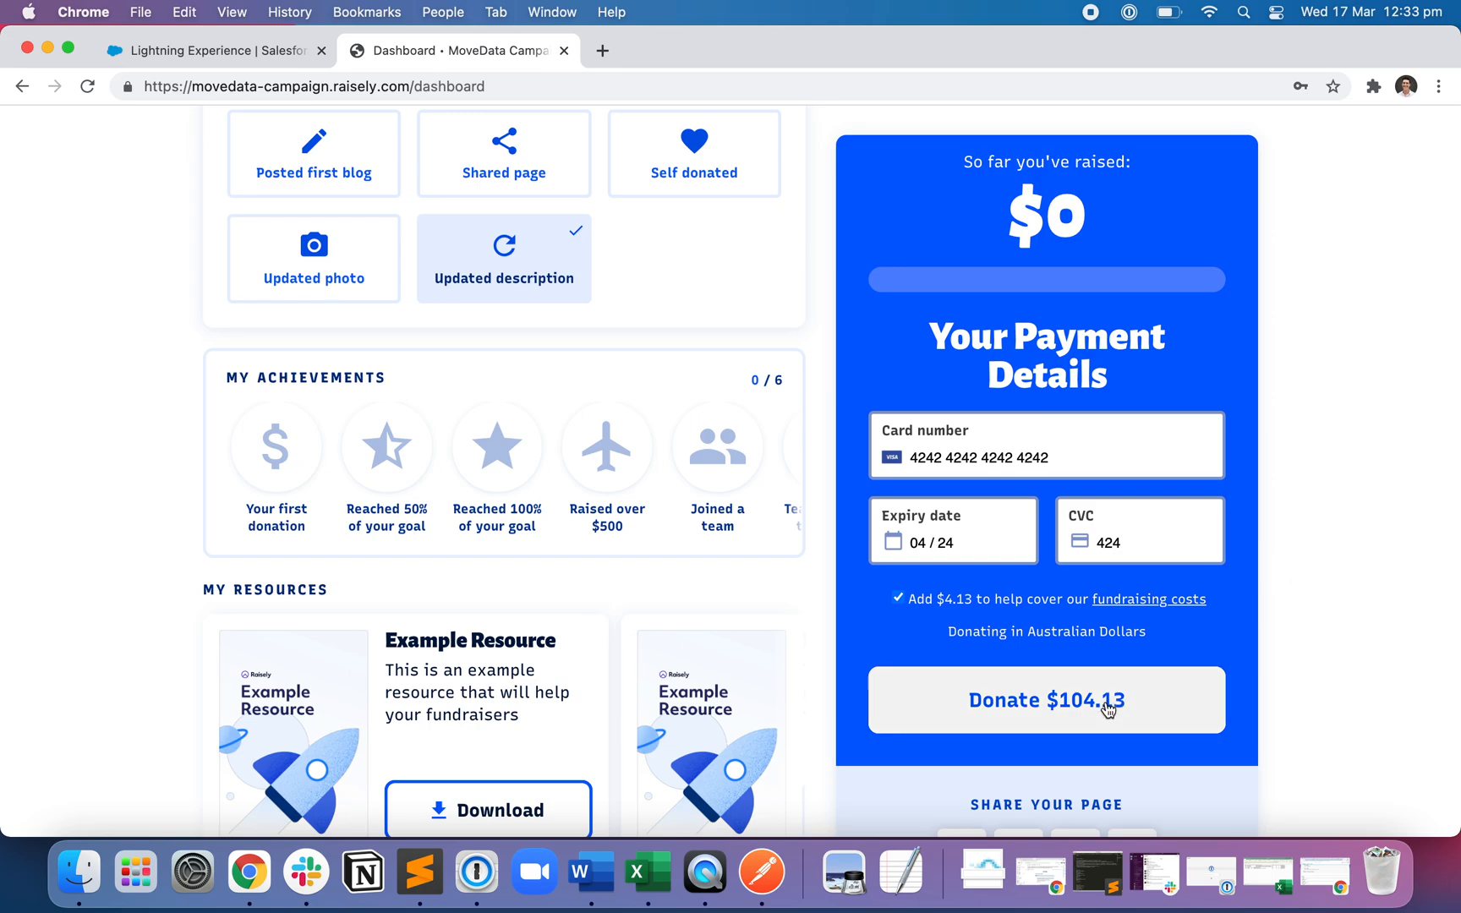
# Donate $104.13 to your own page with the entered test card
pyautogui.click(1045, 700)
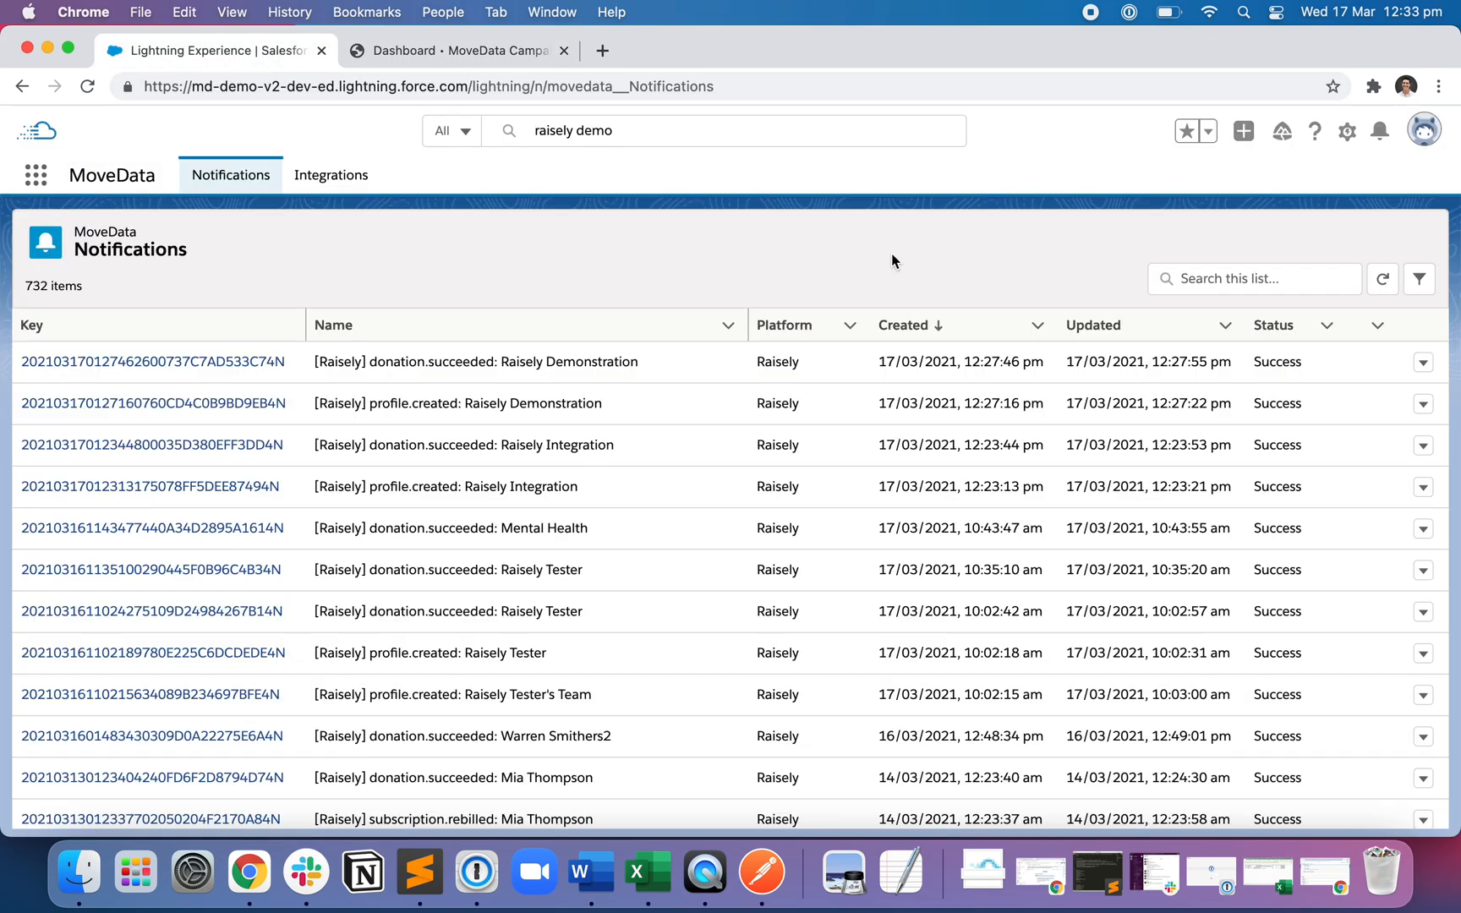
# Refresh MoveData notifications, then find and open the Raisely Testing contact
pyautogui.click(1383, 279)
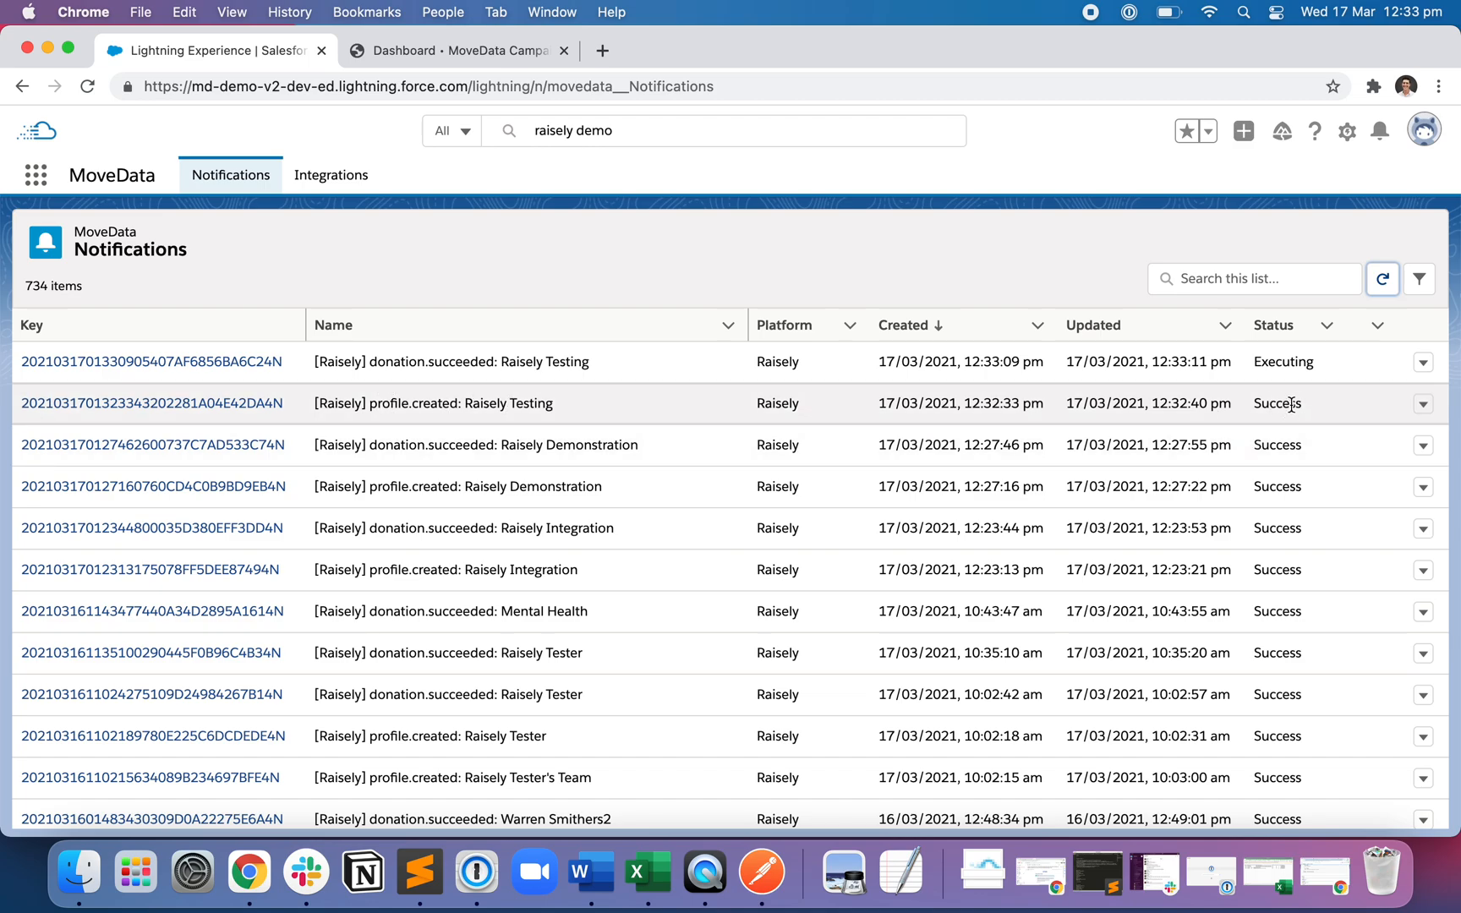
pyautogui.moveTo(475, 400)
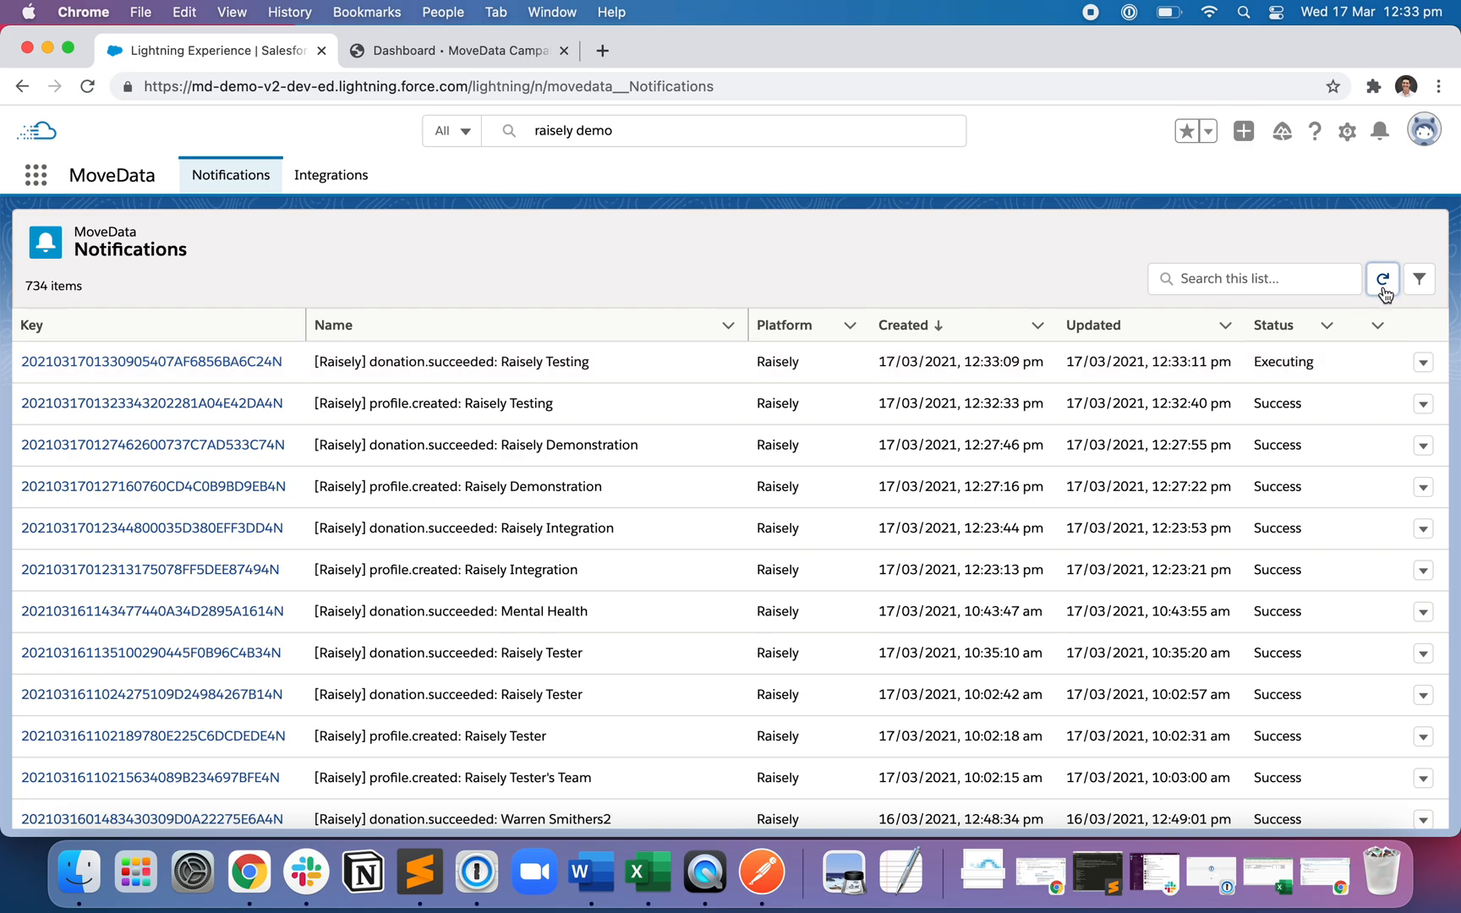
pyautogui.click(1382, 279)
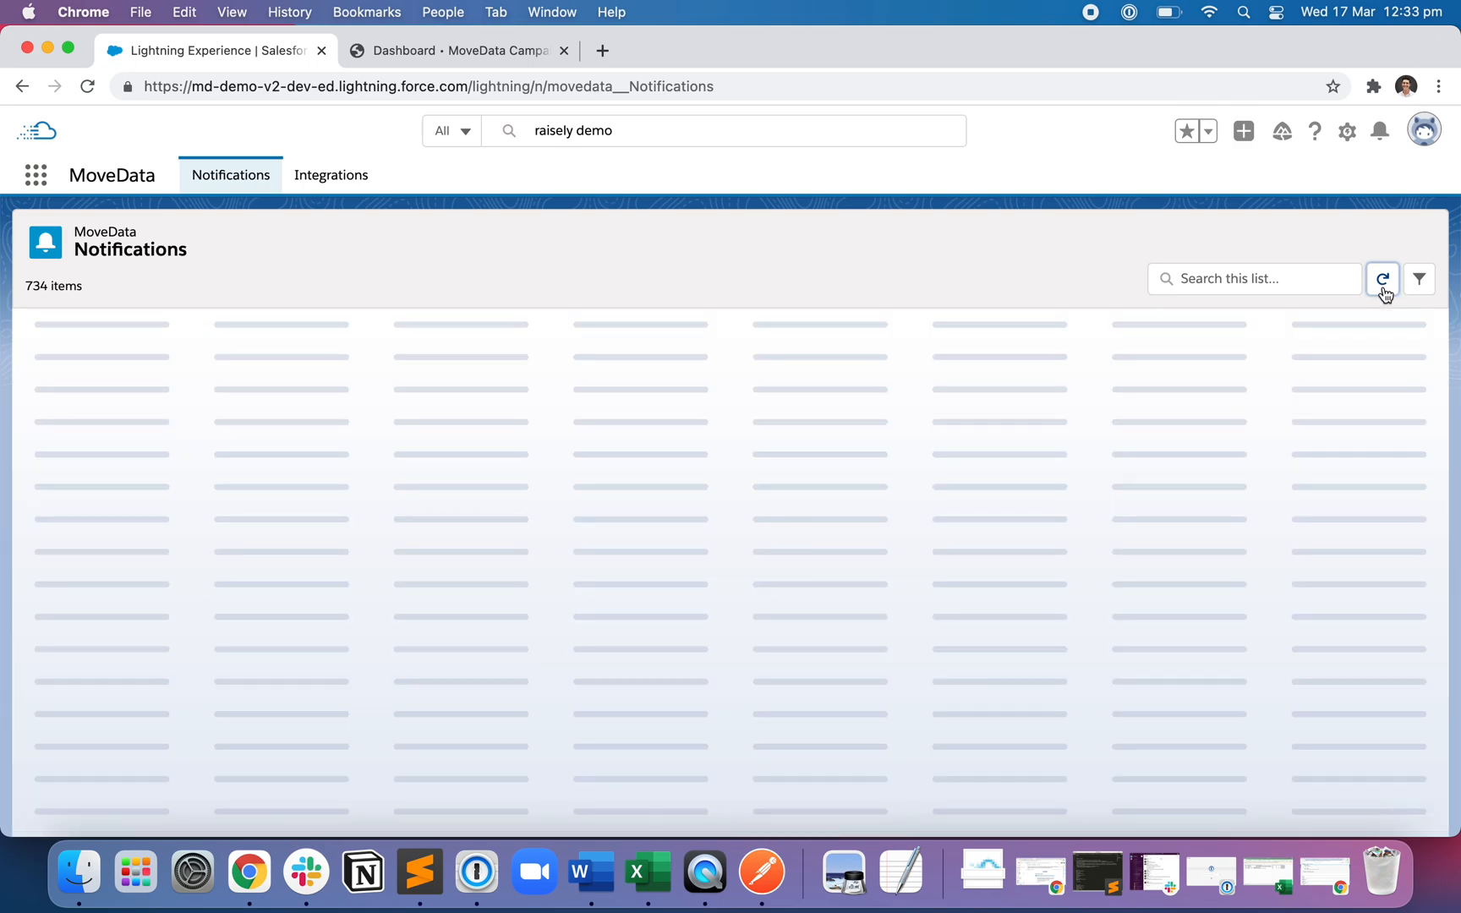
pyautogui.click(1382, 278)
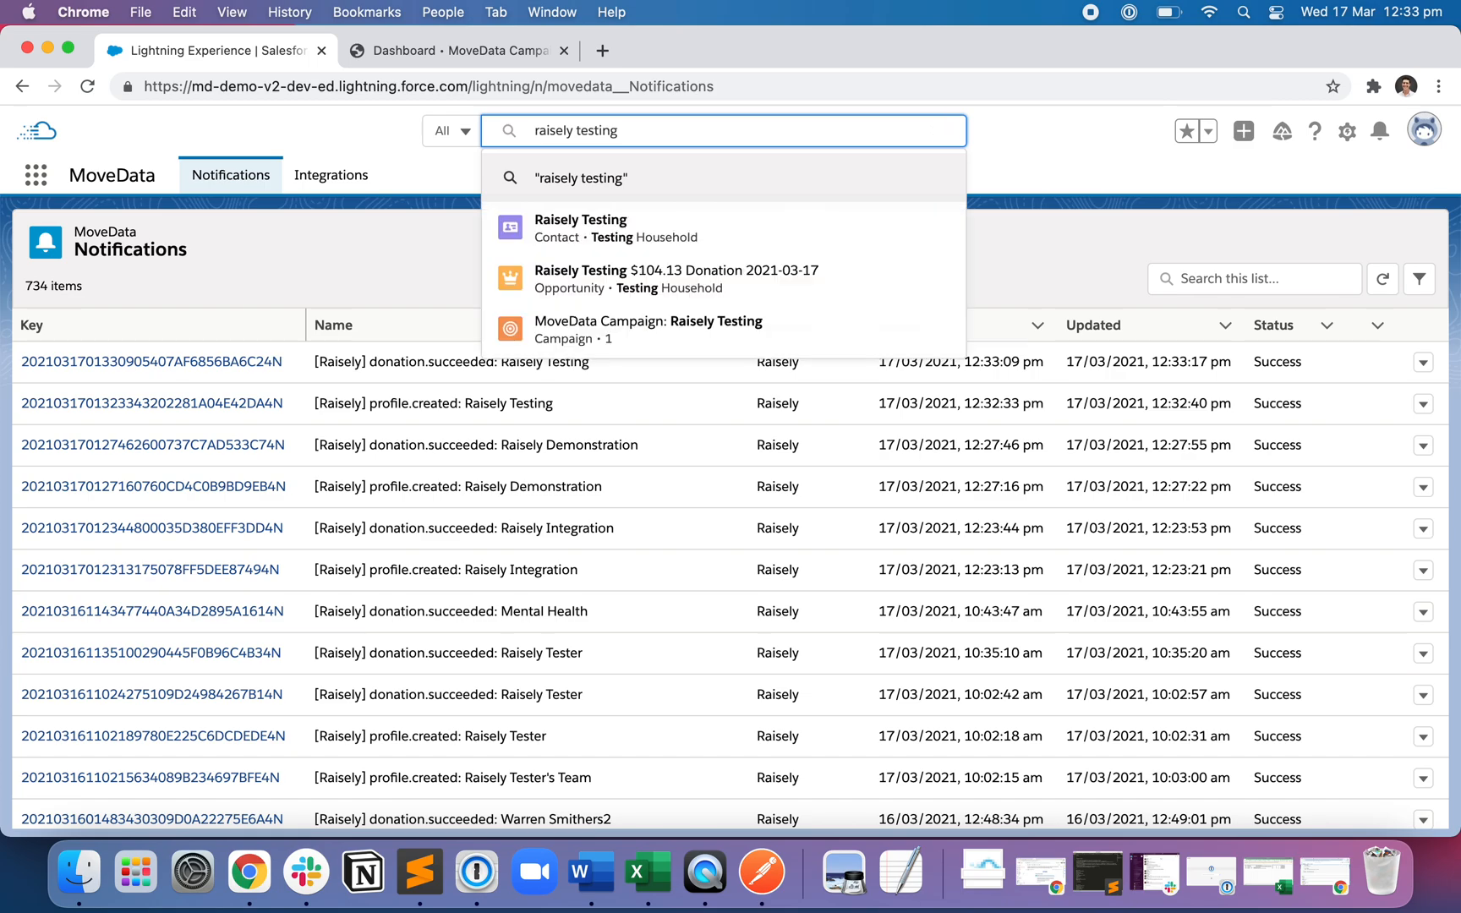
pyautogui.moveTo(579, 229)
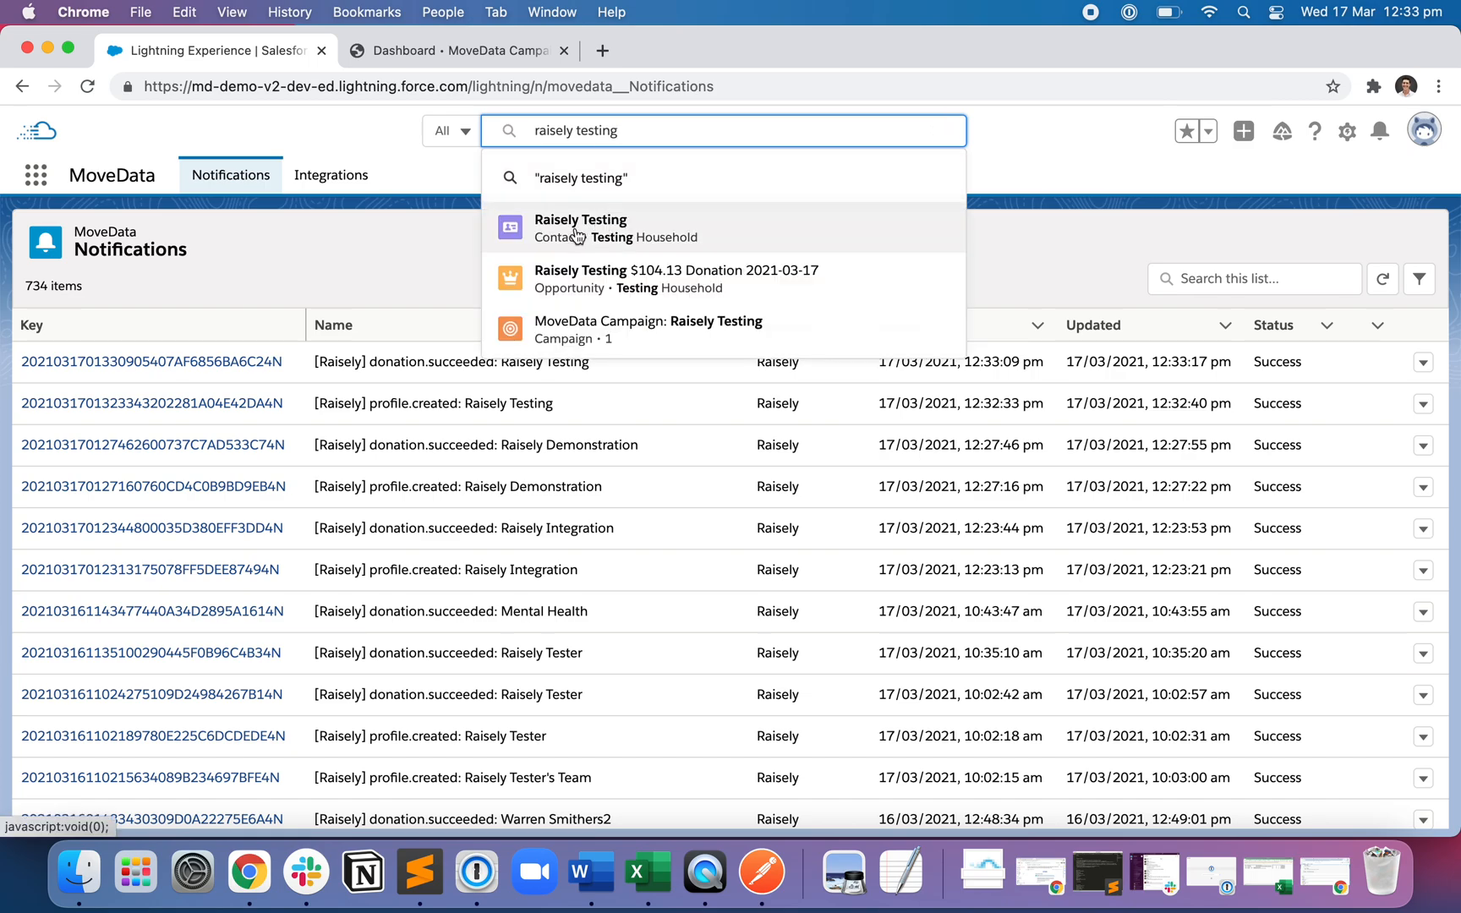
pyautogui.click(579, 228)
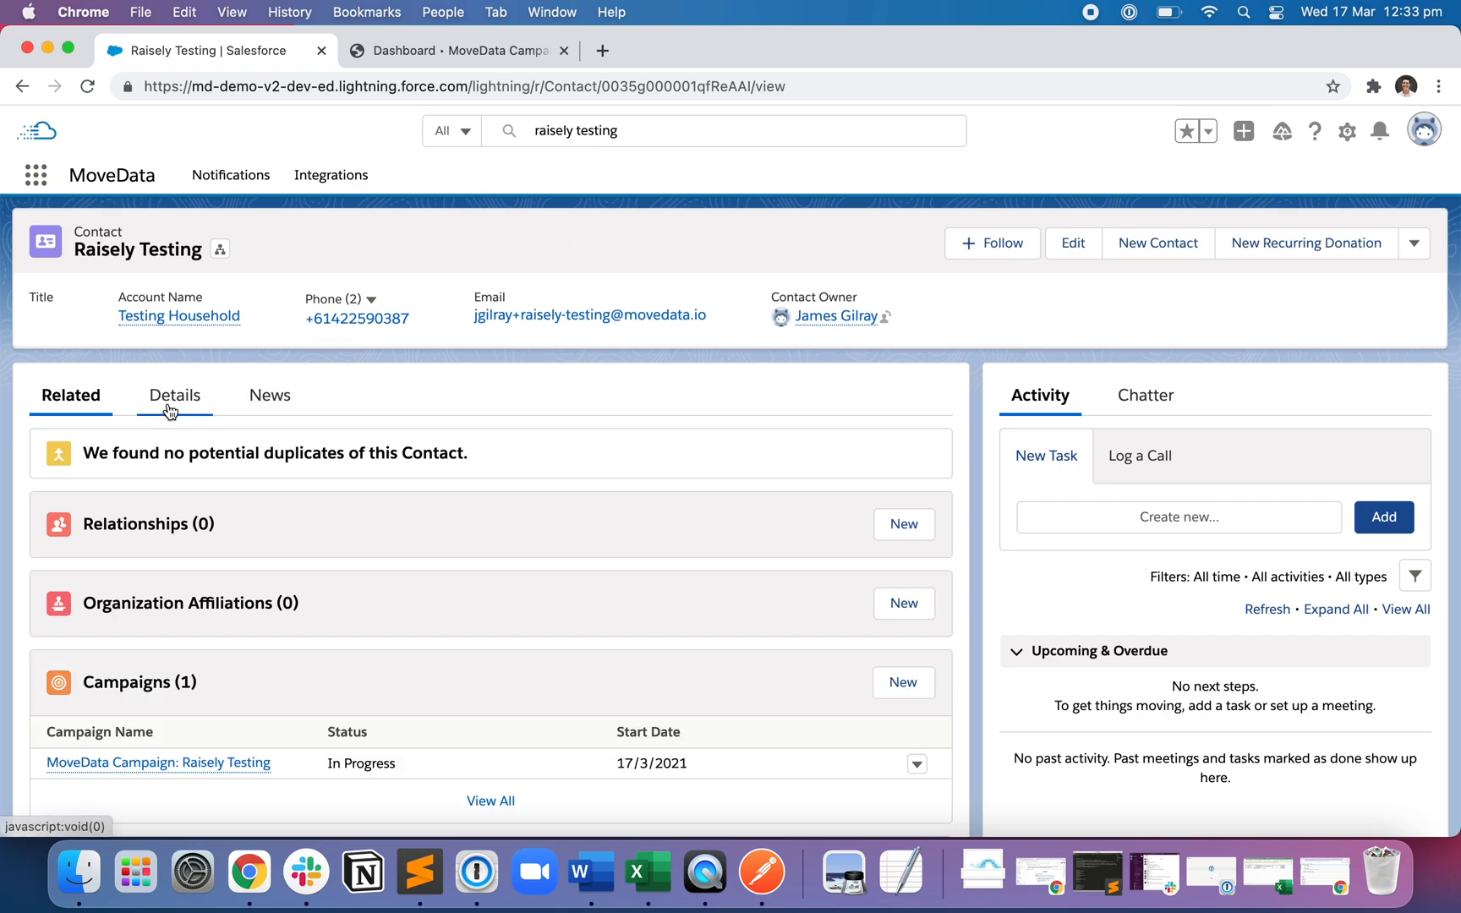
# Check the contact's Botany address, campaign membership and $104.13 Closed Won donation
pyautogui.click(173, 394)
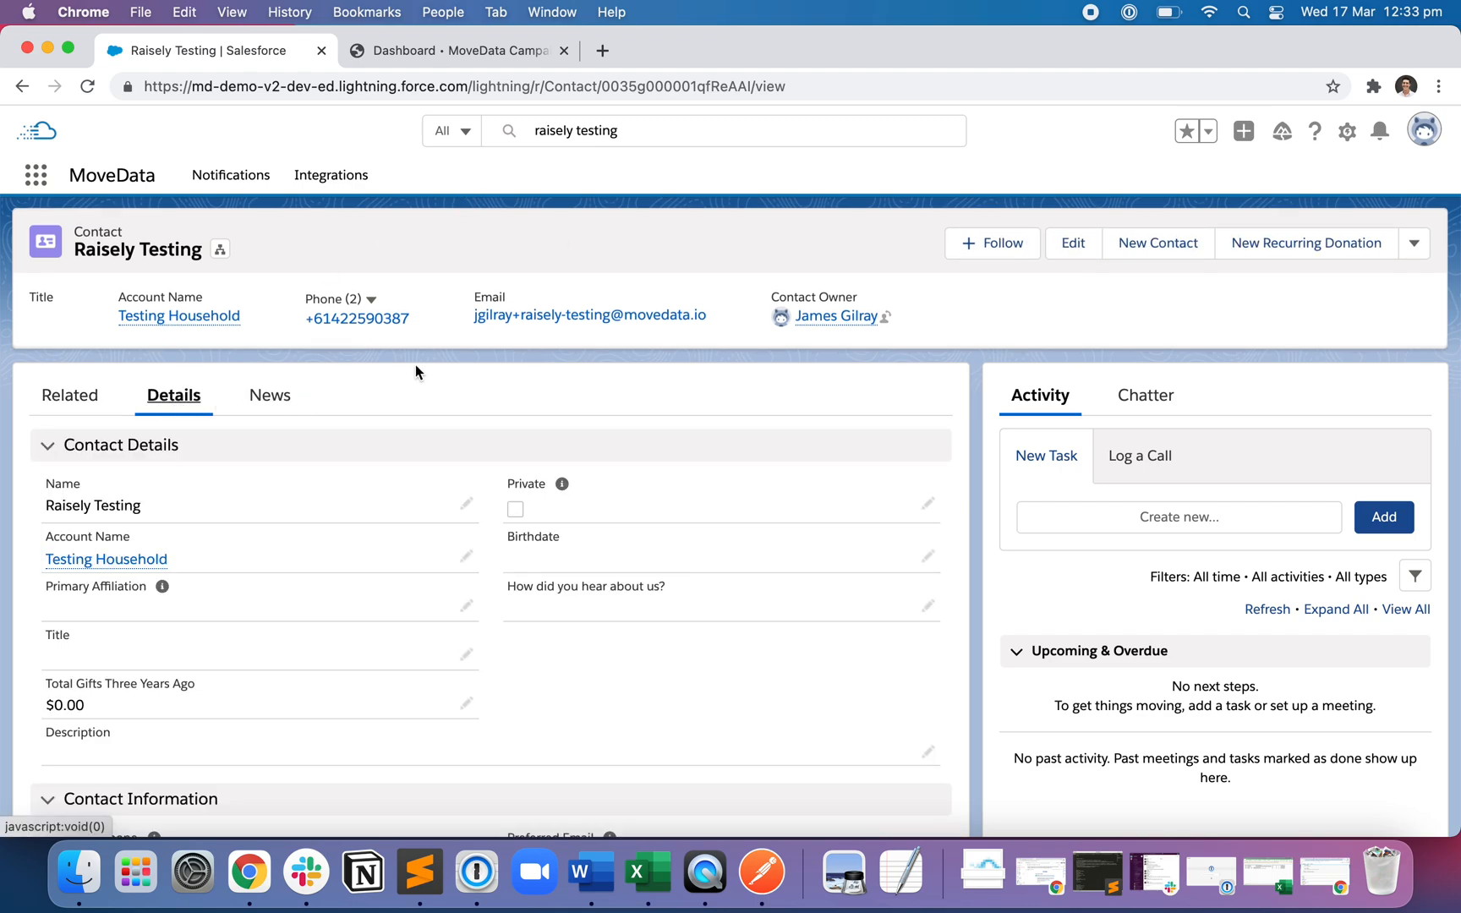
pyautogui.moveTo(355, 357)
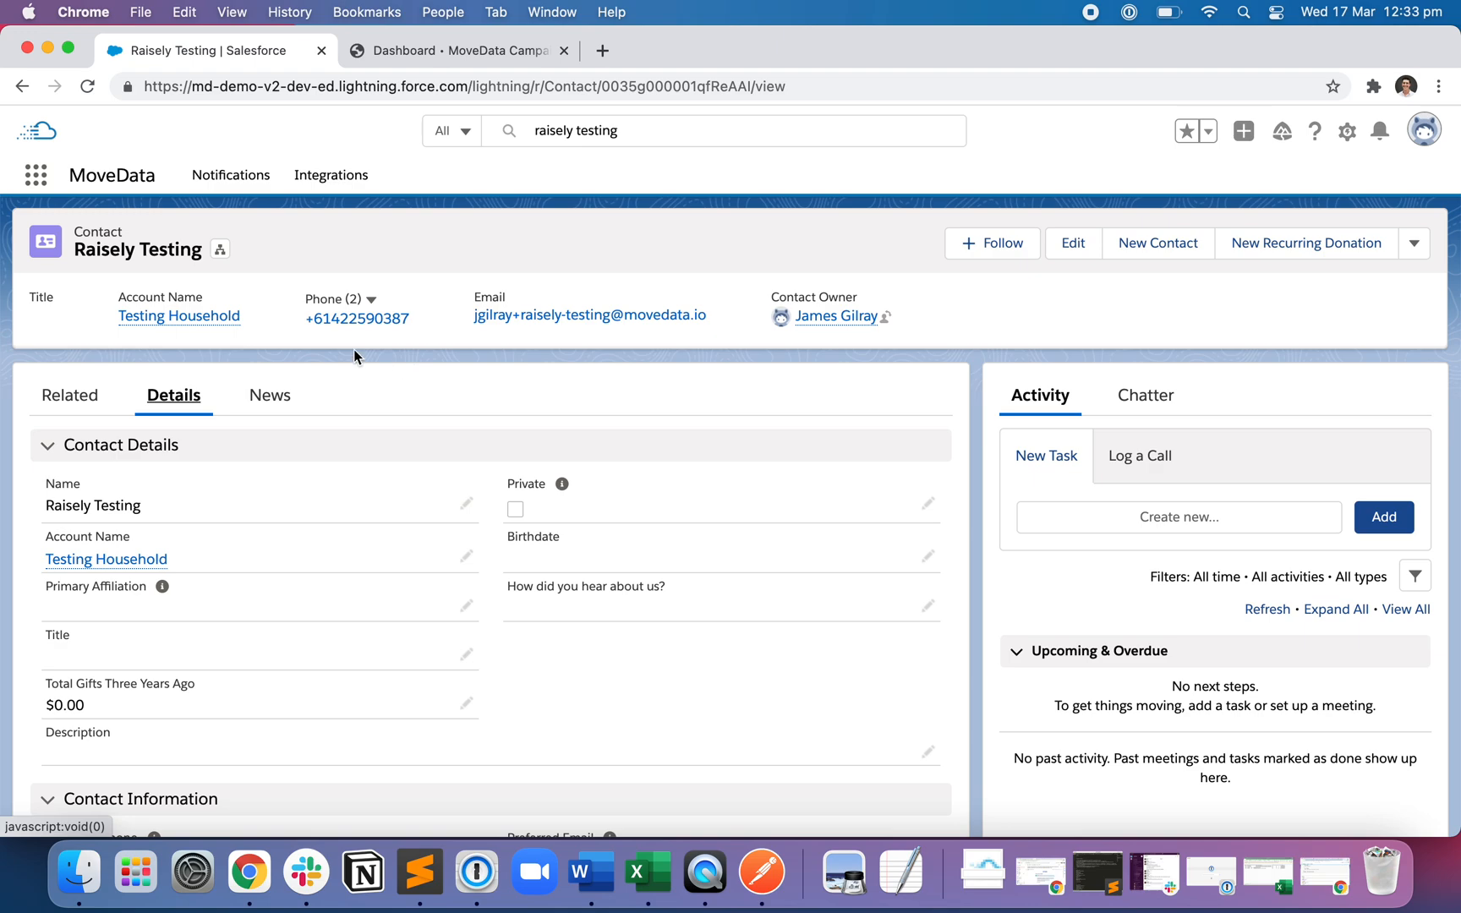
pyautogui.moveTo(93, 505)
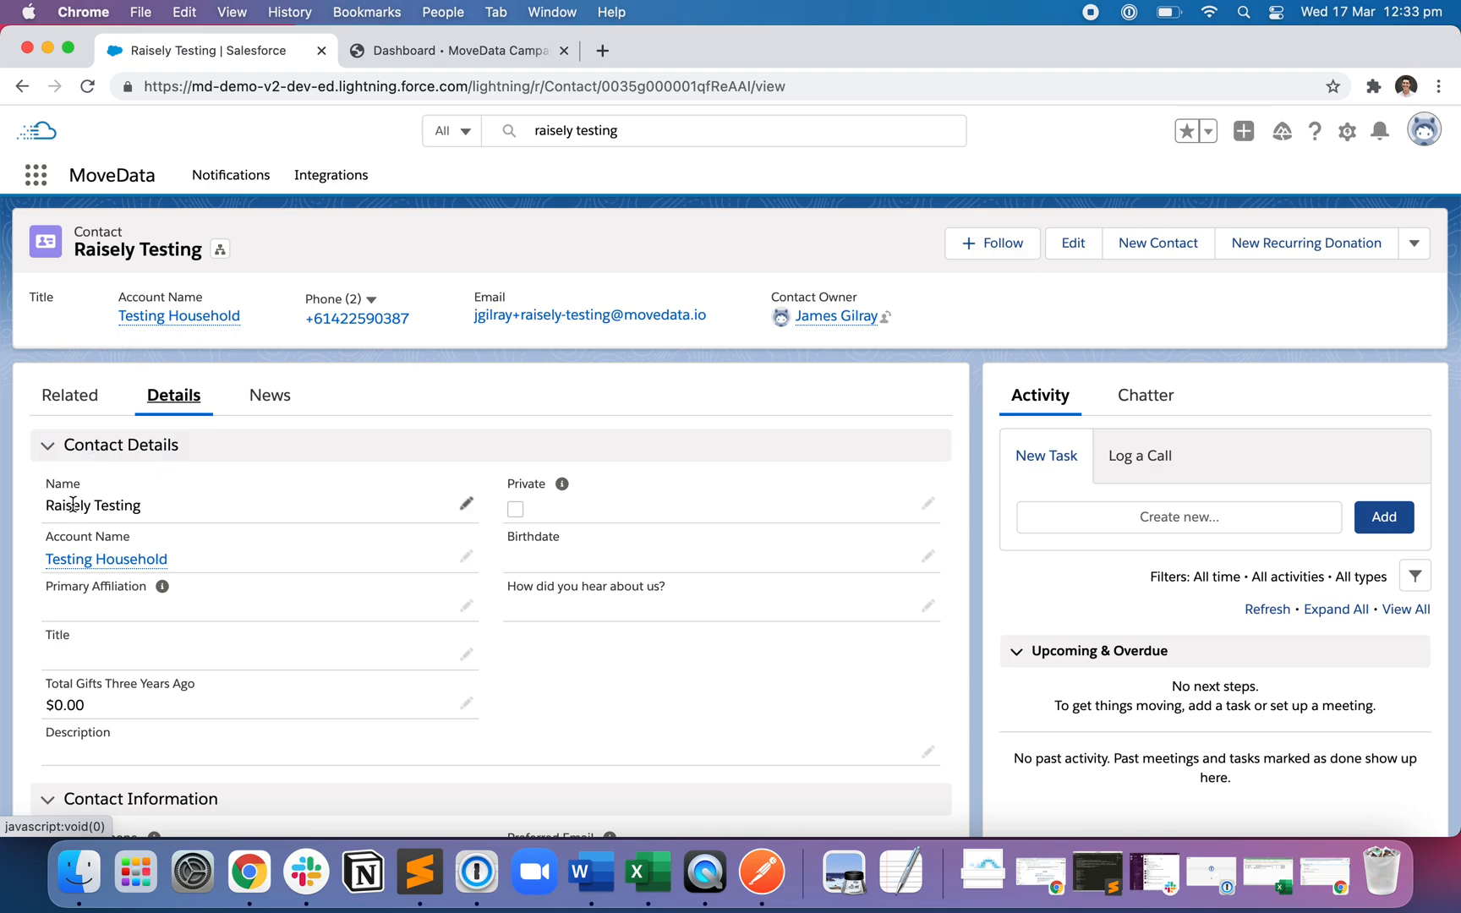
pyautogui.scroll(-3)
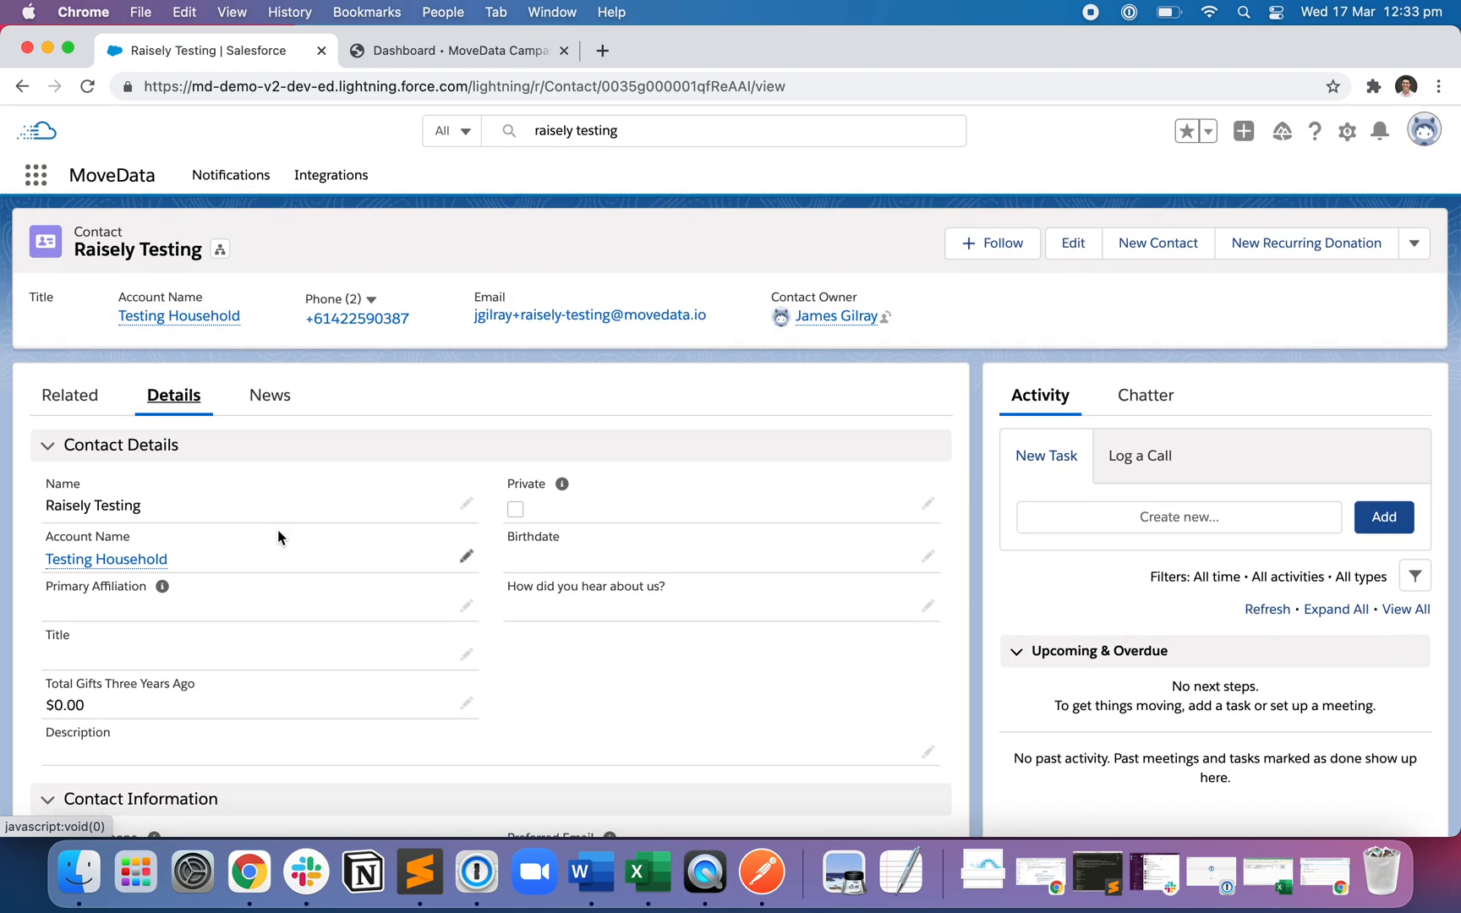
pyautogui.scroll(-3)
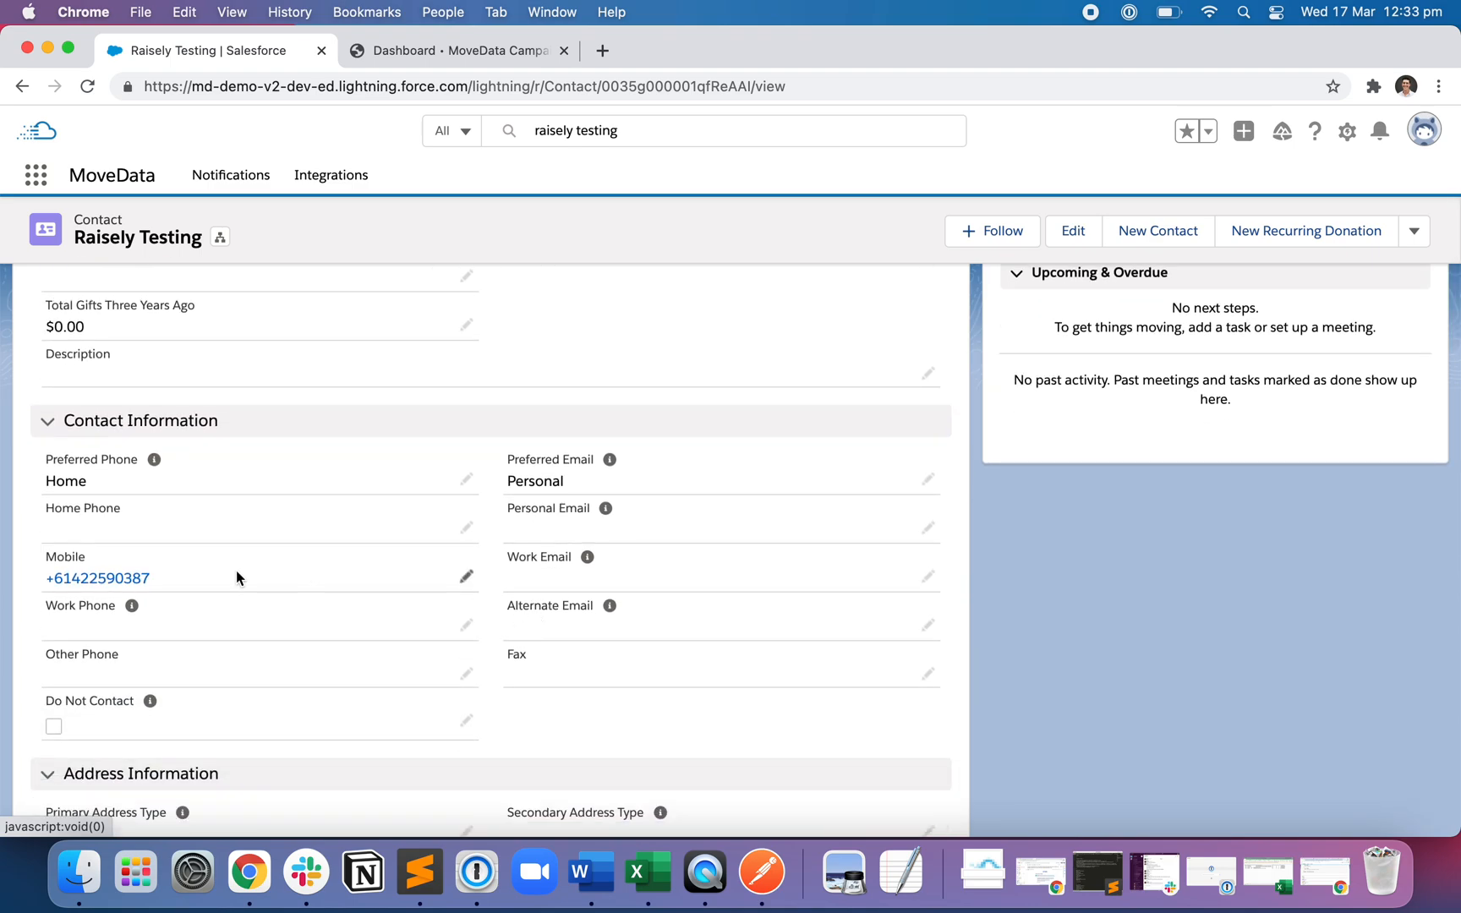
pyautogui.scroll(-3)
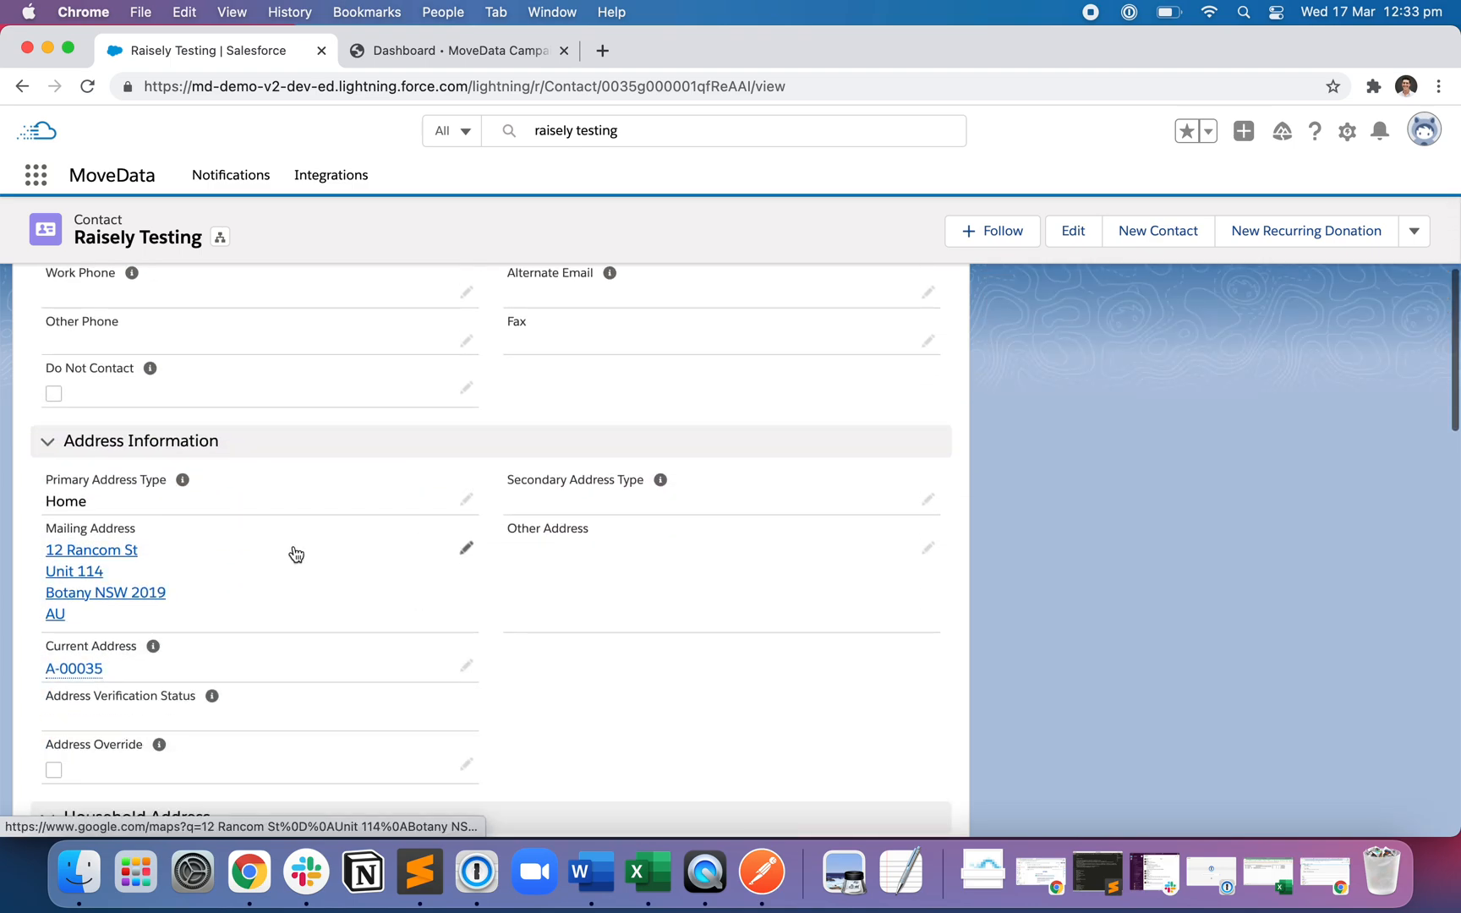
pyautogui.moveTo(351, 554)
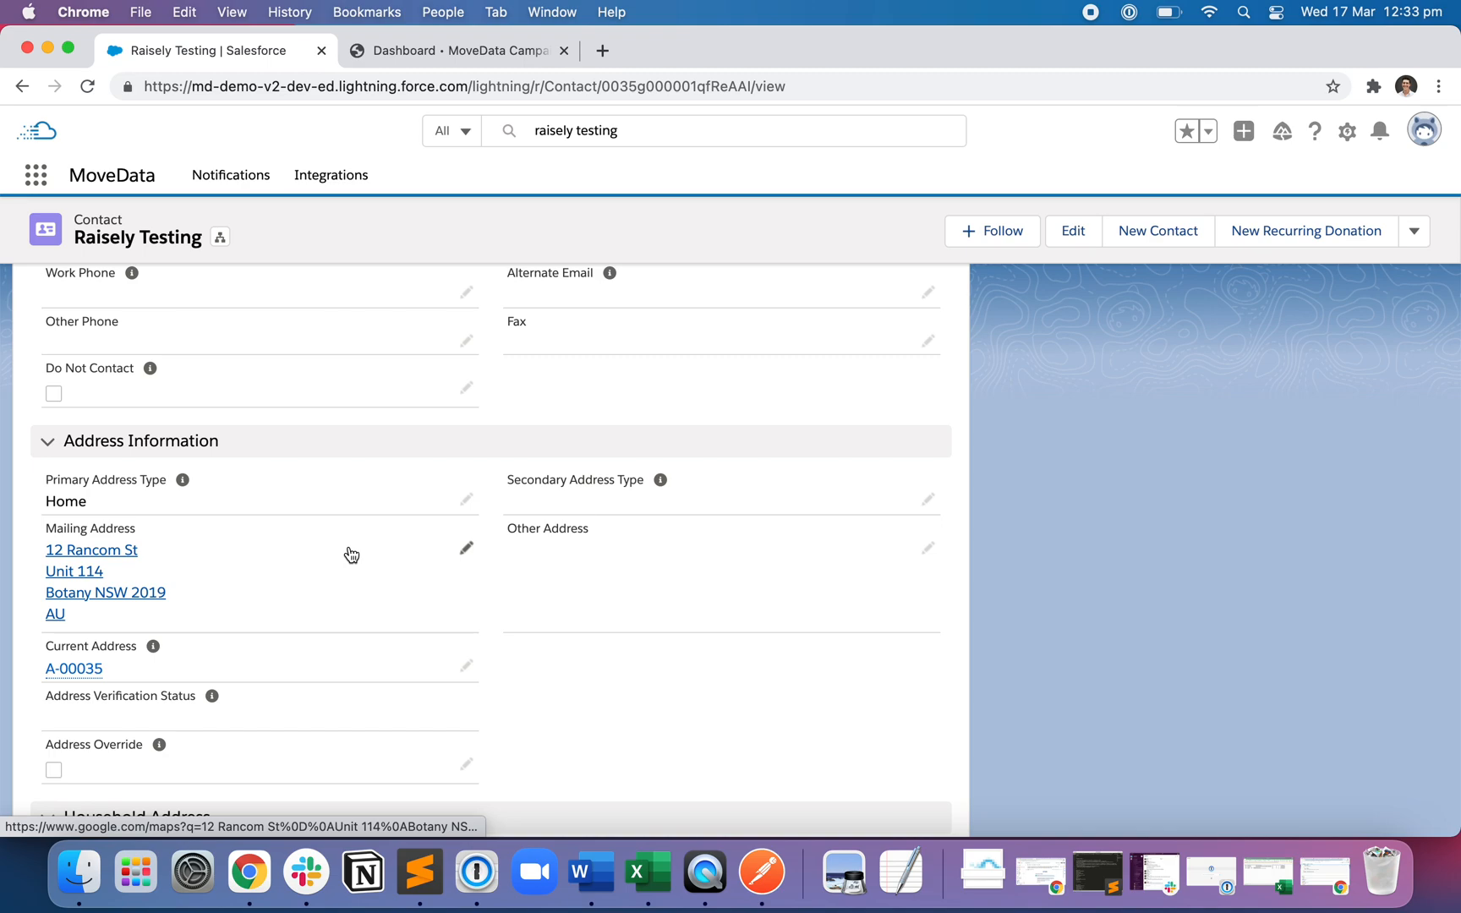
pyautogui.moveTo(353, 554)
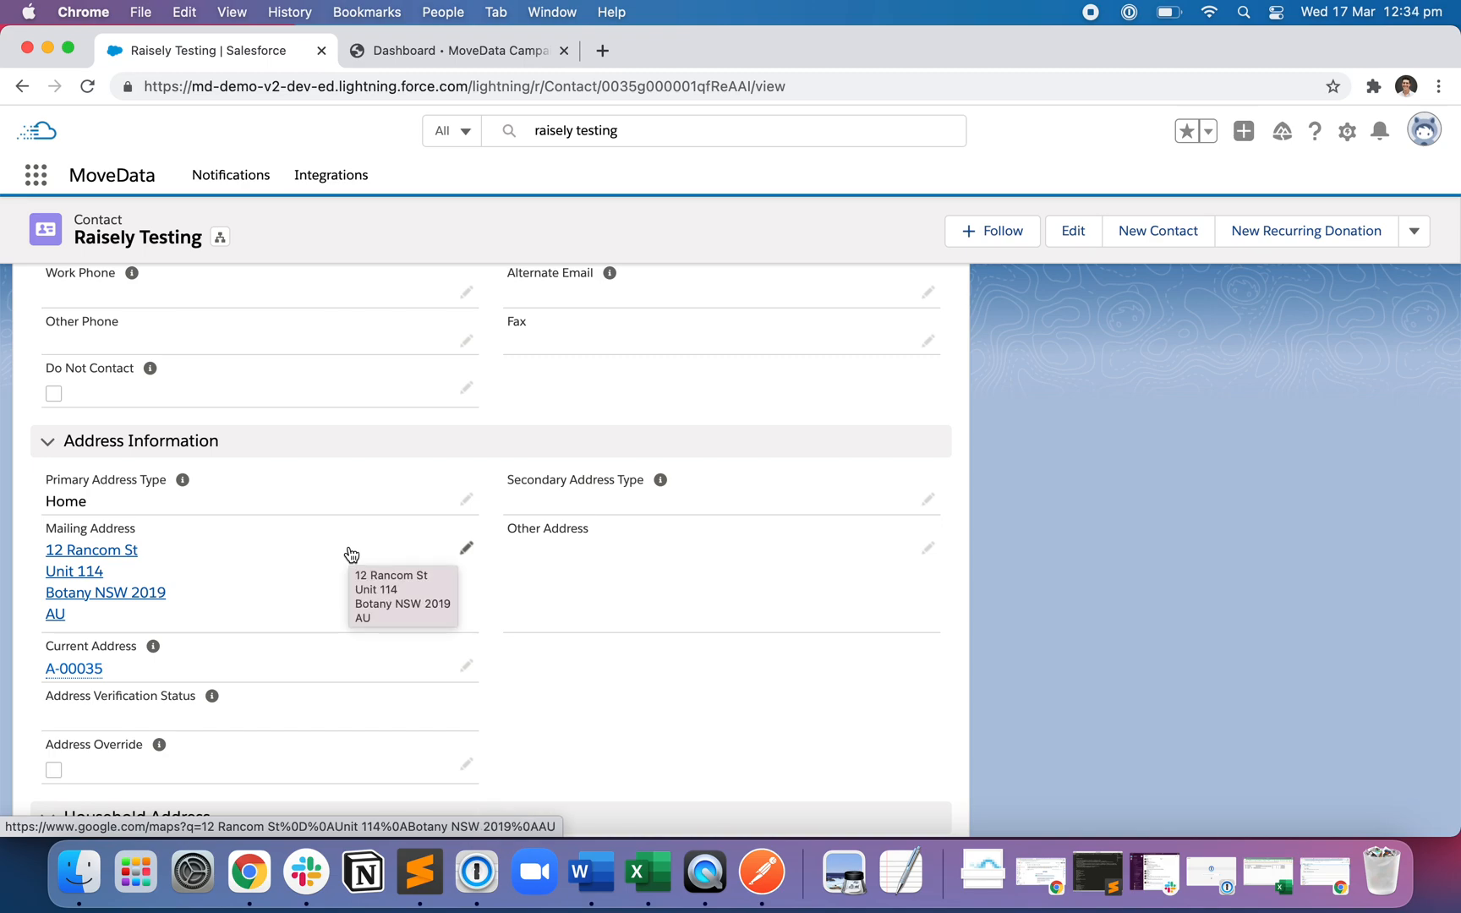
pyautogui.moveTo(501, 400)
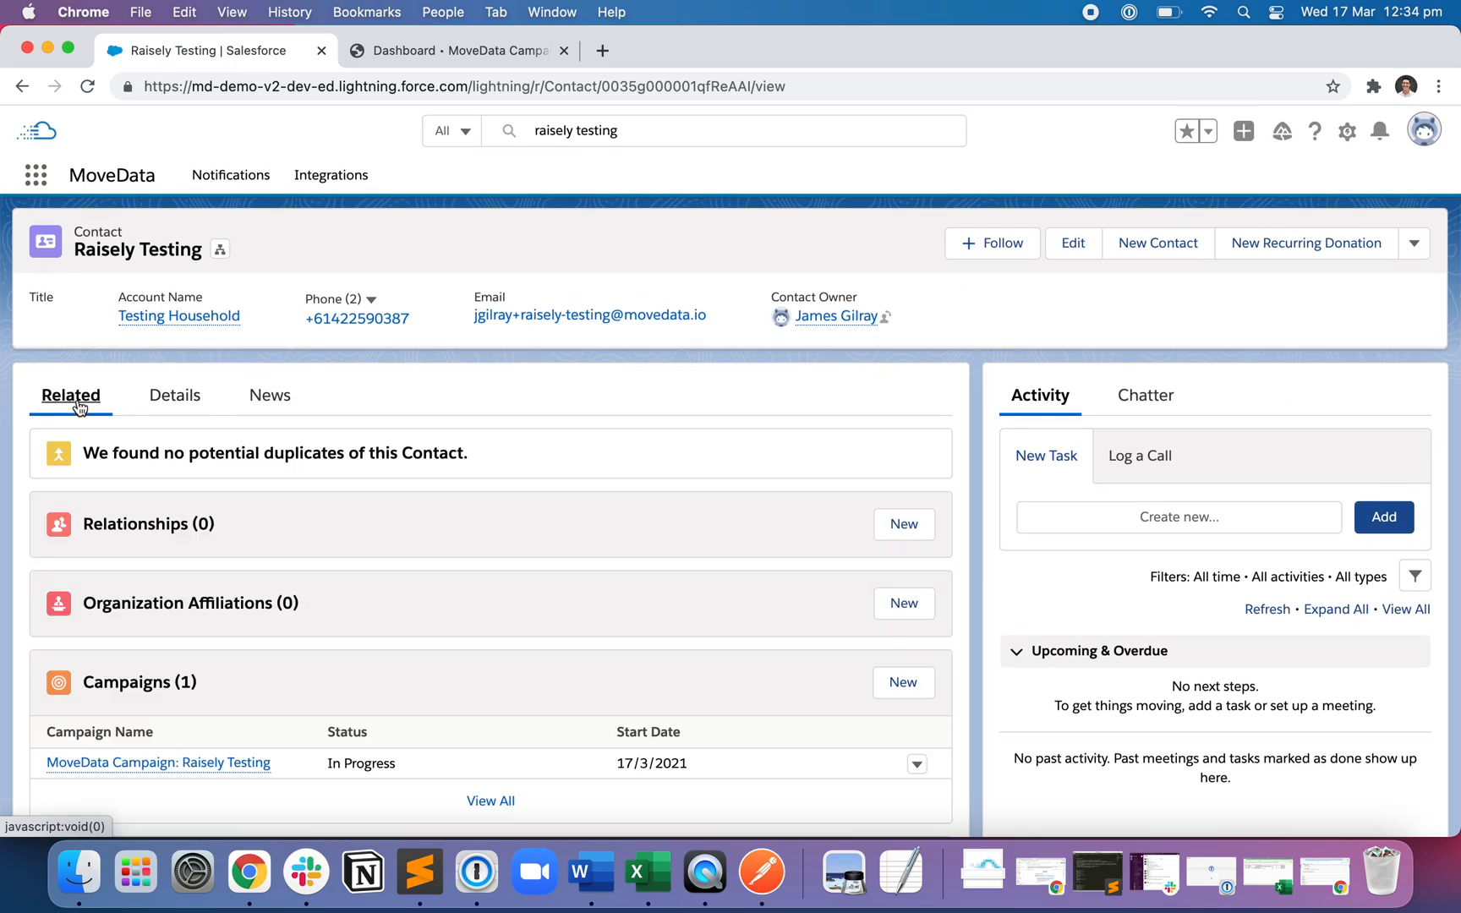
pyautogui.scroll(-3)
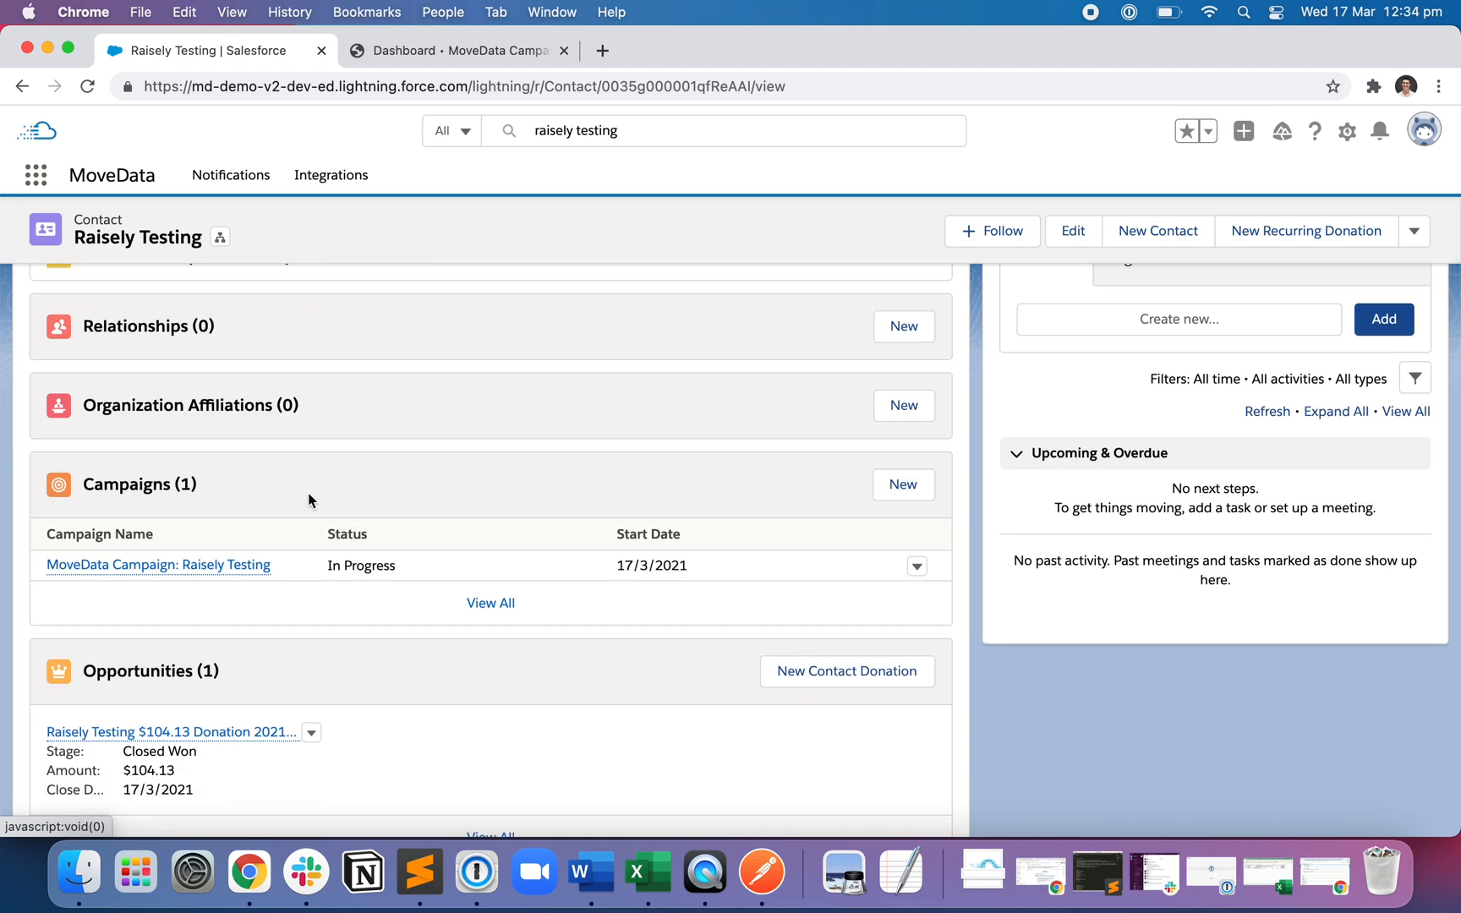
pyautogui.moveTo(248, 674)
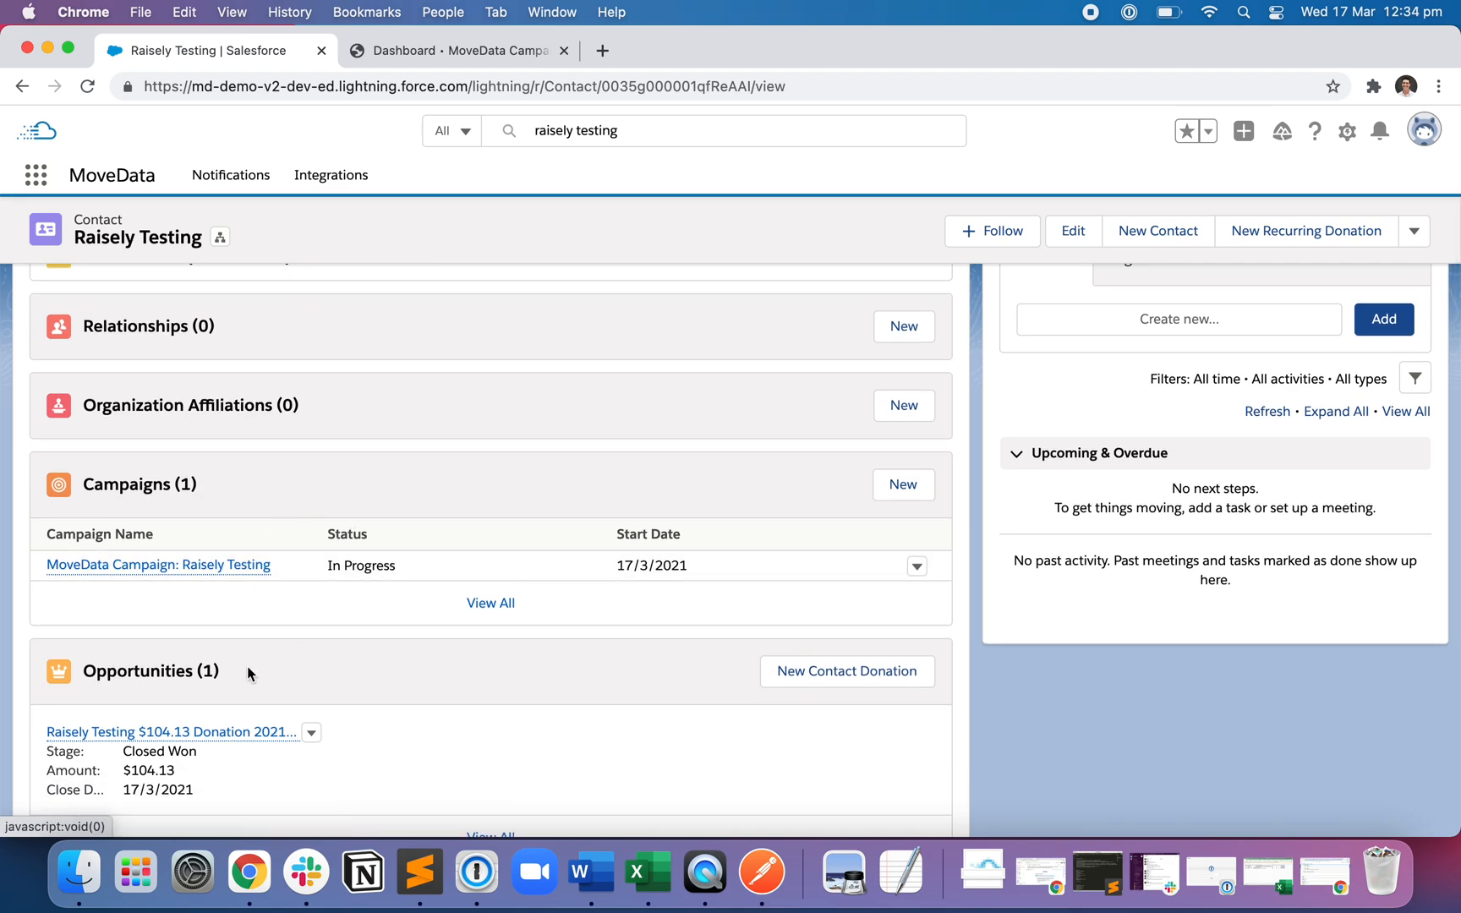
pyautogui.moveTo(235, 685)
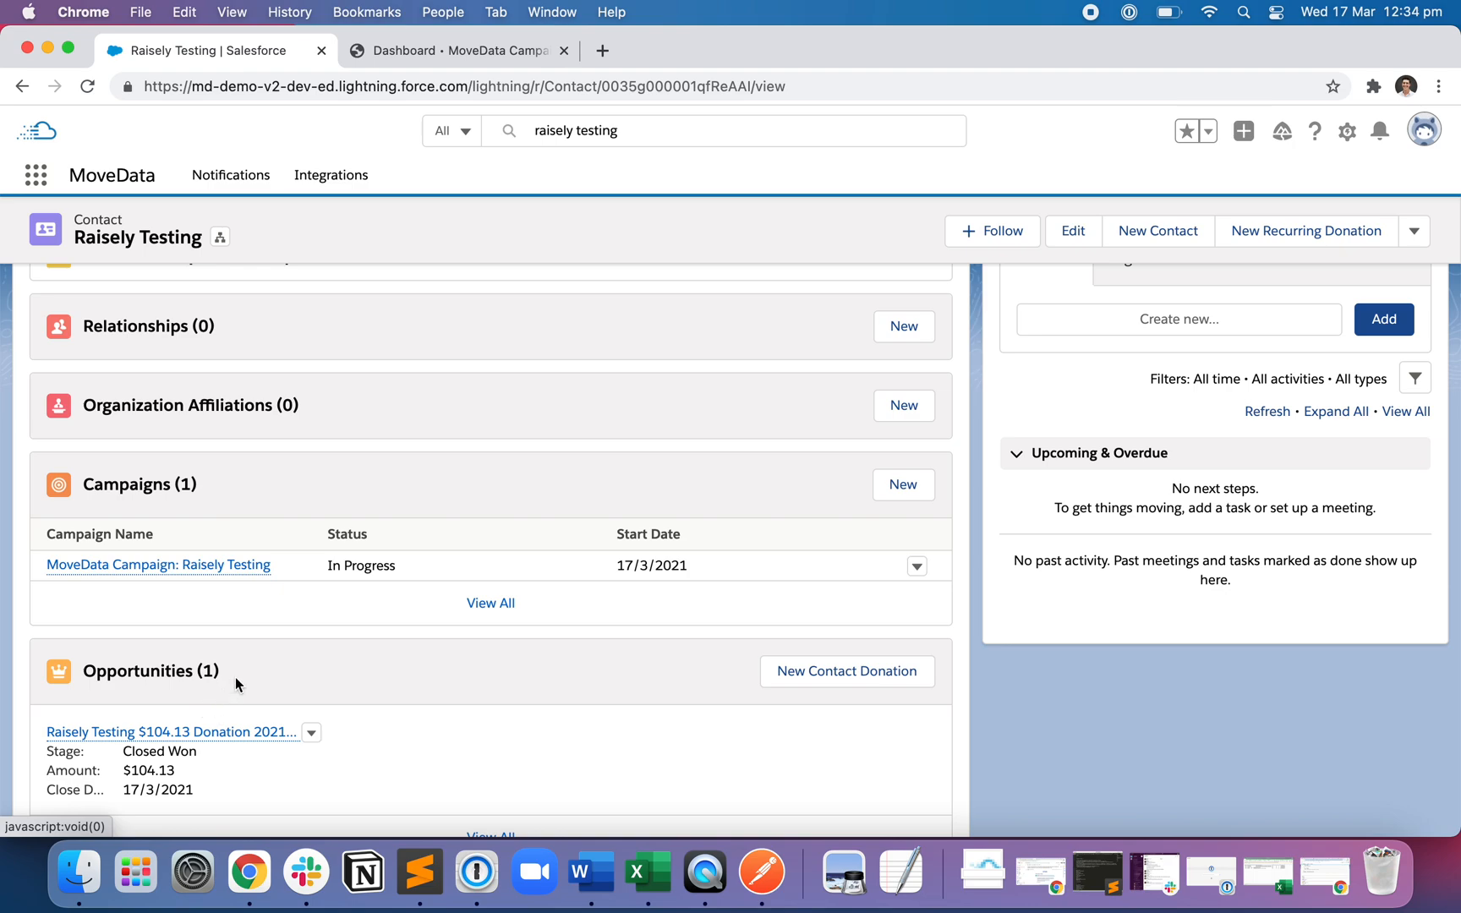
pyautogui.moveTo(158, 564)
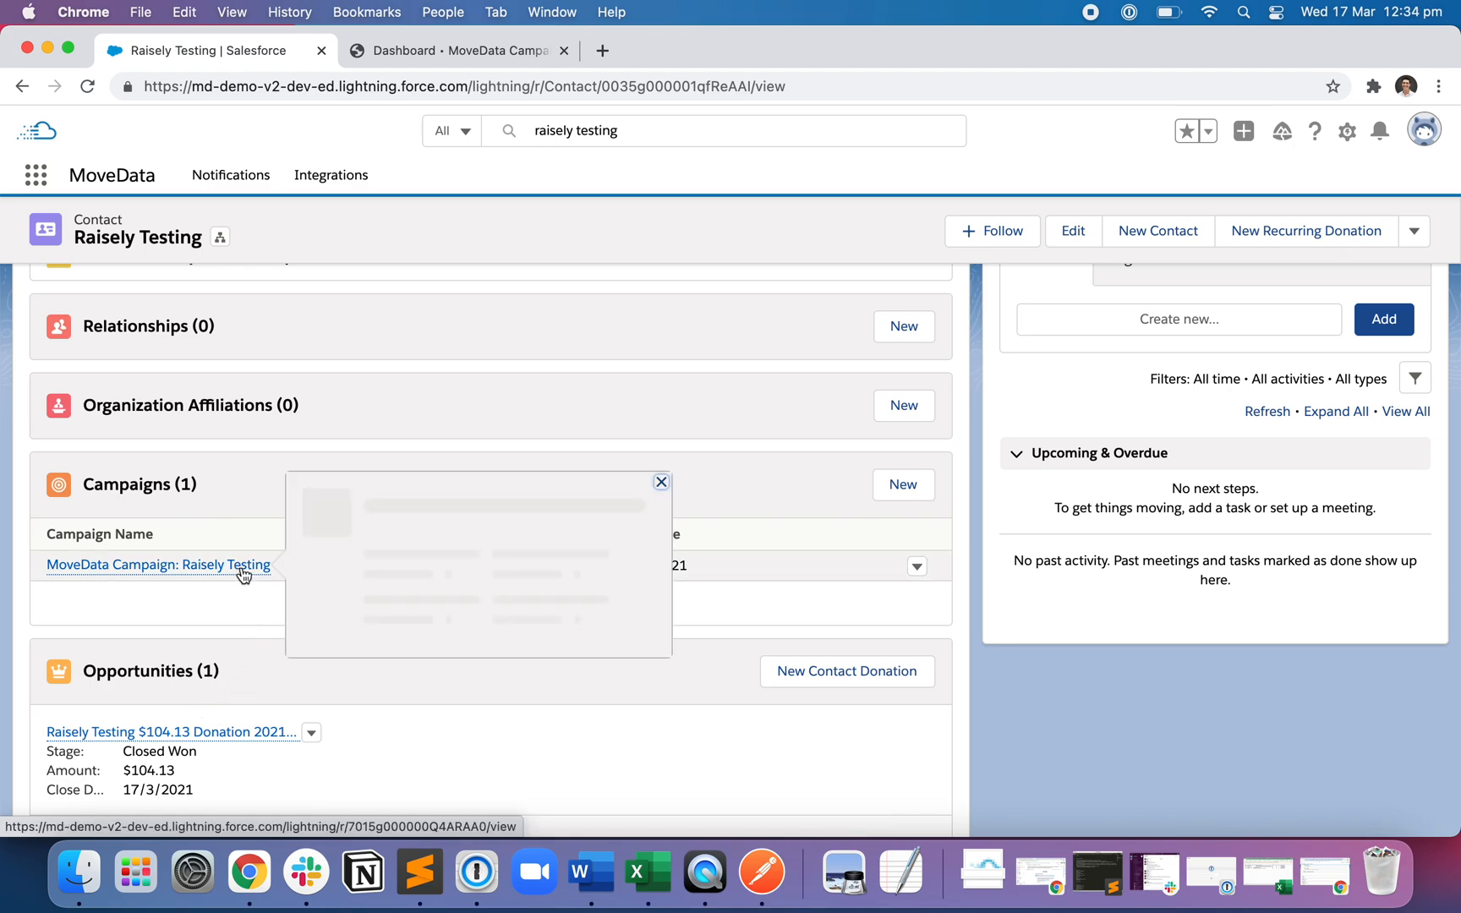
# Review the Raisely Testing campaign details: fundraiser, URL, $500 expected revenue, $104 won
pyautogui.click(157, 564)
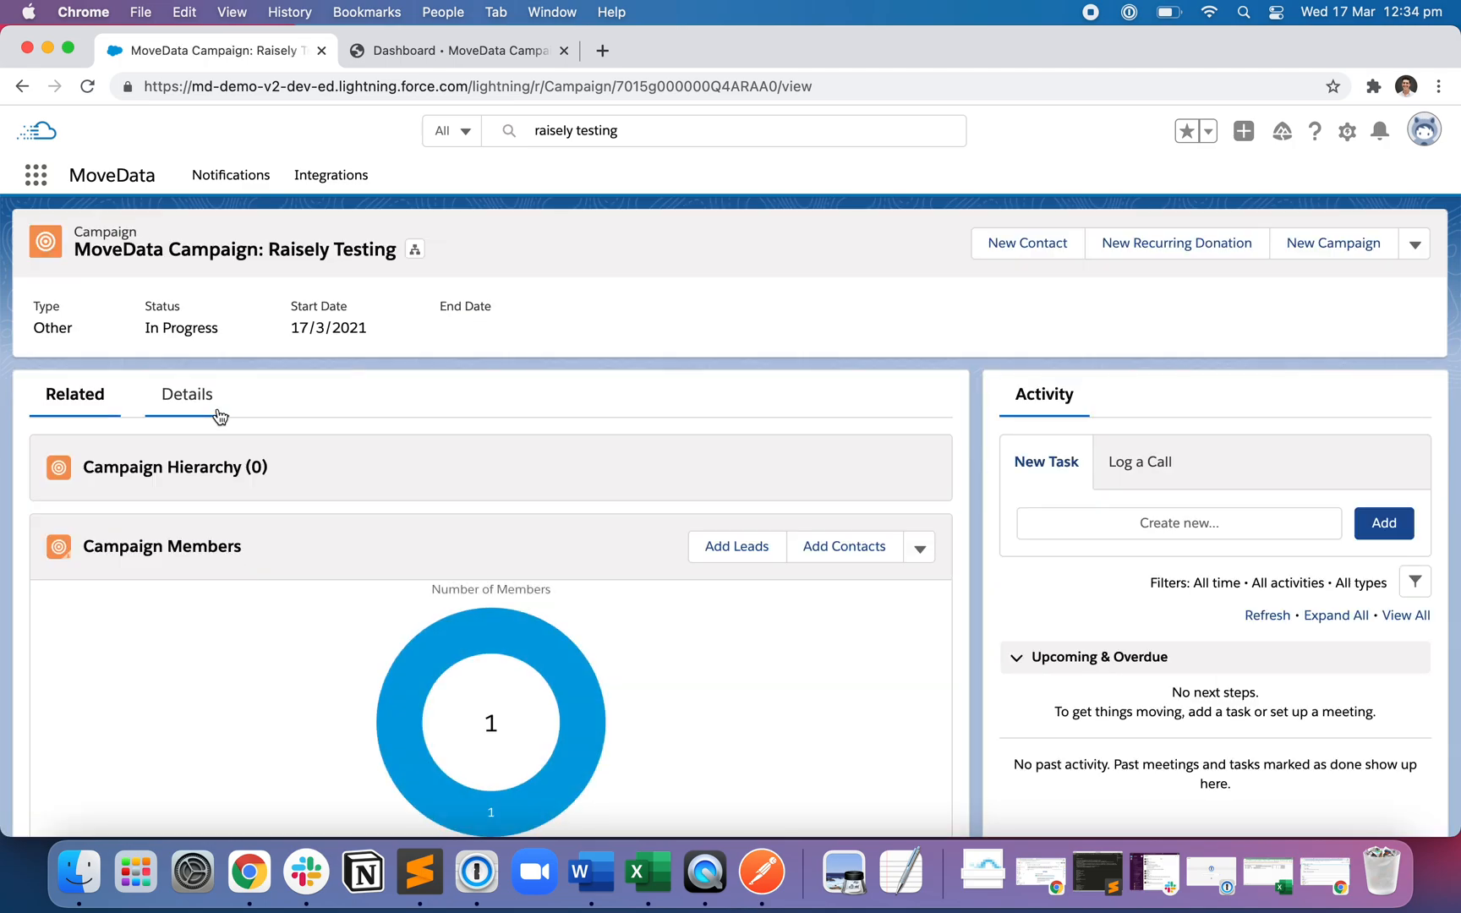
pyautogui.click(185, 394)
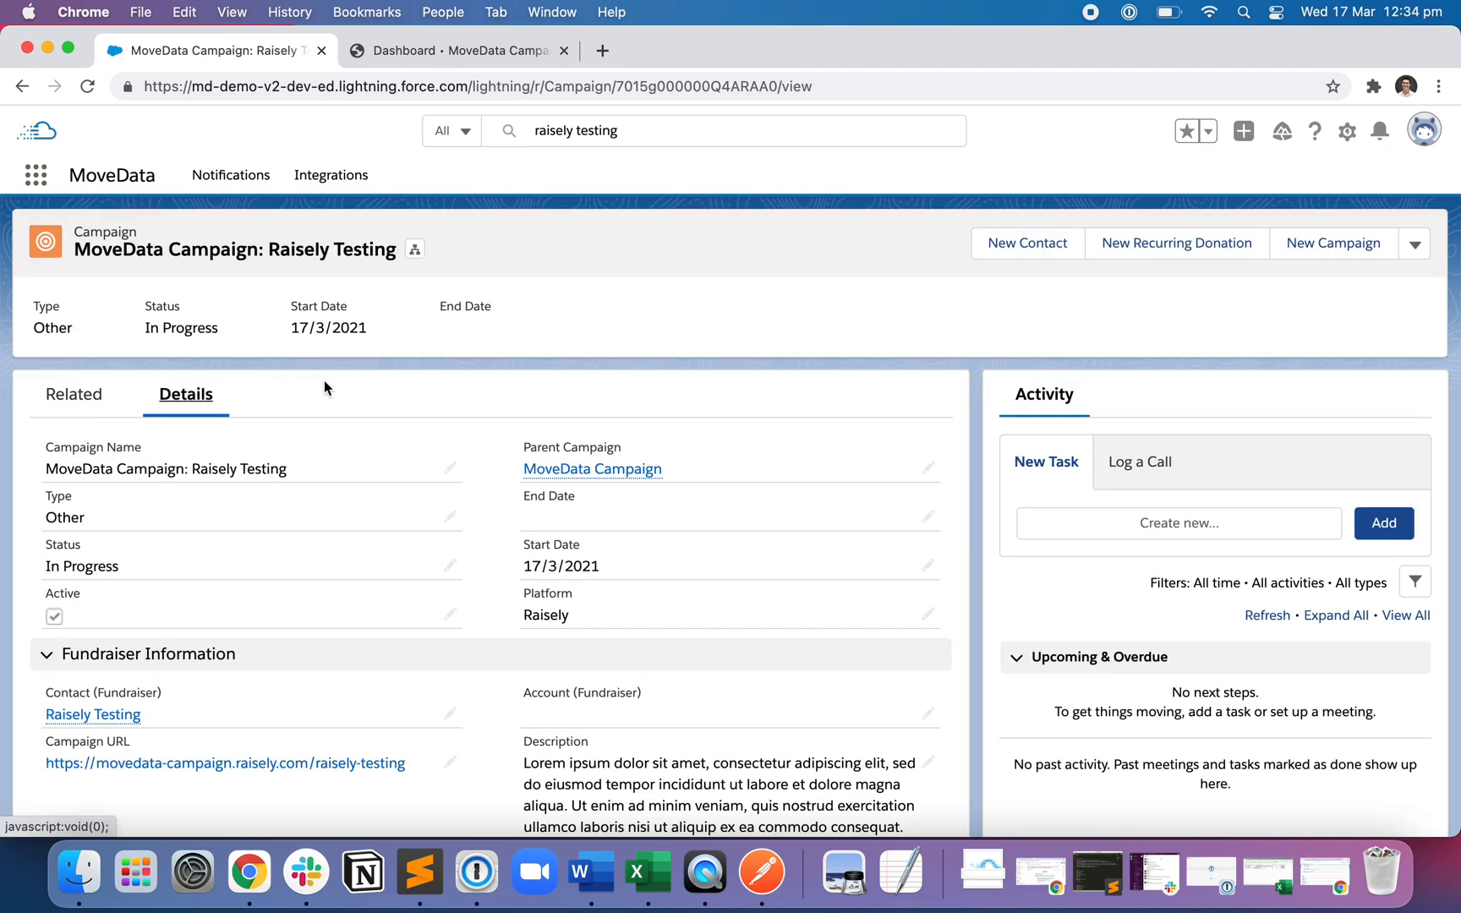
pyautogui.moveTo(286, 484)
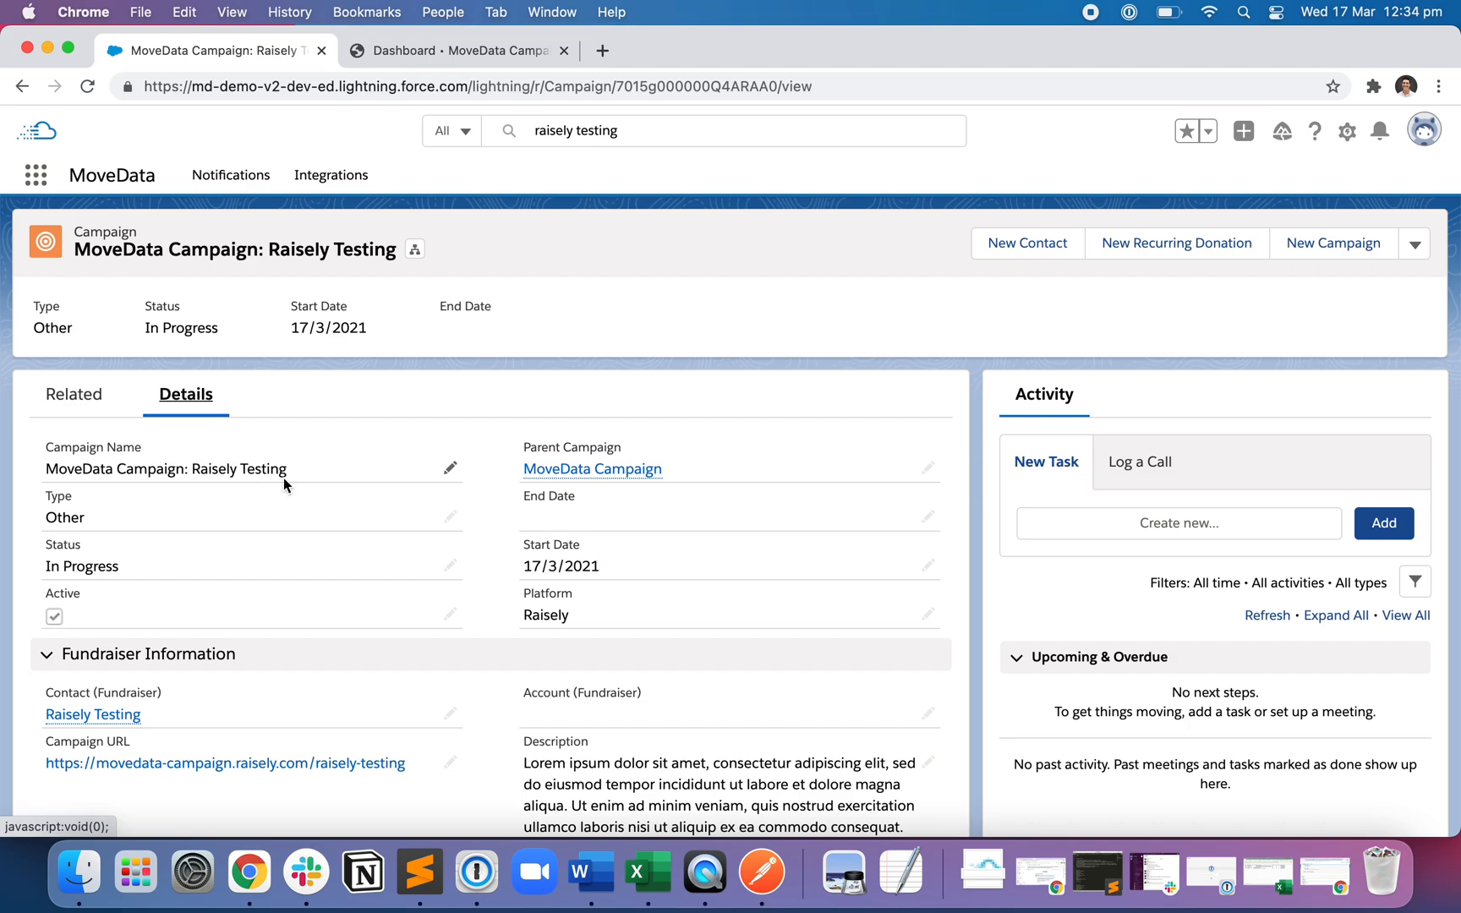
pyautogui.moveTo(592, 469)
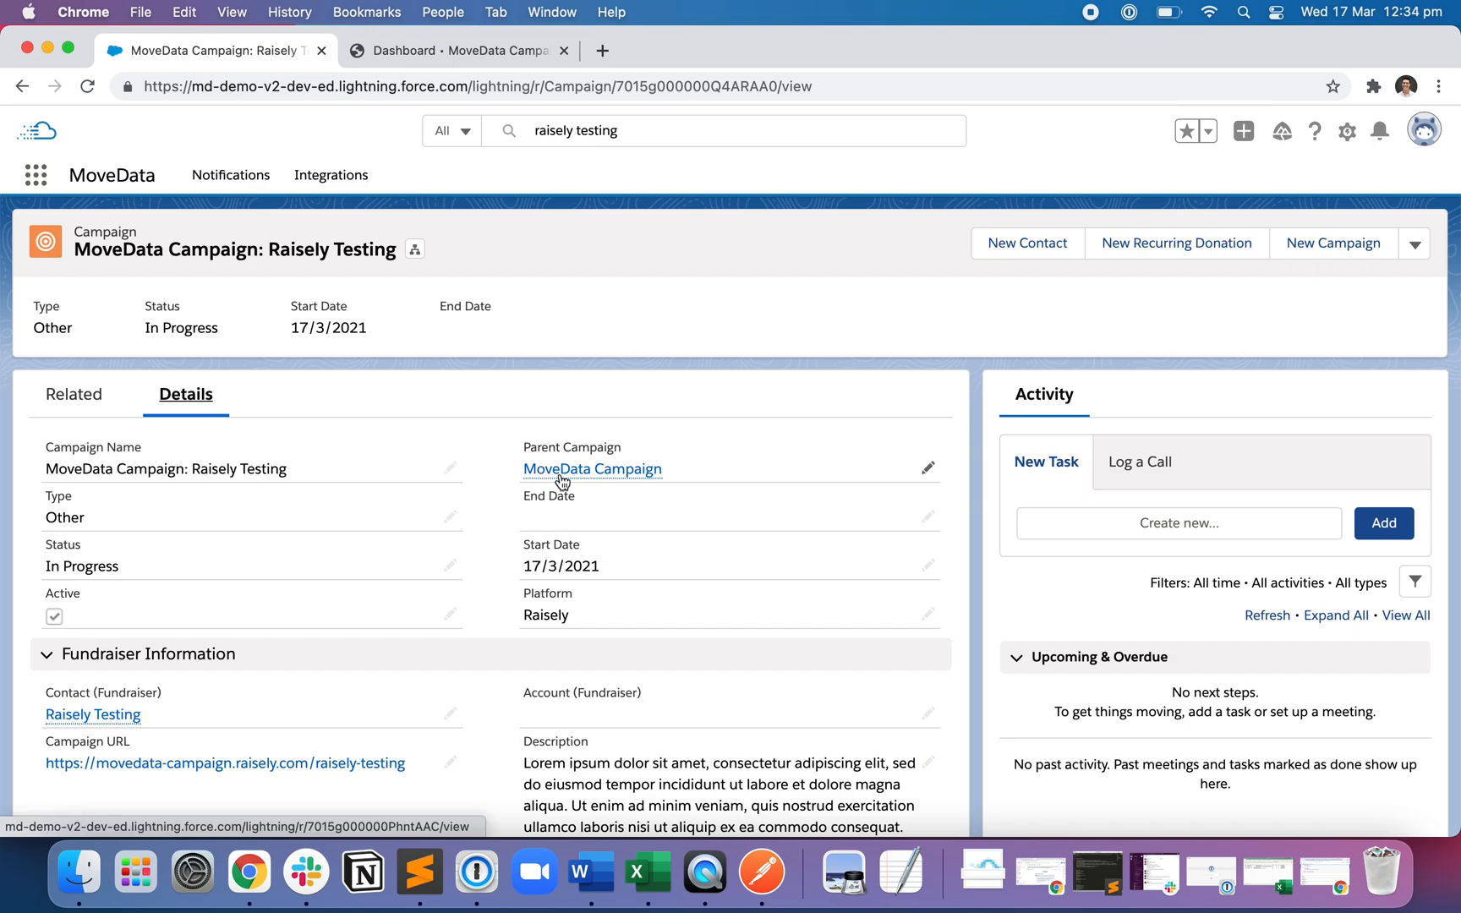
pyautogui.click(455, 51)
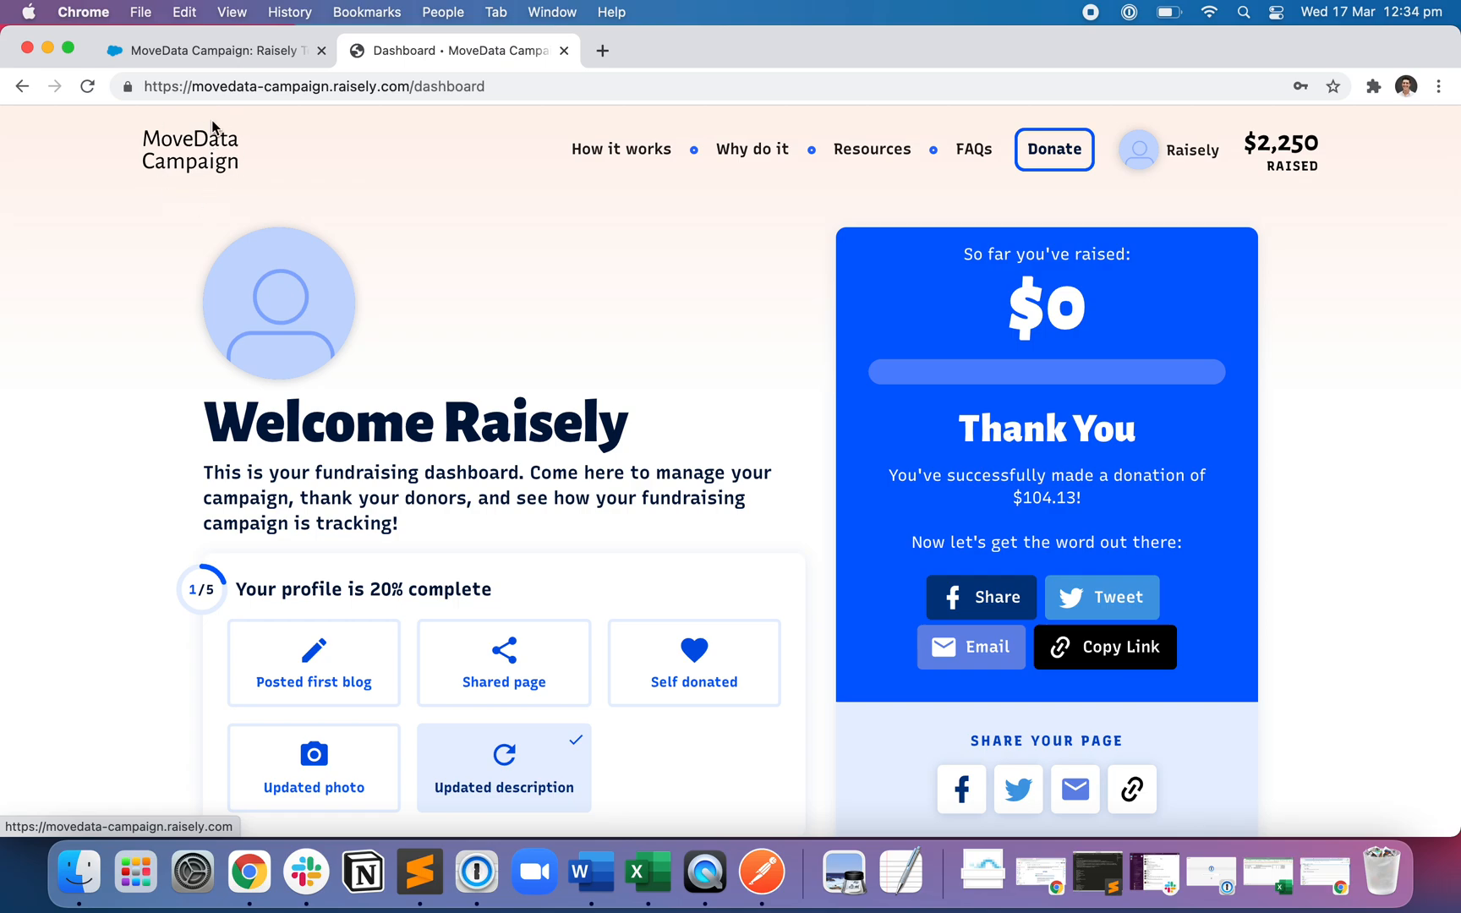
pyautogui.click(212, 51)
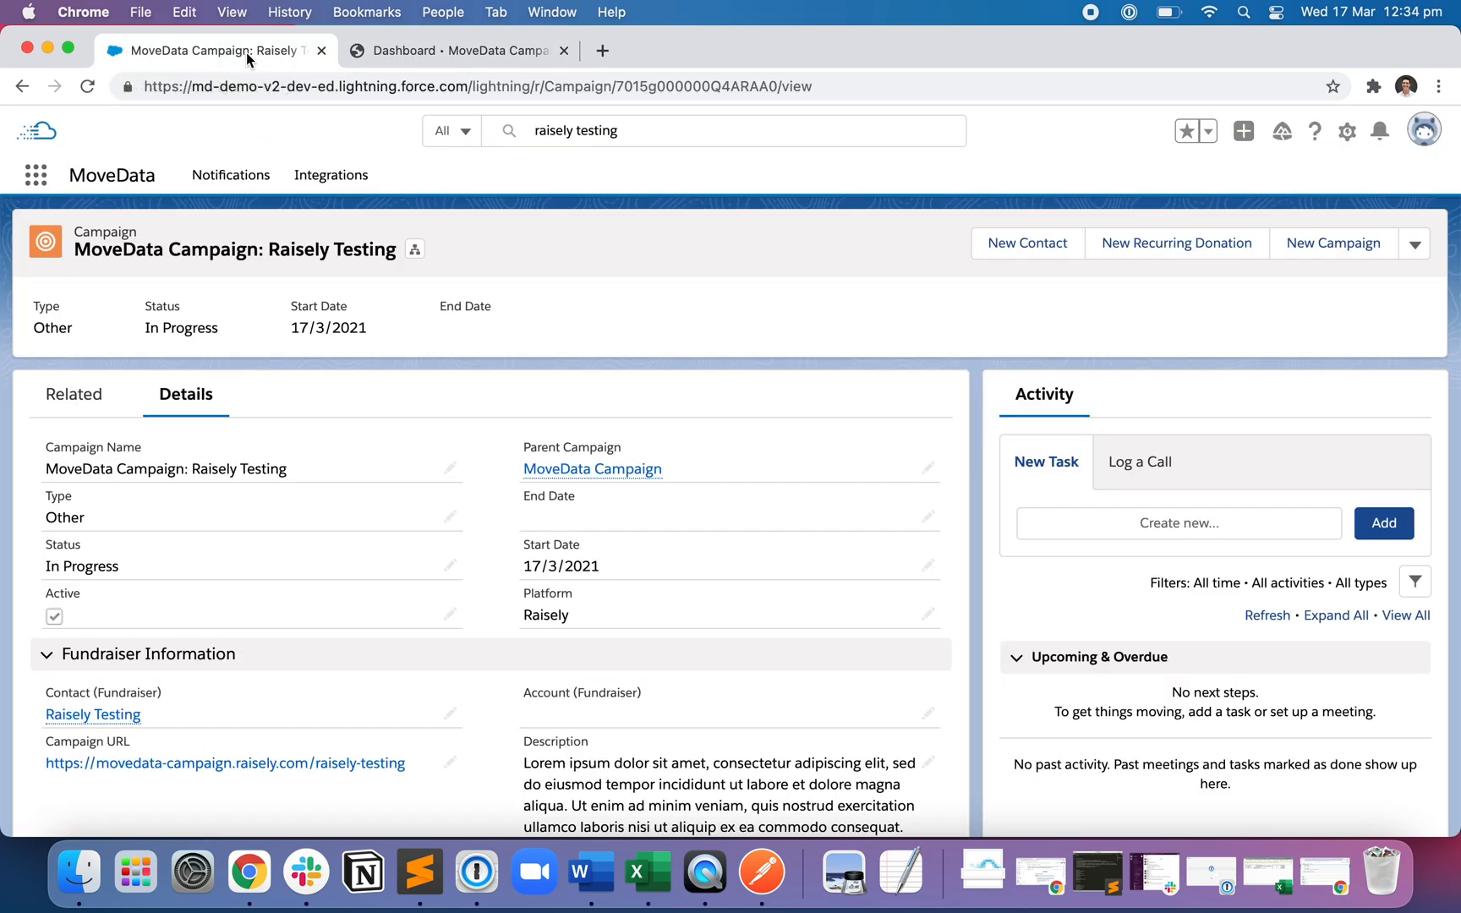
pyautogui.moveTo(560, 566)
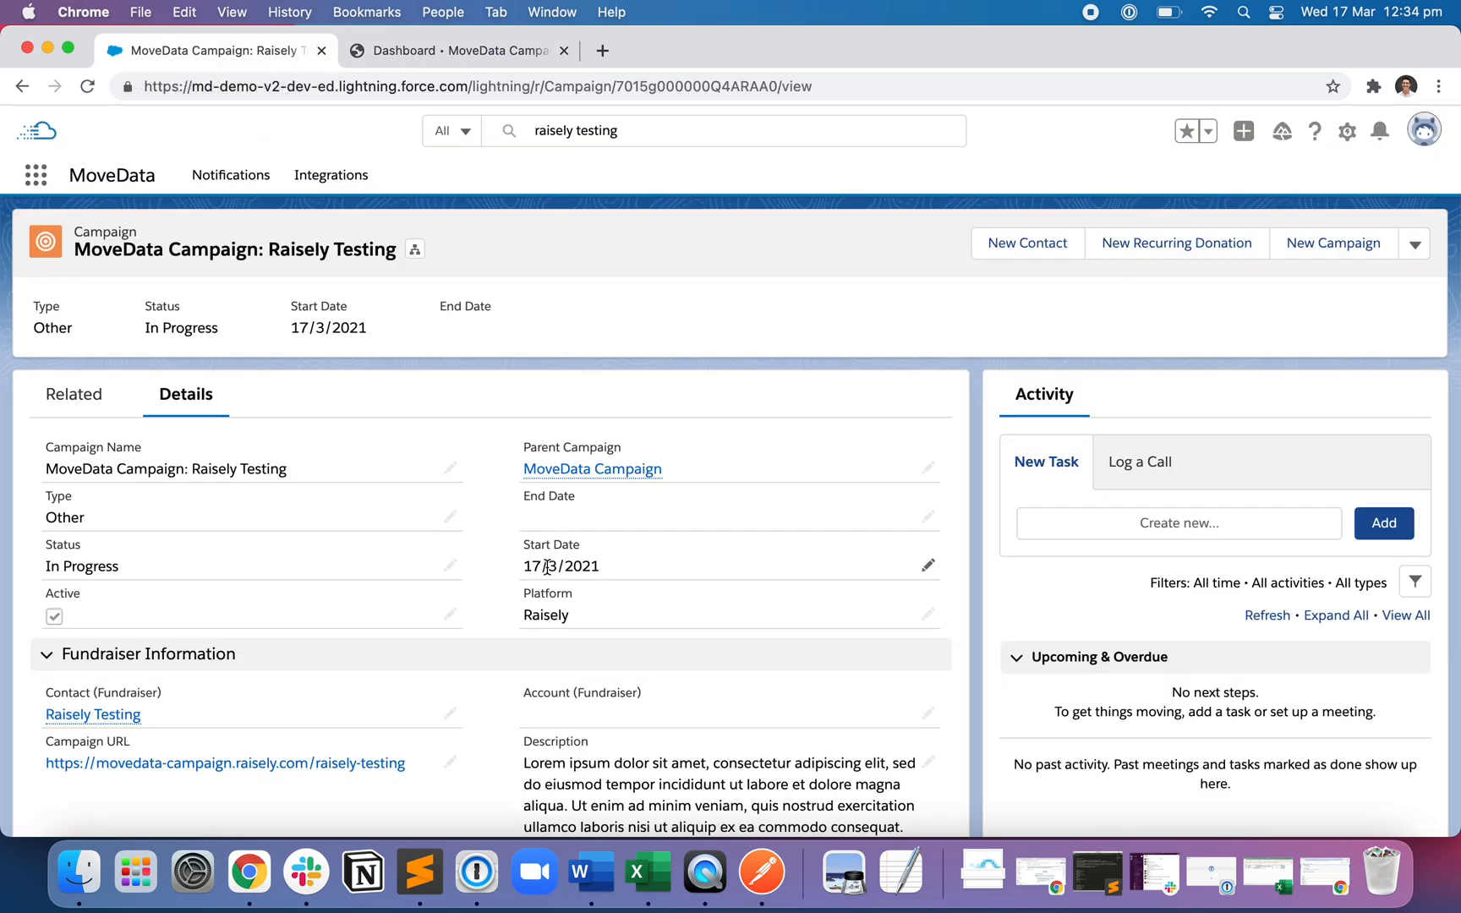
pyautogui.scroll(-3)
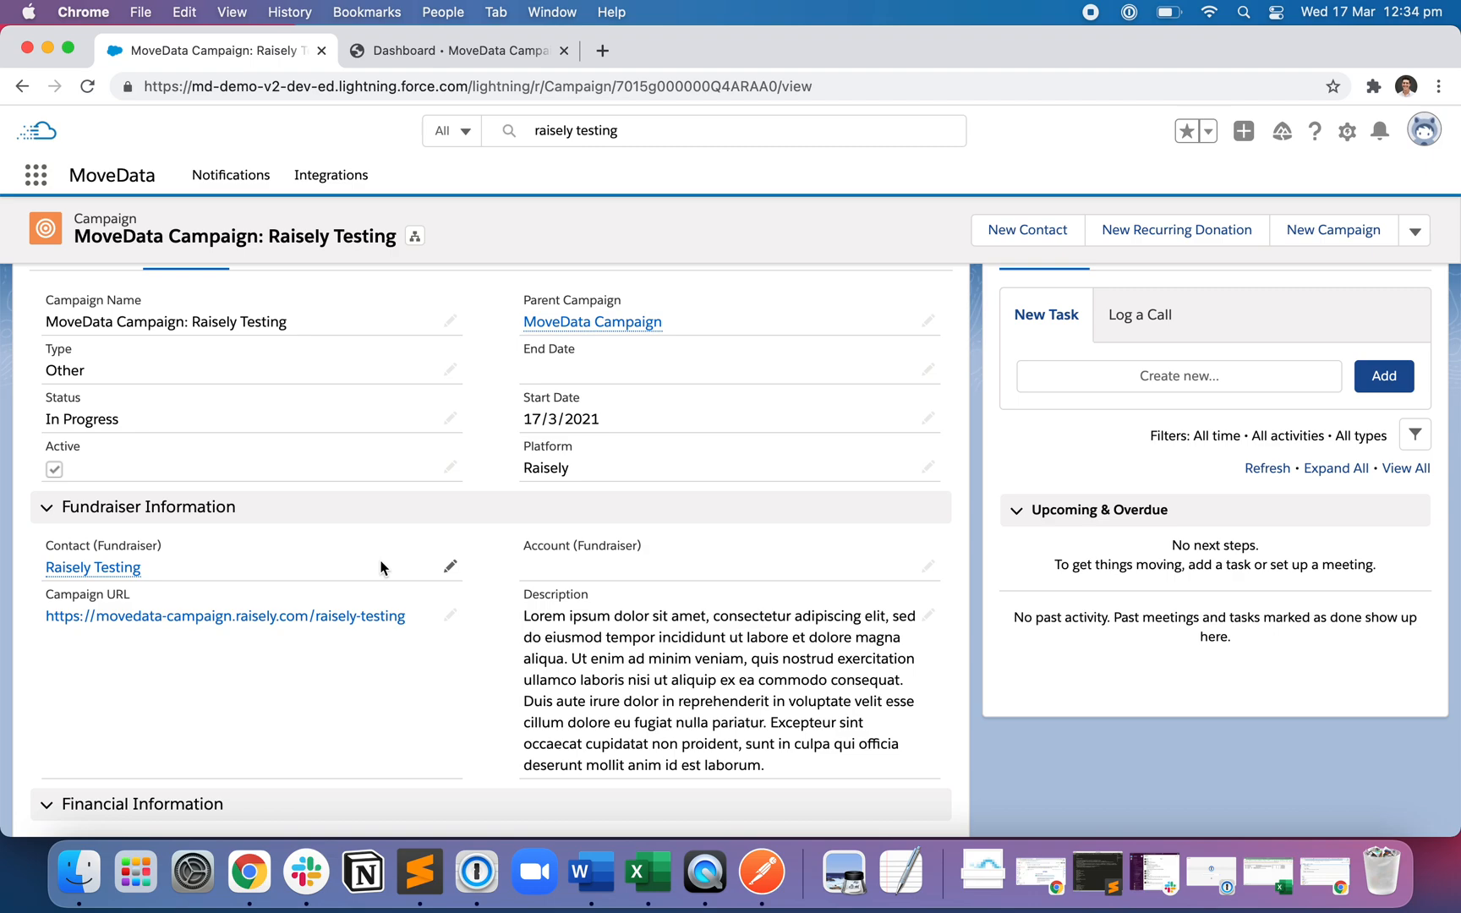
pyautogui.moveTo(364, 642)
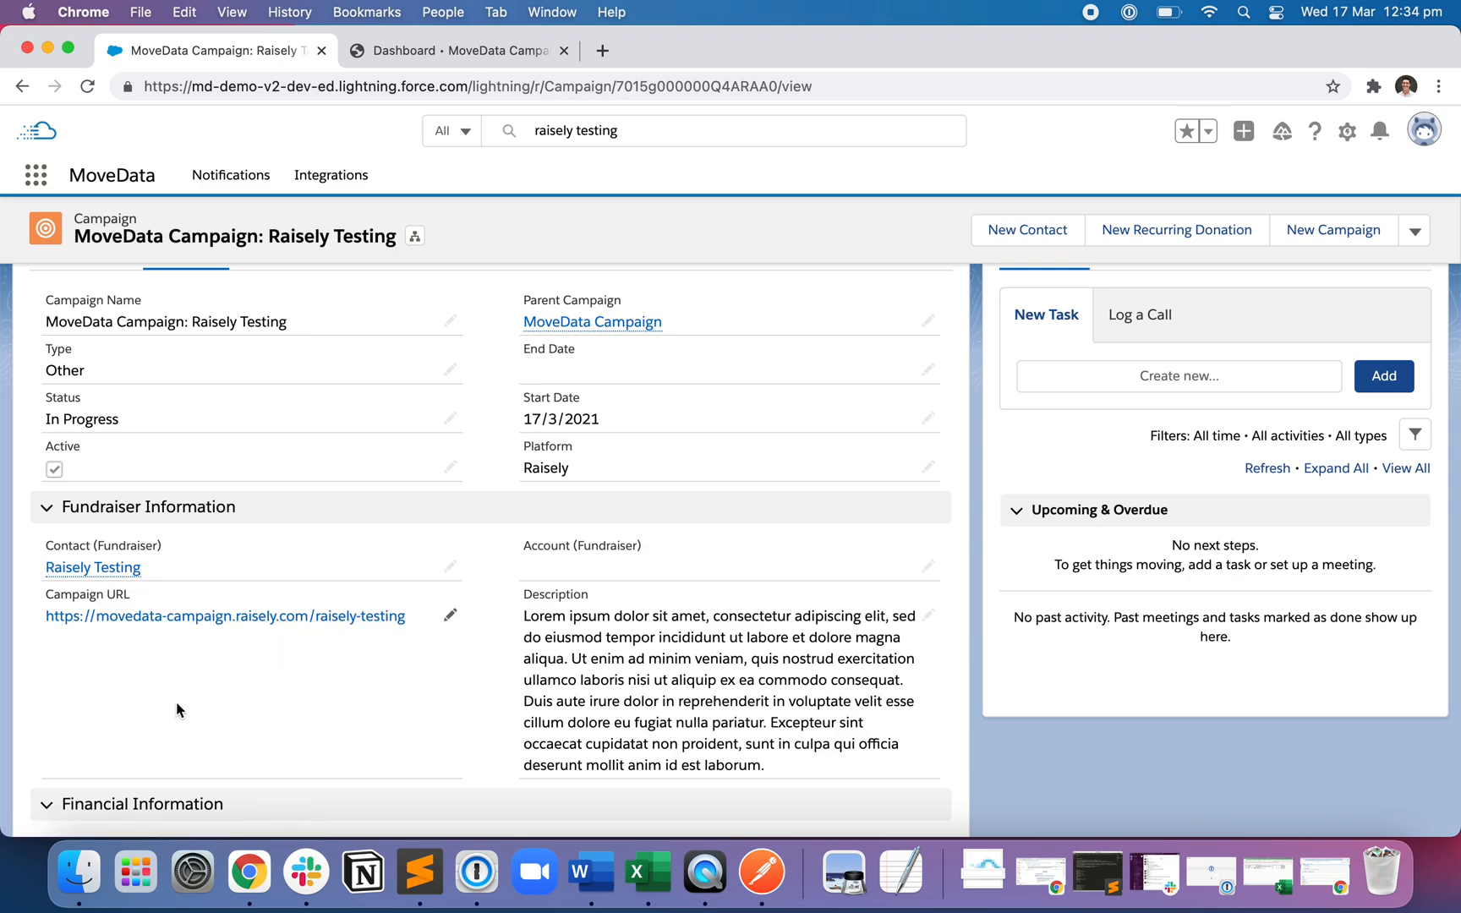
pyautogui.moveTo(197, 674)
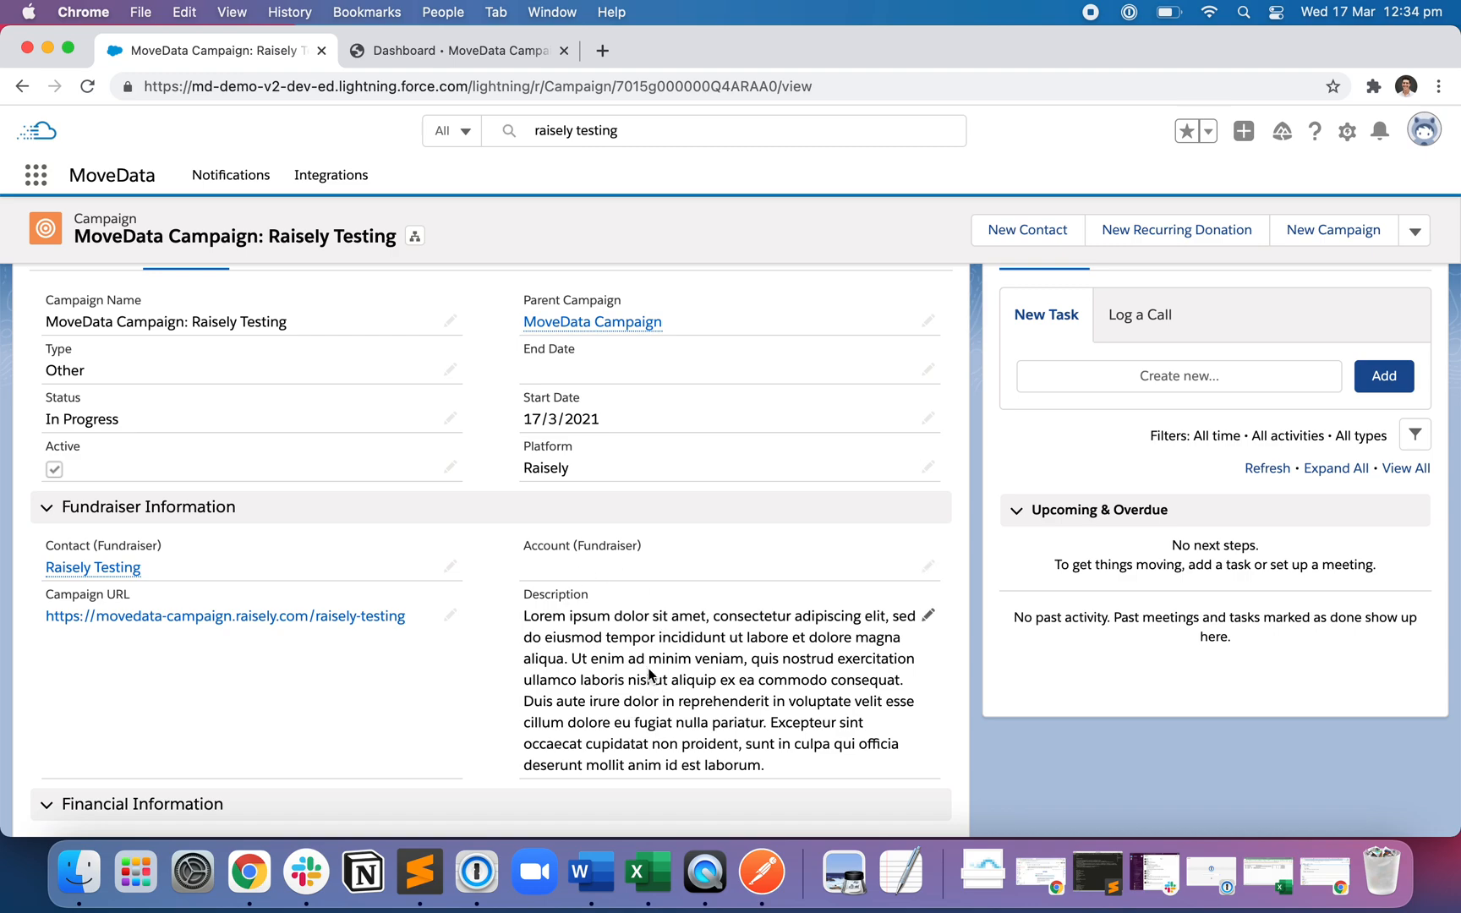
pyautogui.scroll(-3)
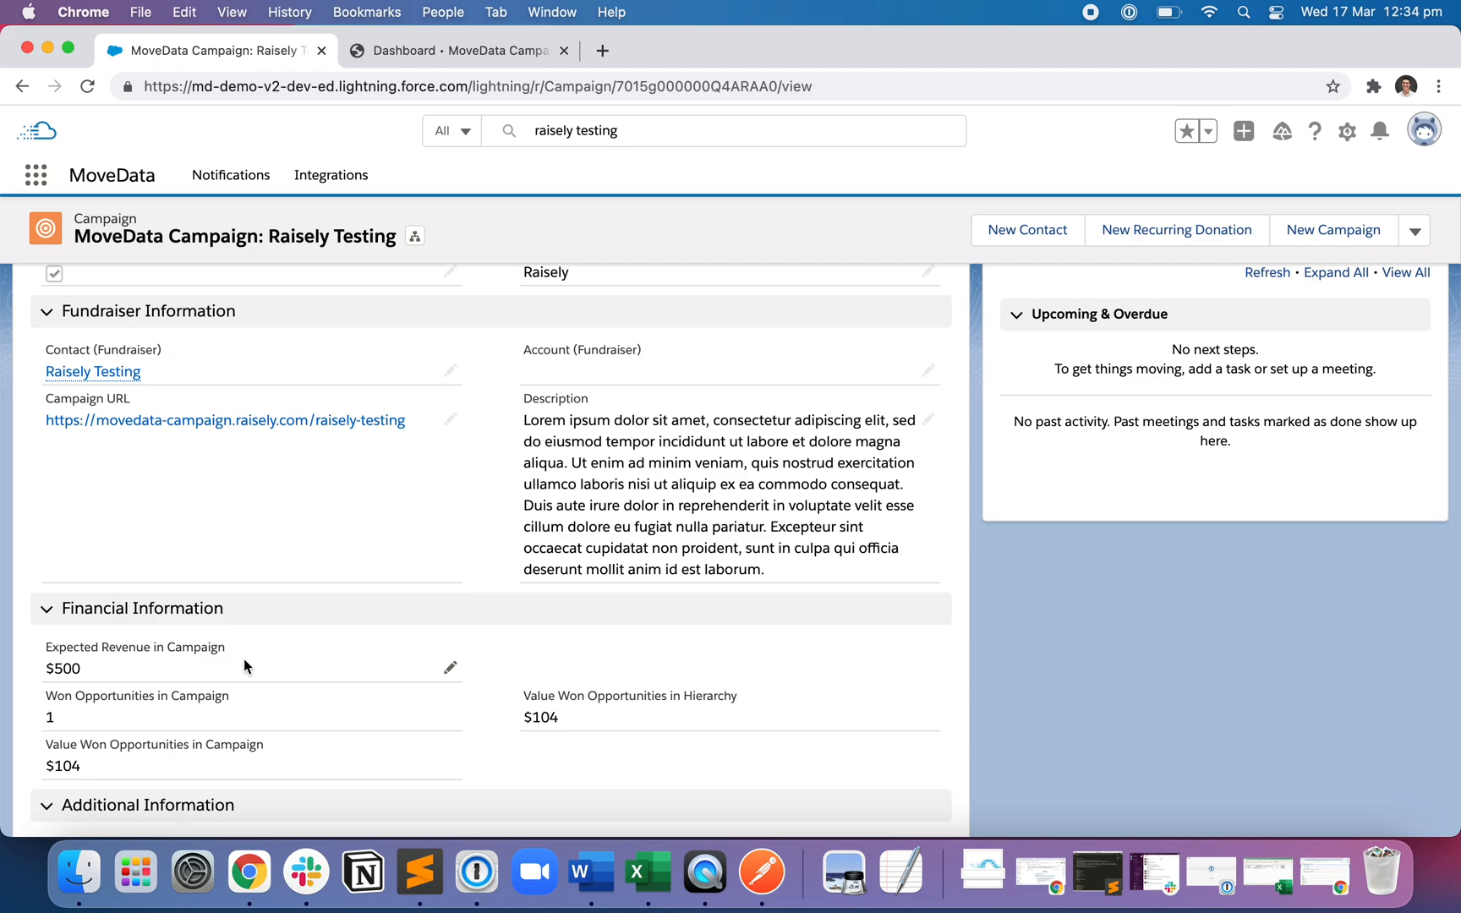
pyautogui.moveTo(203, 670)
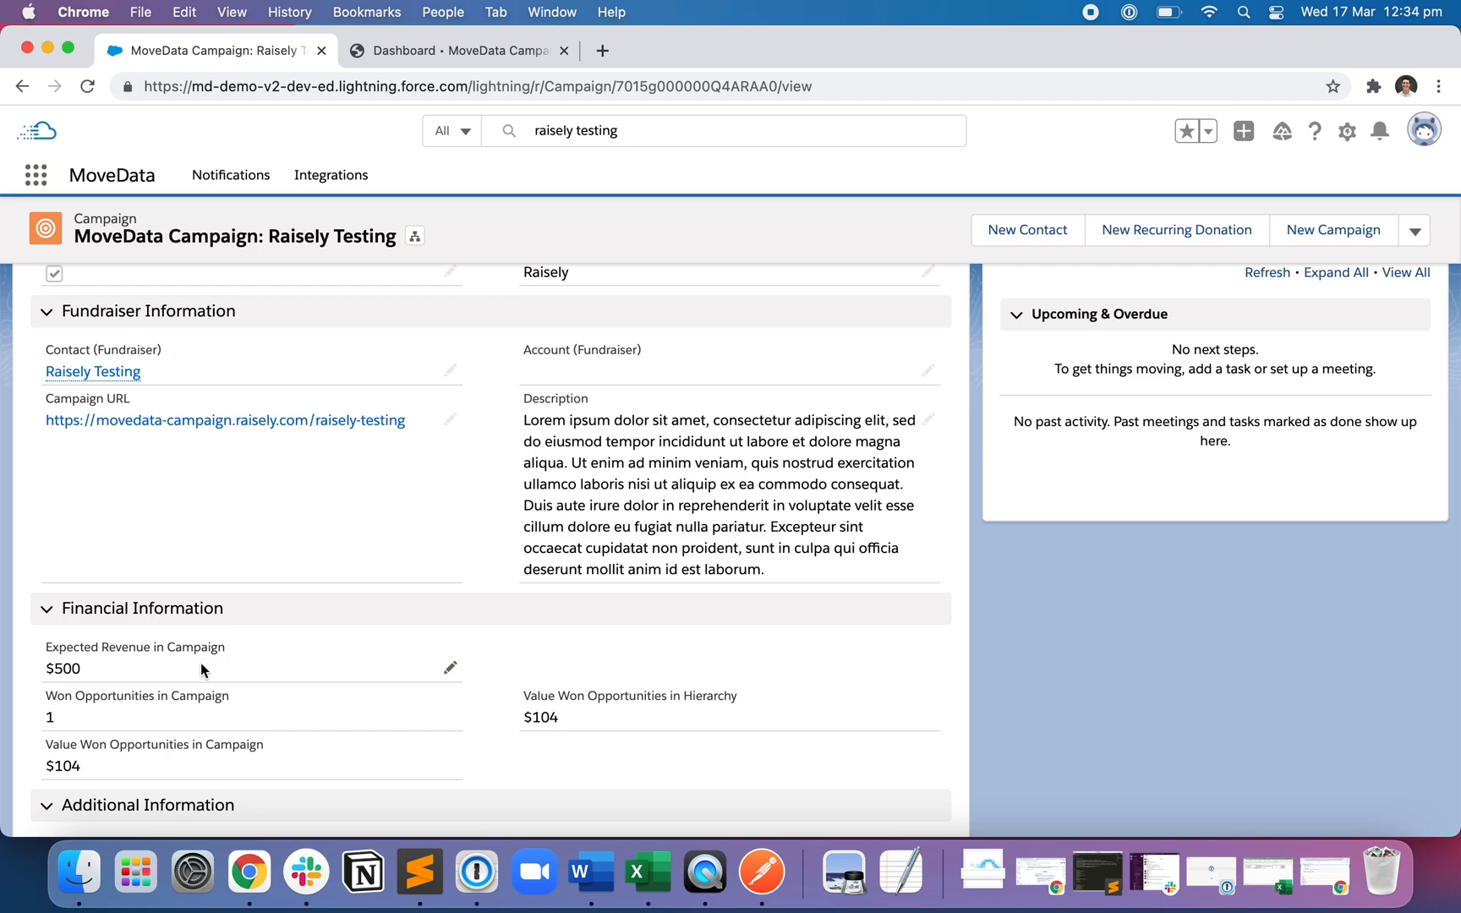
pyautogui.moveTo(223, 674)
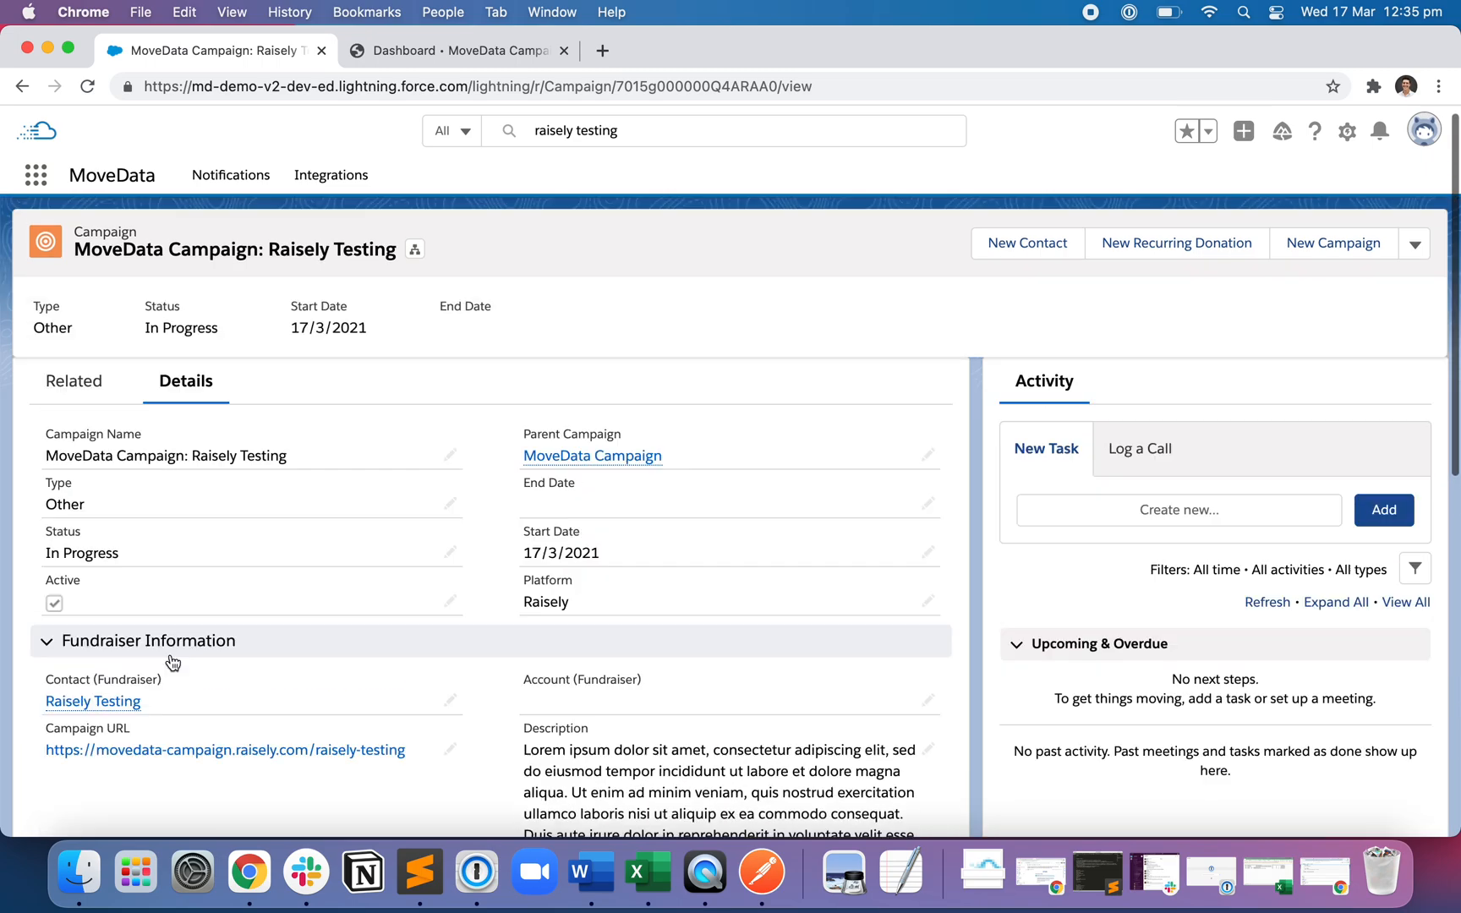
# Open the campaign's Raisely Testing $104.13 Donation opportunity from its related list
pyautogui.click(74, 380)
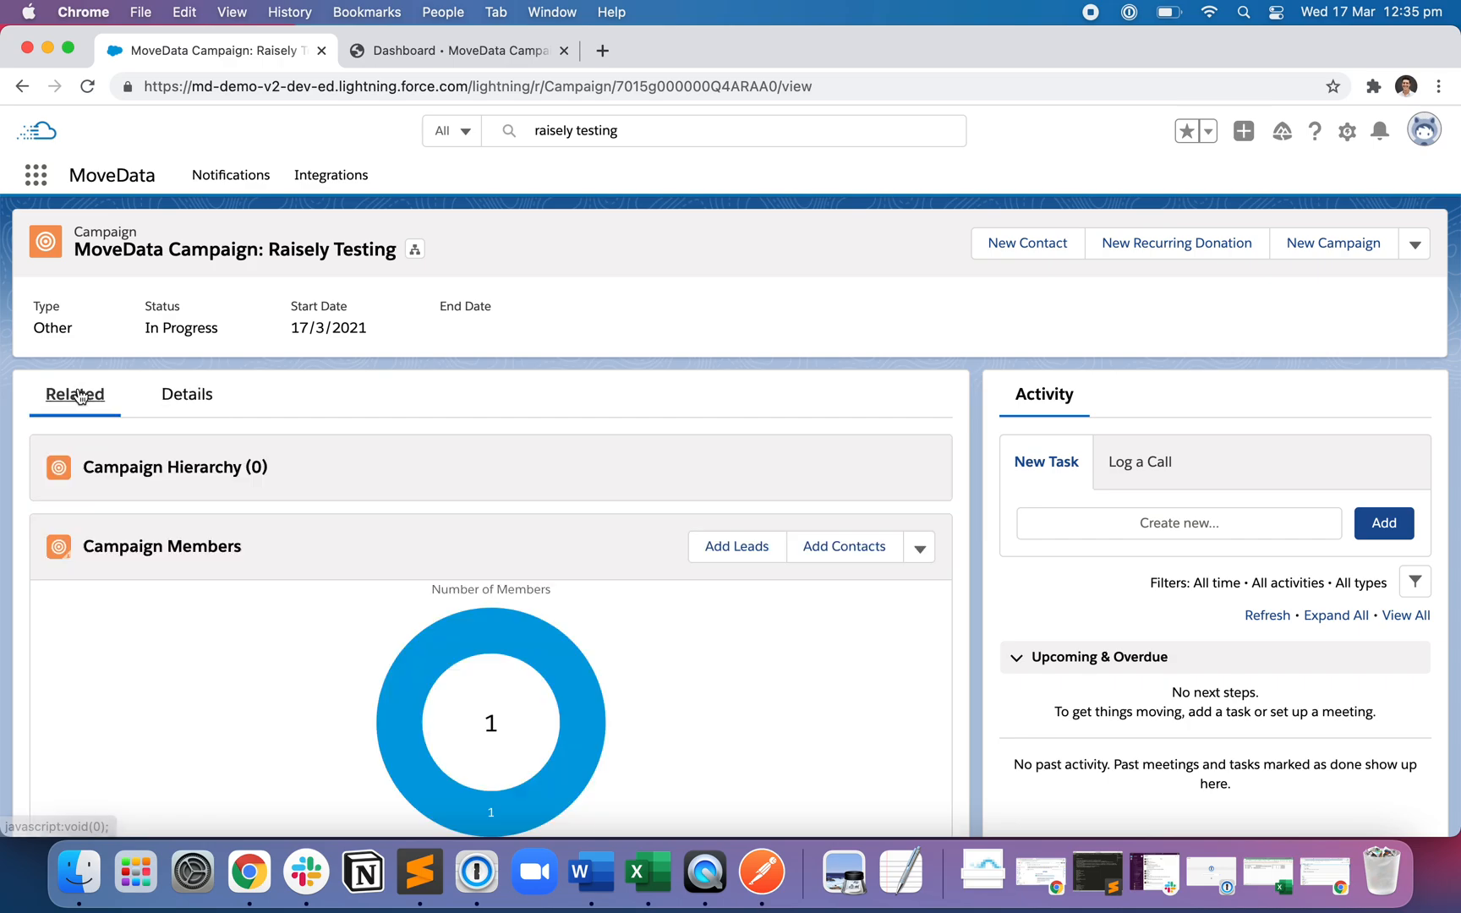
pyautogui.moveTo(350, 541)
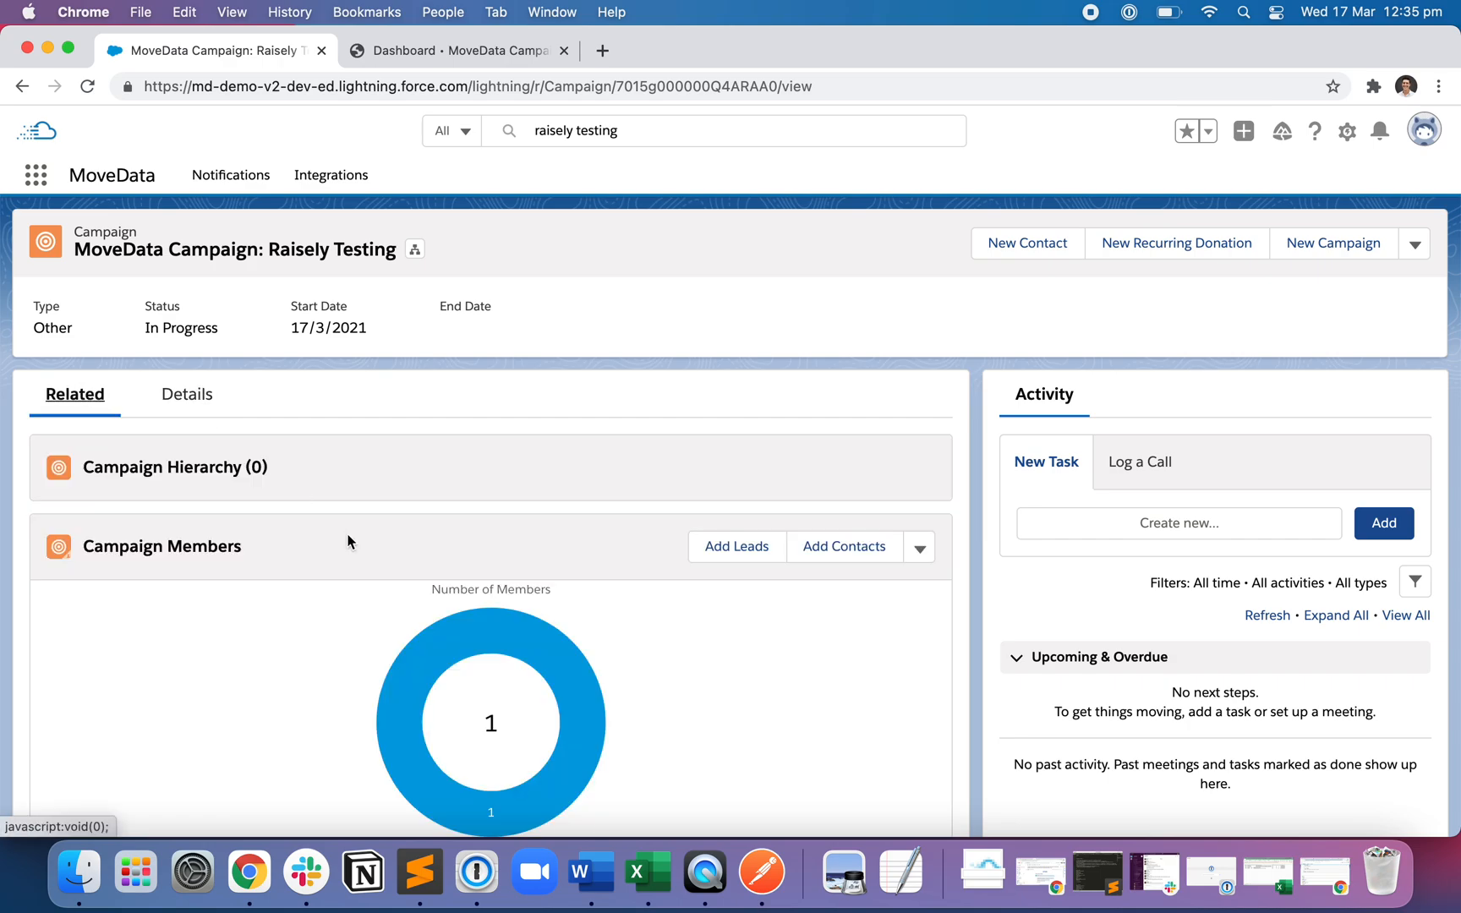
pyautogui.scroll(-3)
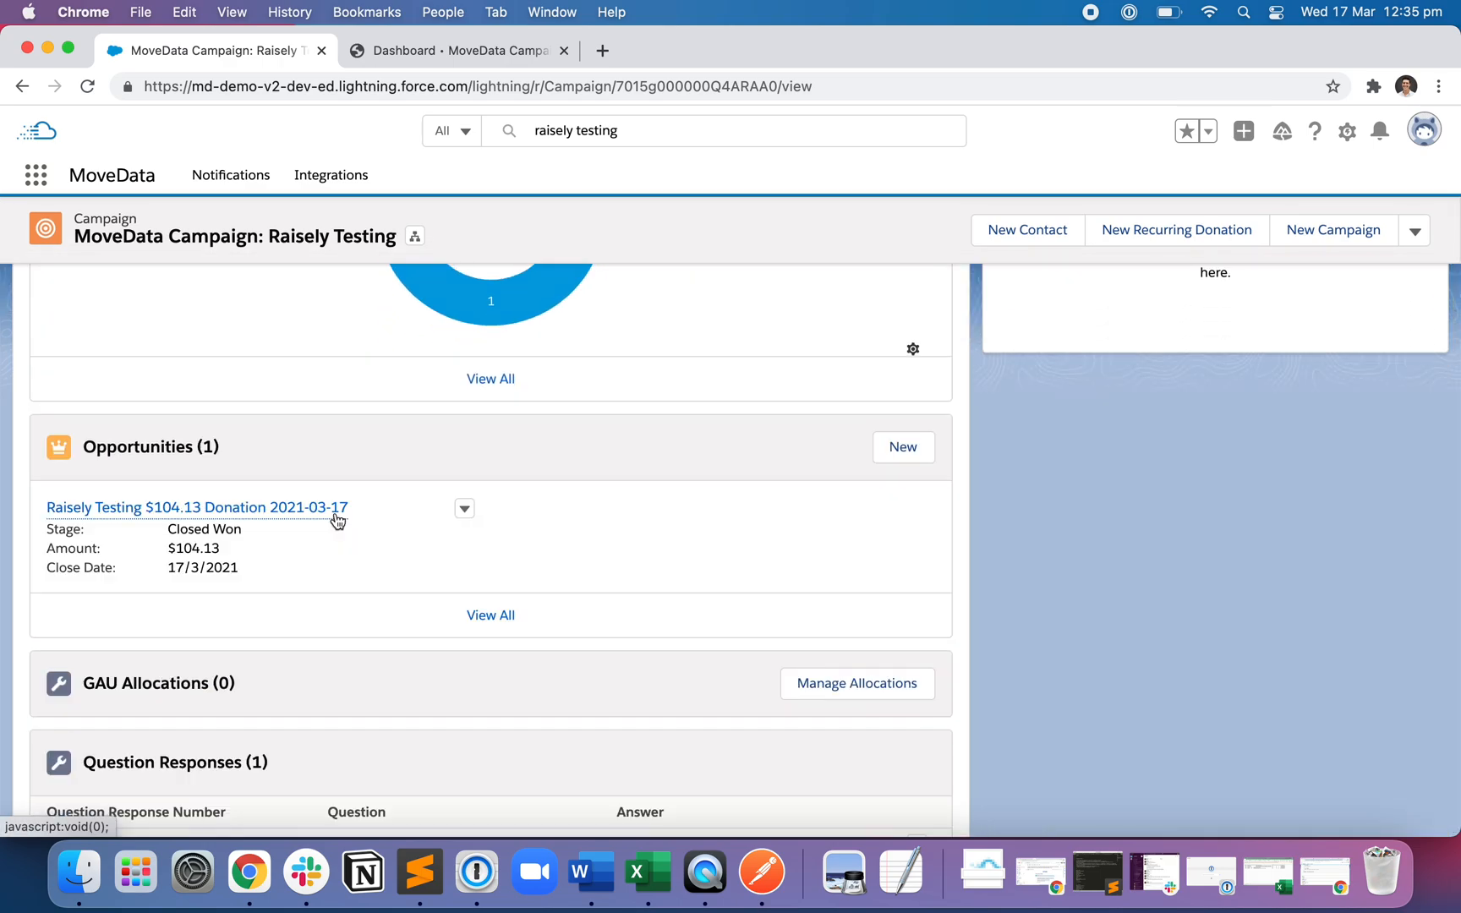
pyautogui.click(195, 507)
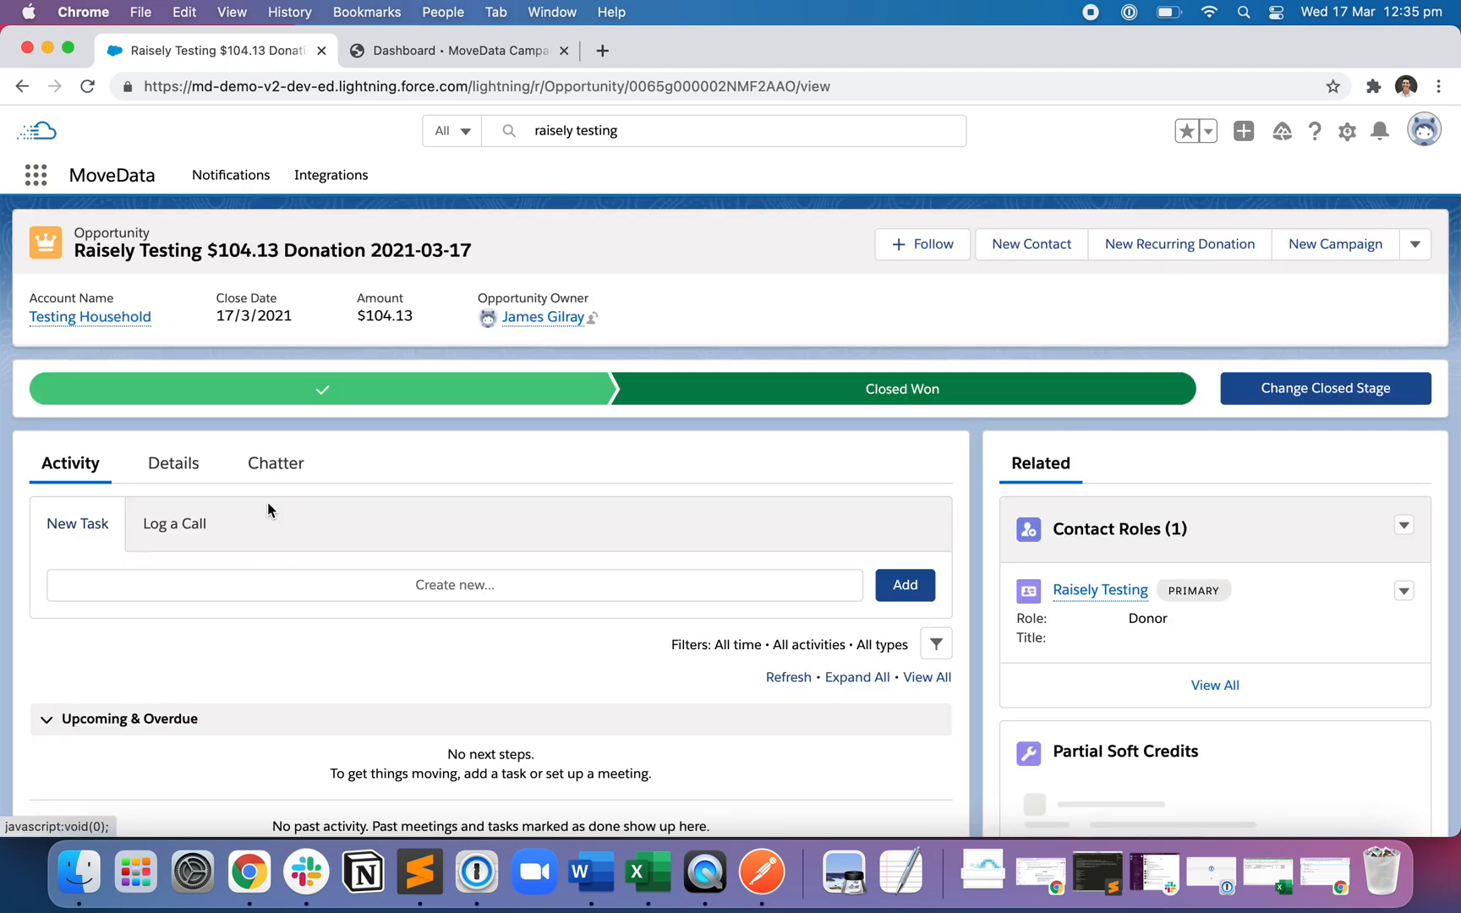
# Review the donation's Hello Test description, payment PMT-00138, receipt 7352451 and $4.13 platform fee
pyautogui.click(172, 463)
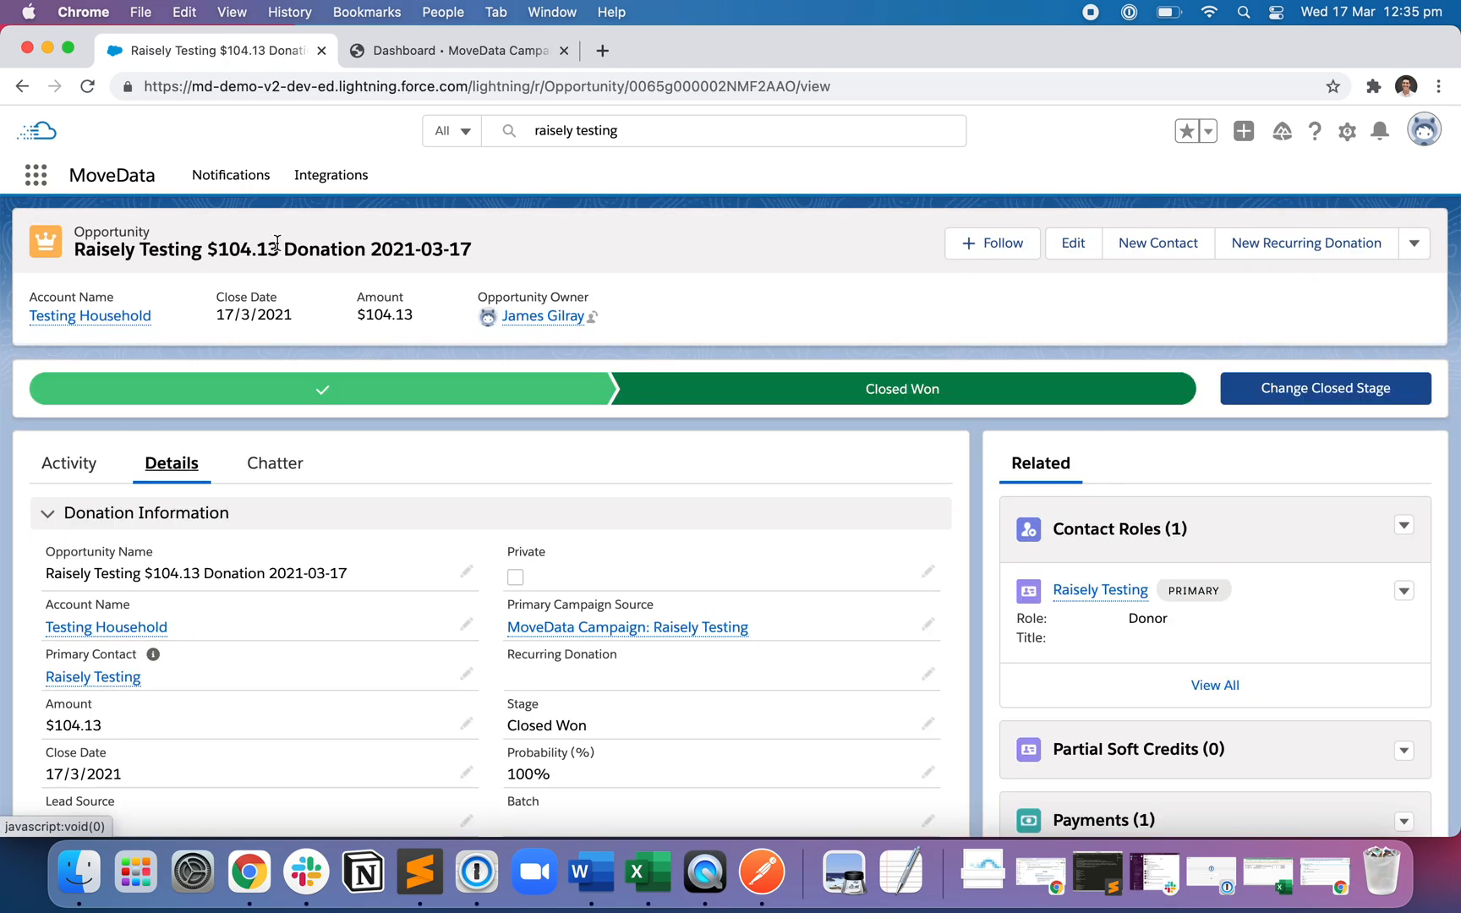
pyautogui.moveTo(794, 381)
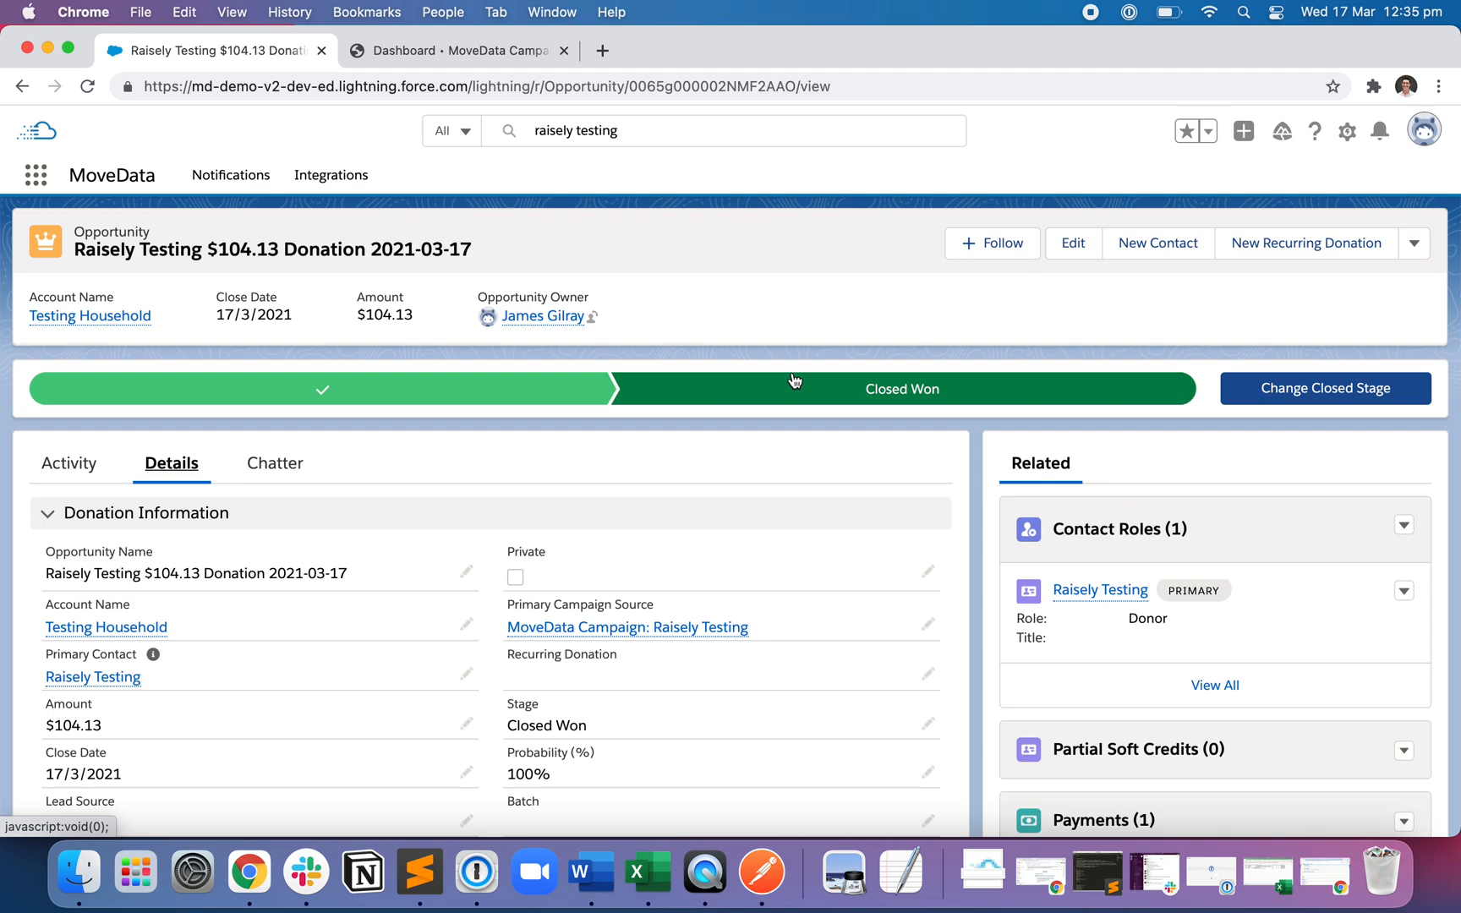
pyautogui.moveTo(758, 467)
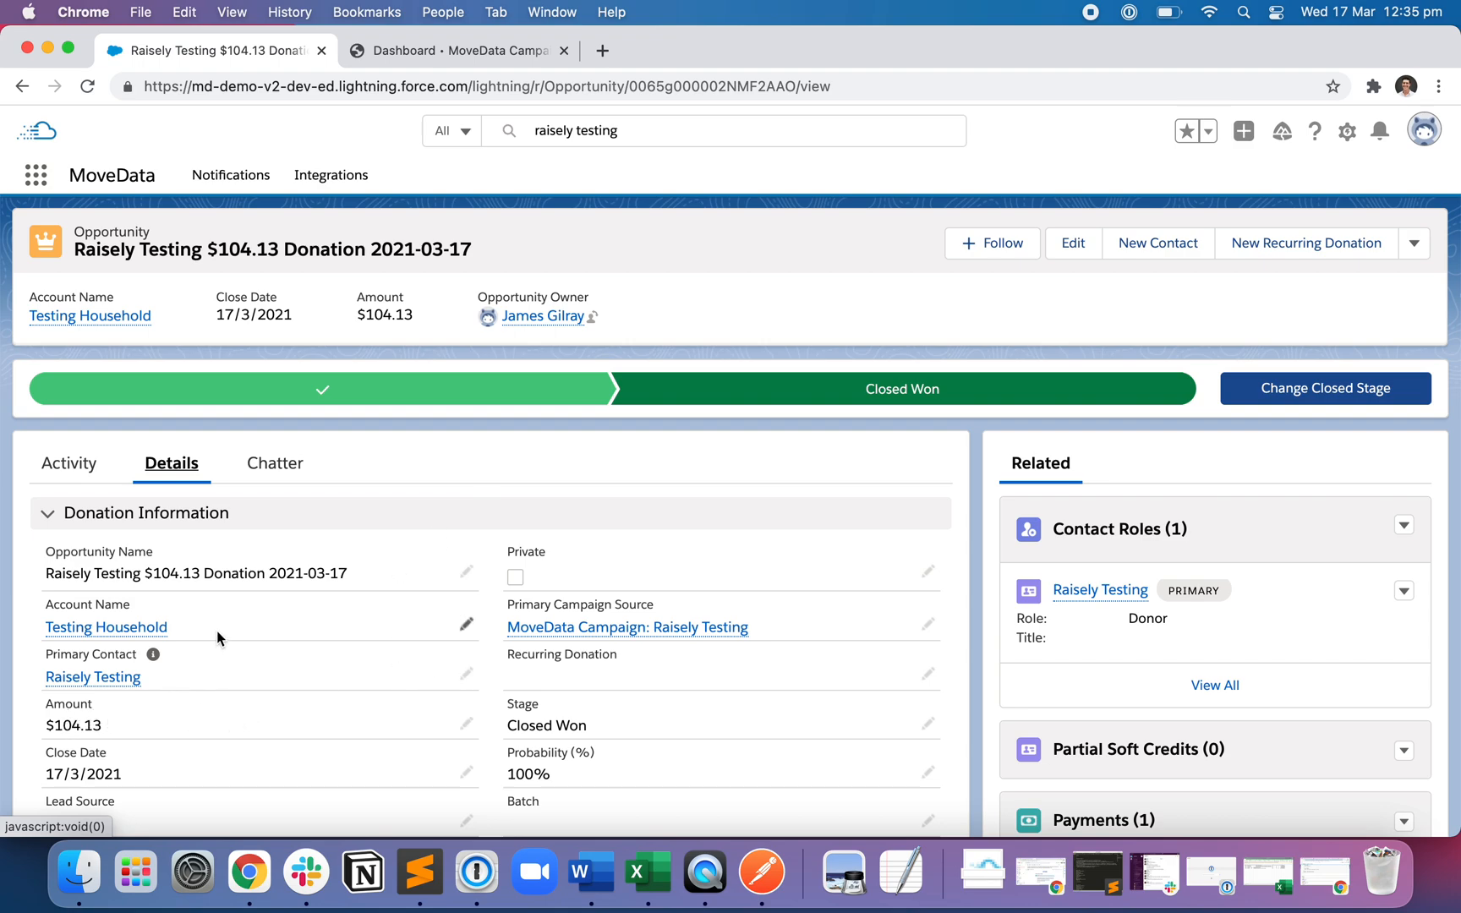
pyautogui.moveTo(627, 626)
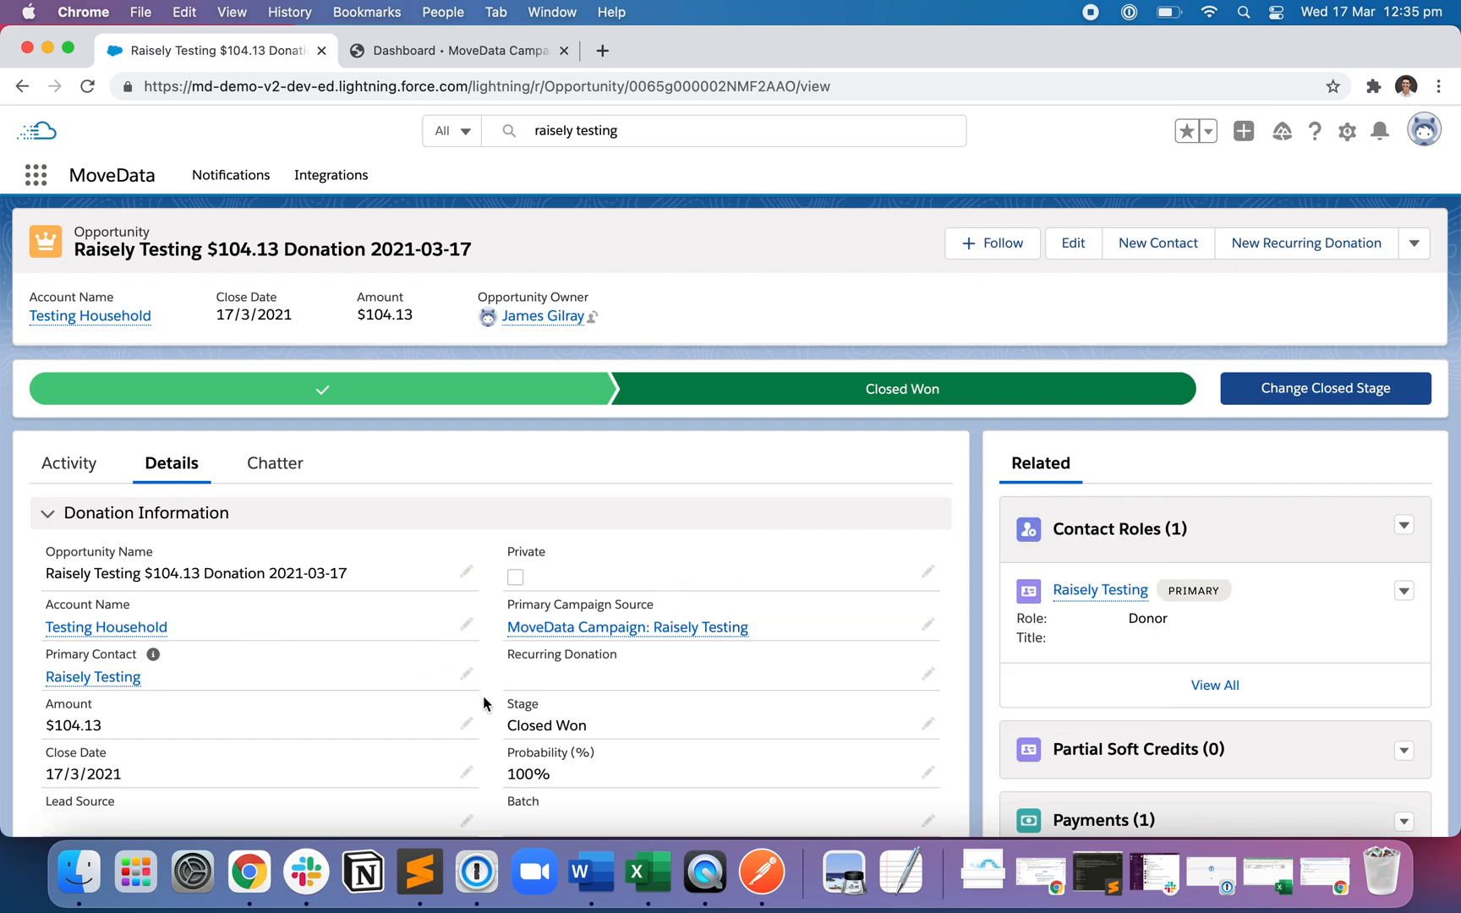
pyautogui.scroll(-3)
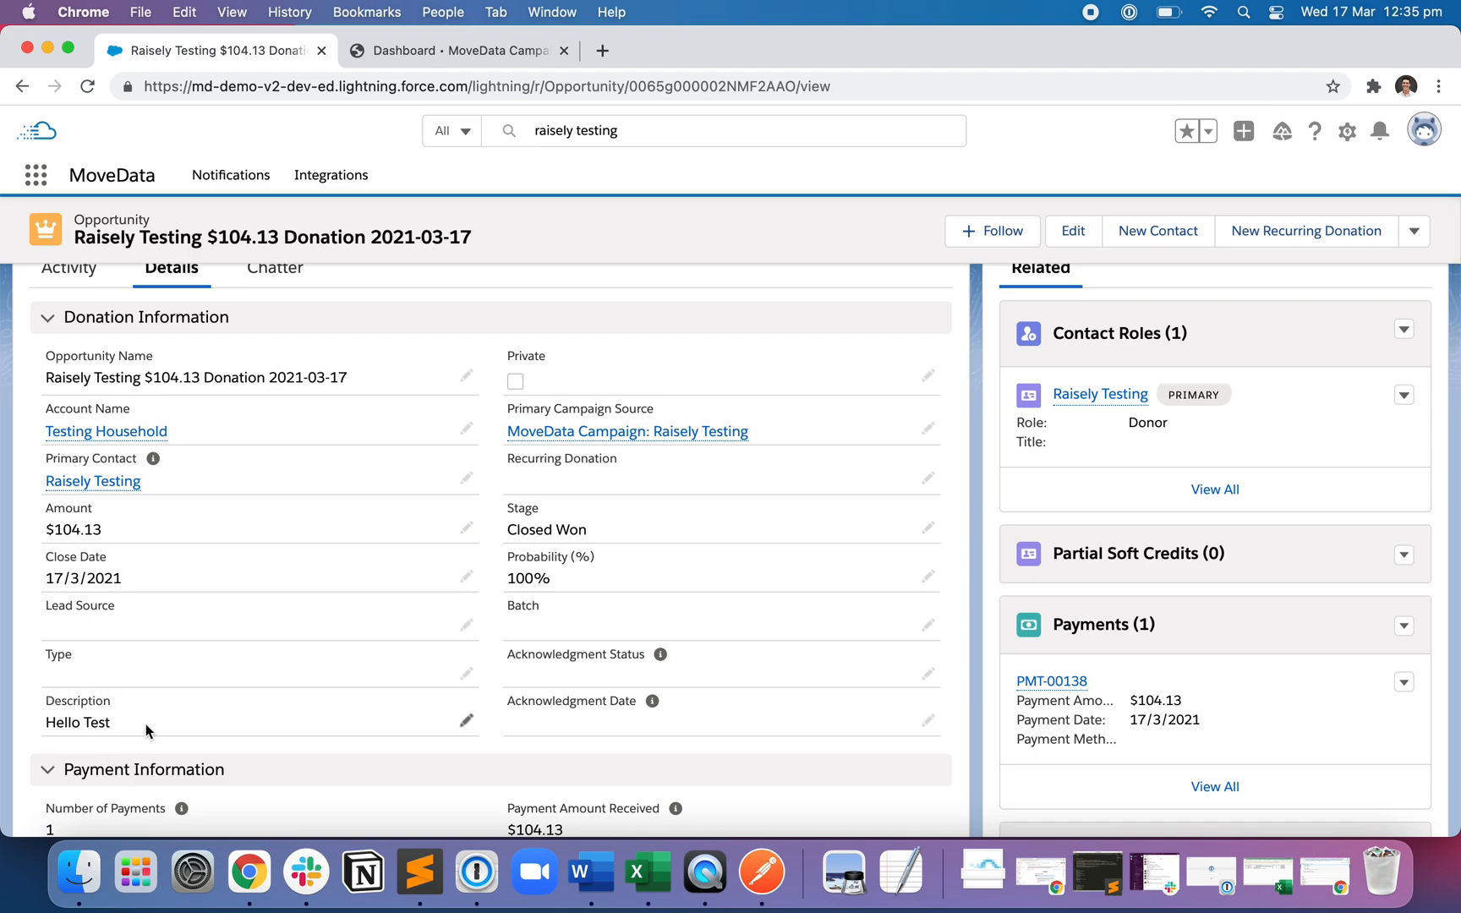
pyautogui.scroll(-3)
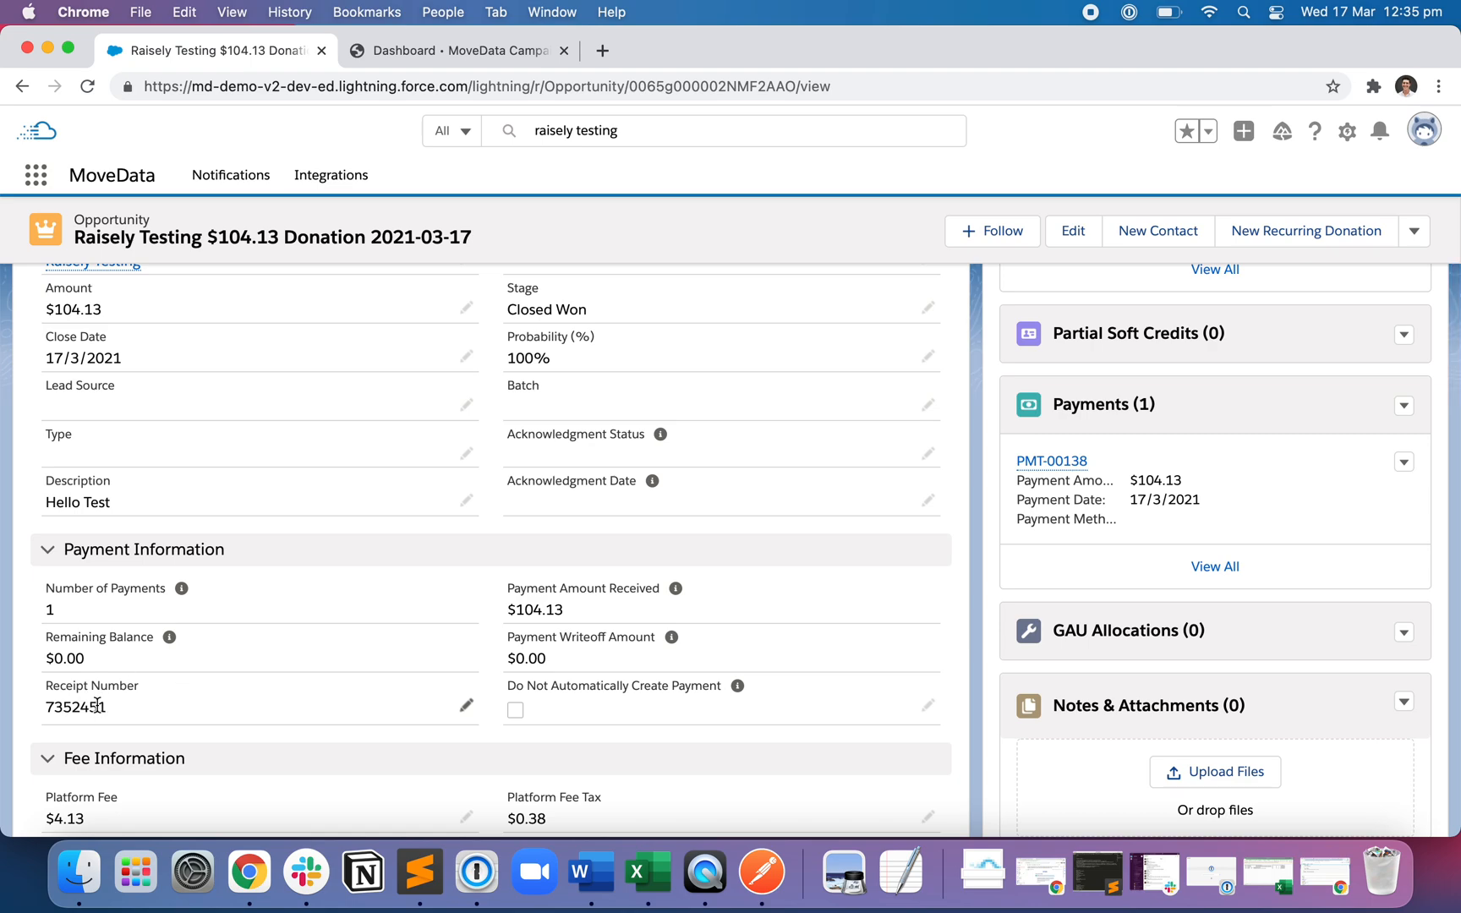
pyautogui.scroll(-3)
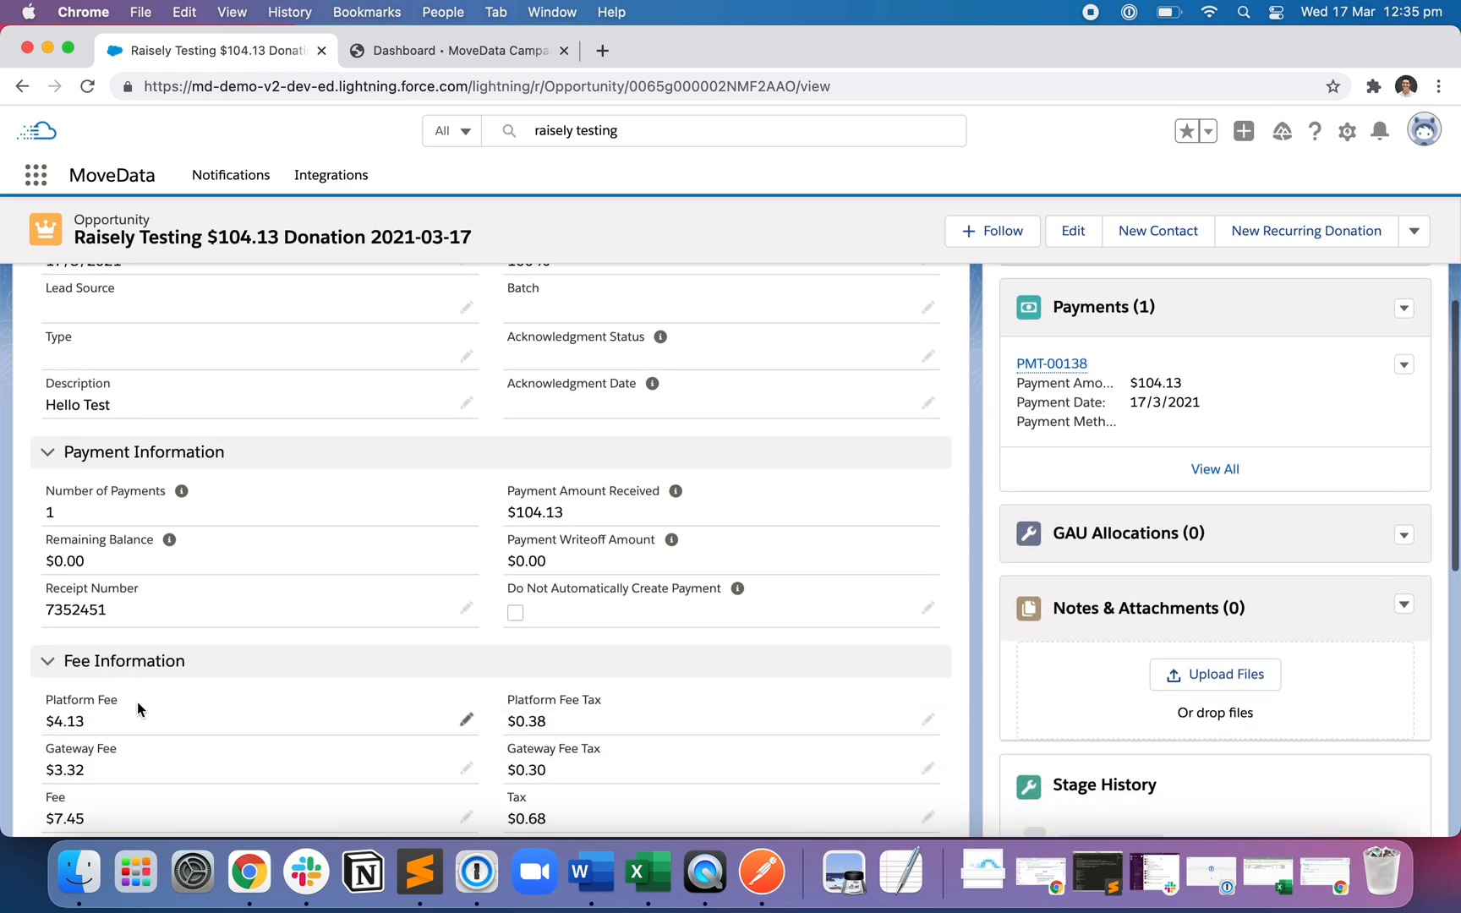
pyautogui.scroll(-3)
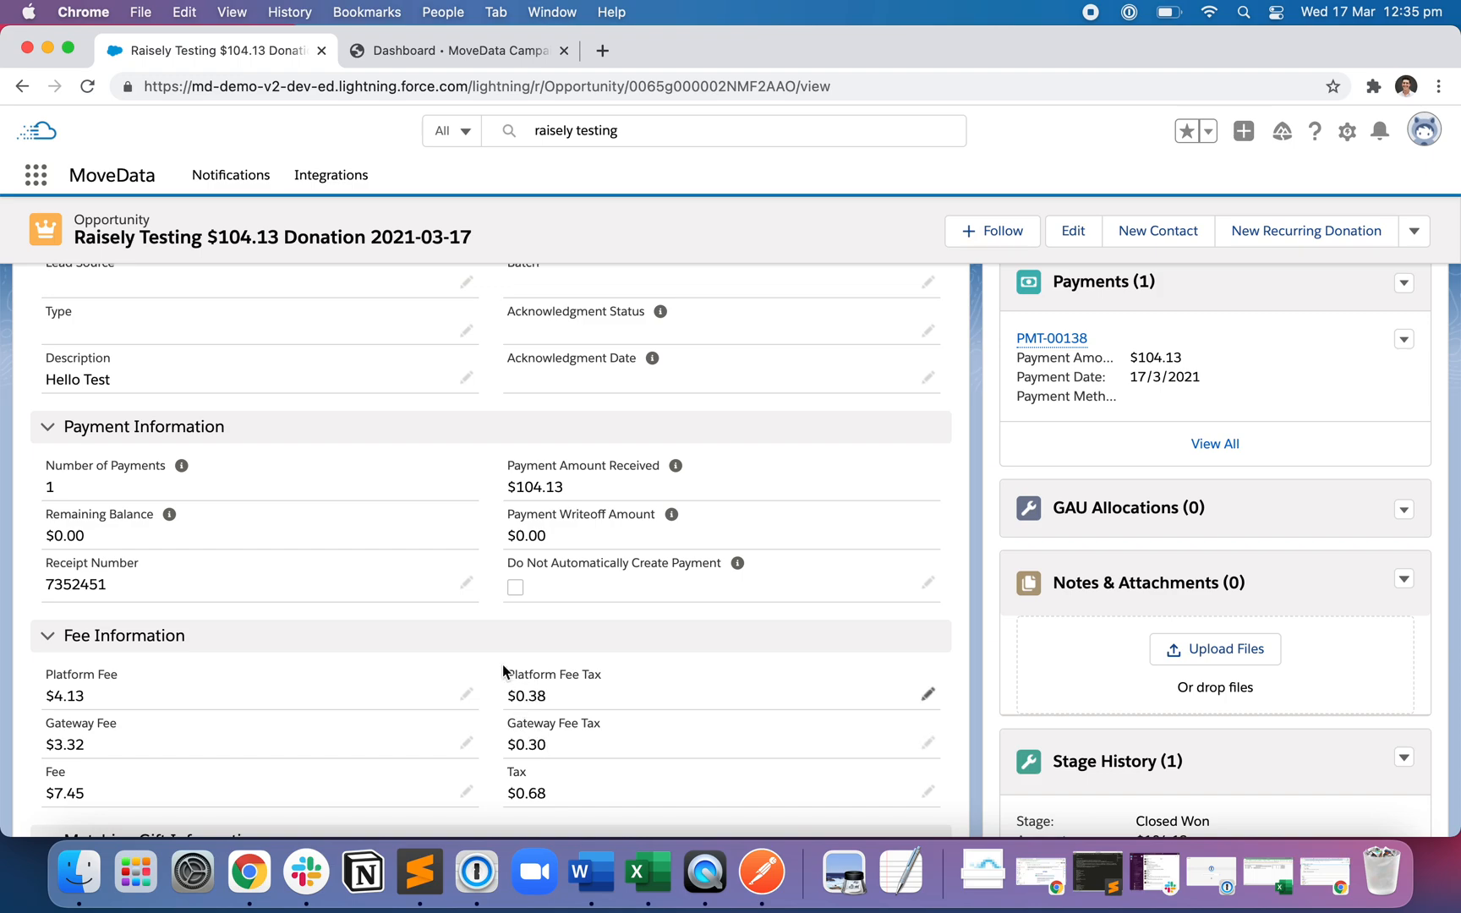
pyautogui.scroll(3)
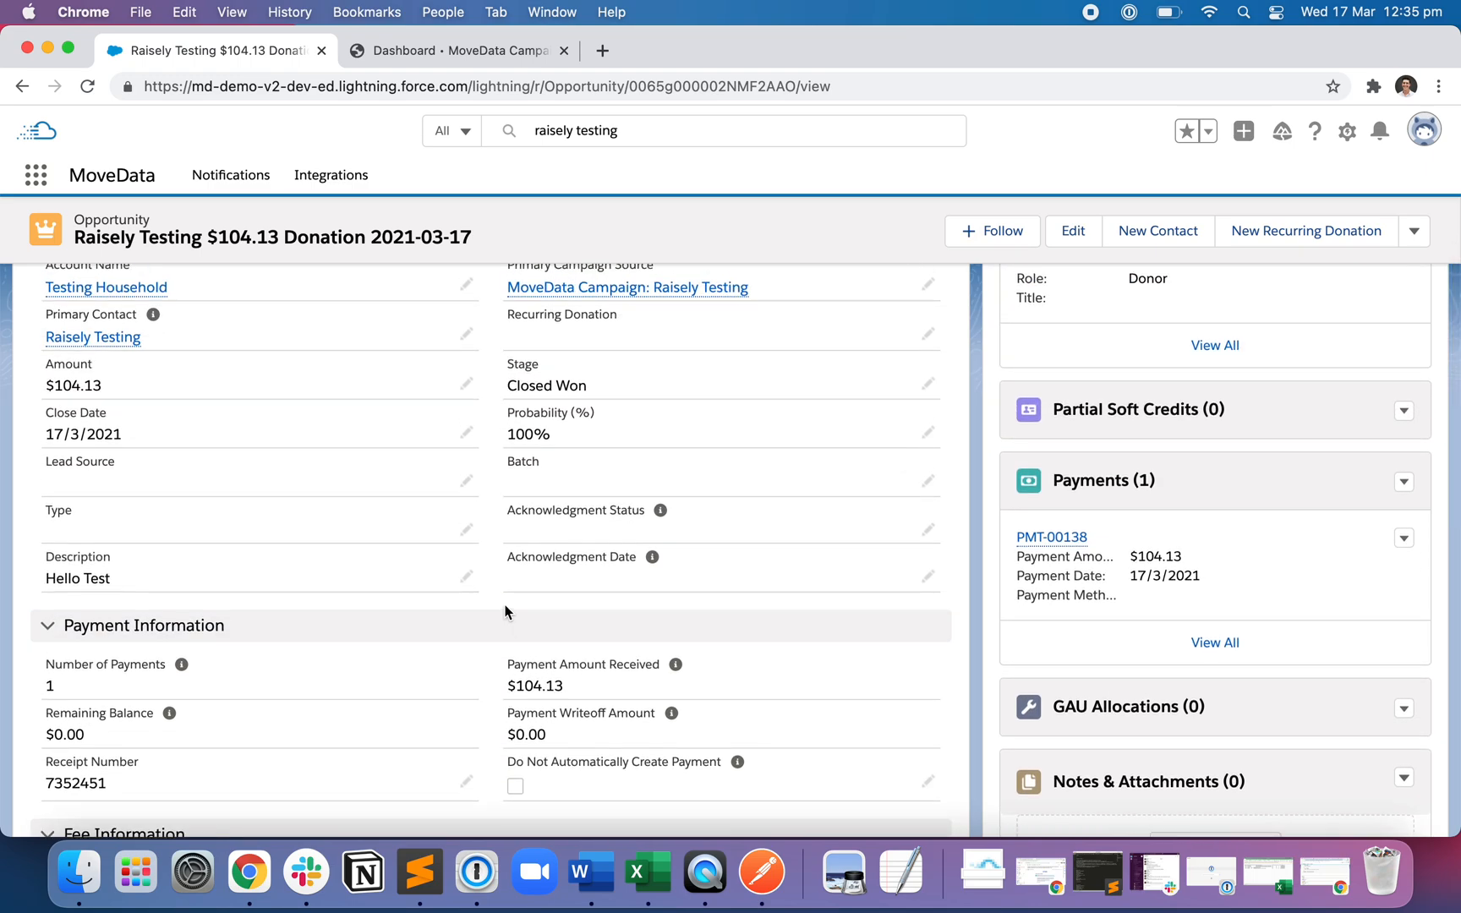